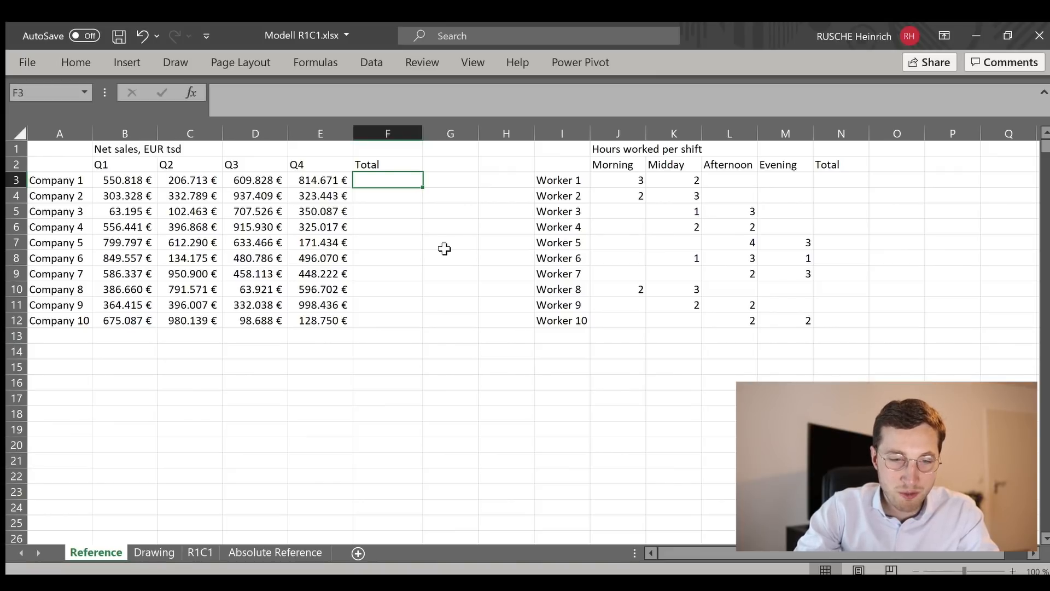
mouse_move(421, 250)
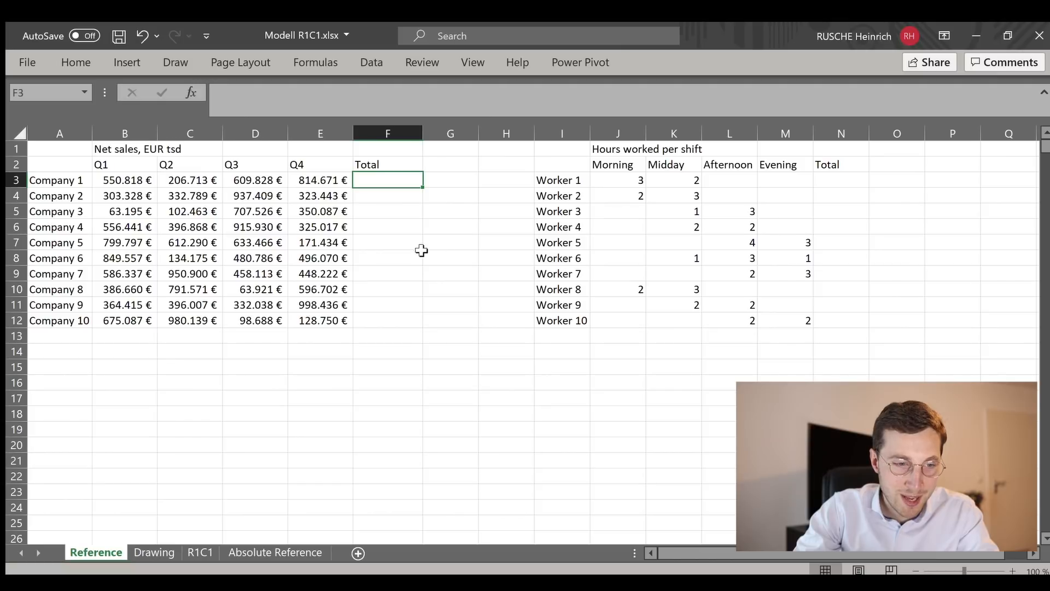
Enter =SUM(B3:E3) in F3 so Company 1's Total shows 2.182.030 €
drag(59, 179, 59, 211)
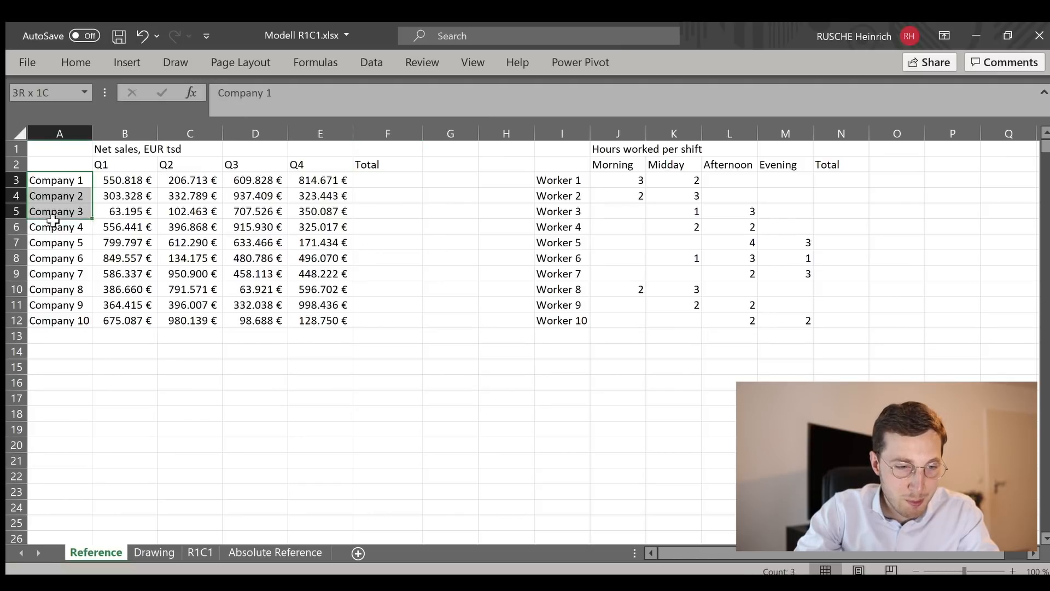
drag(60, 180, 59, 304)
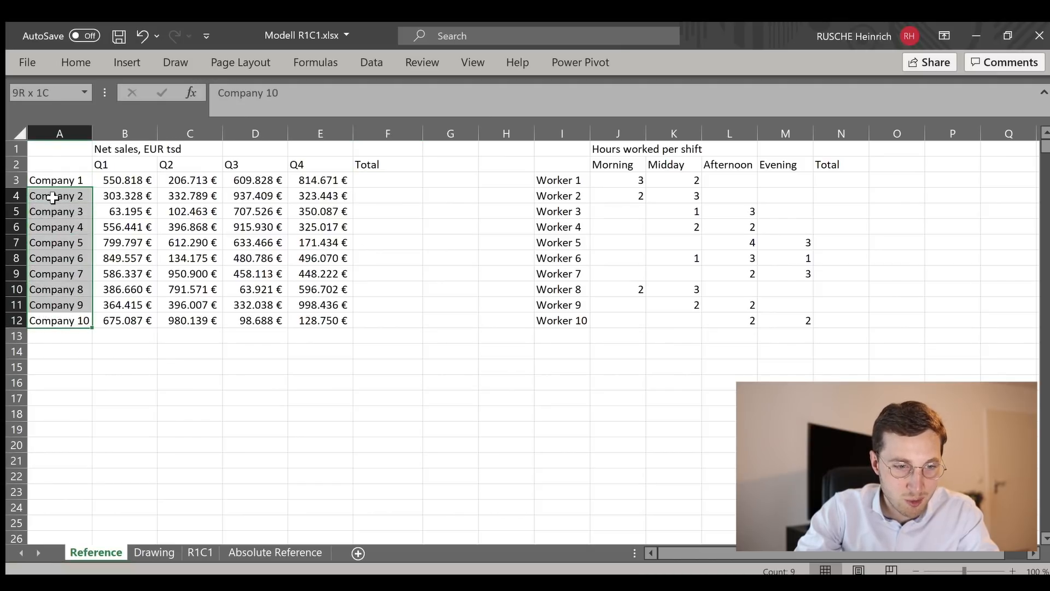
click(59, 179)
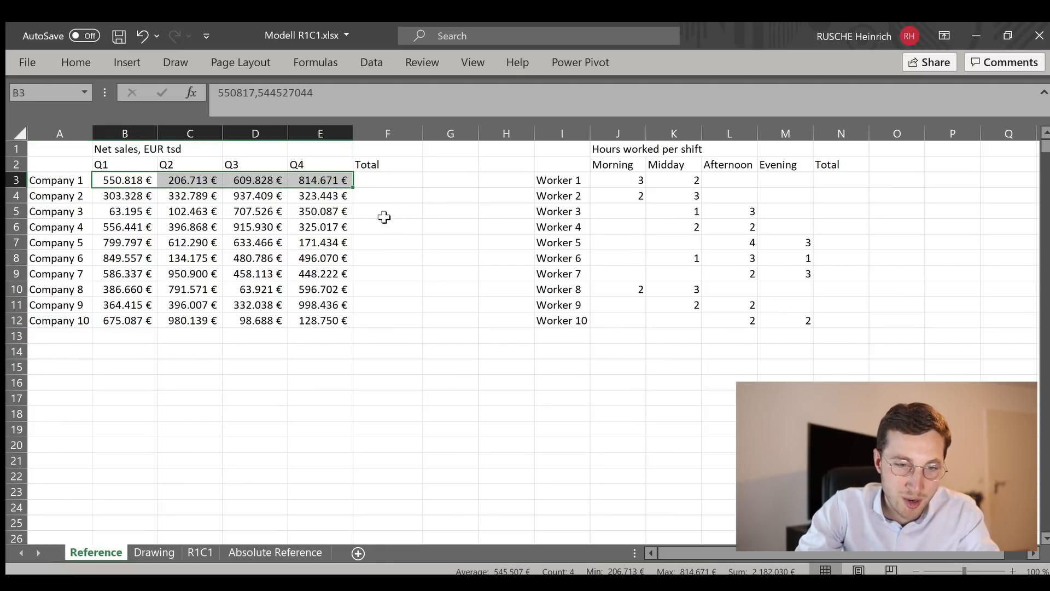
click(387, 180)
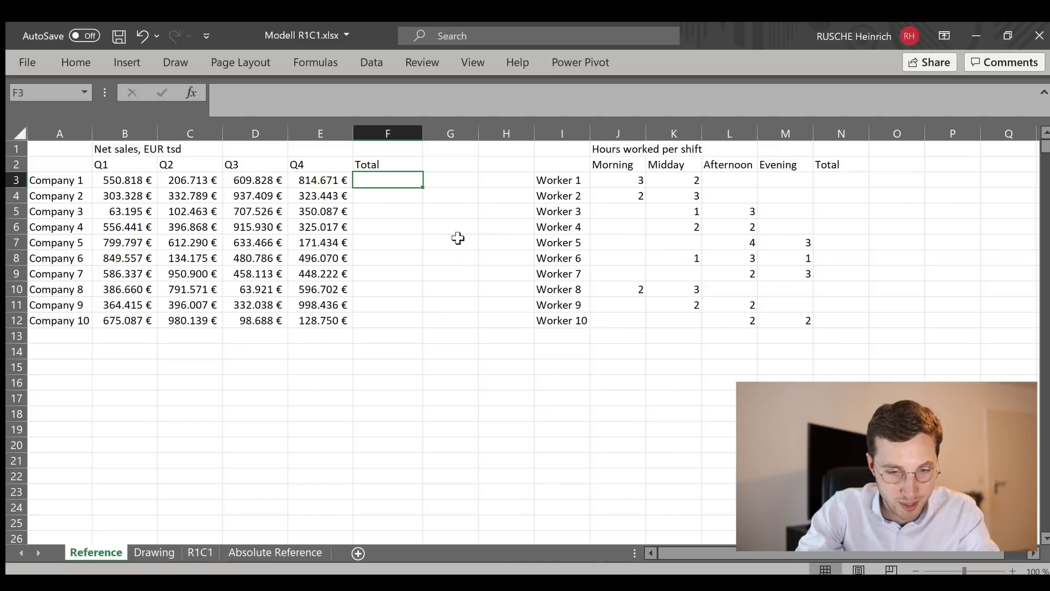
mouse_move(441, 227)
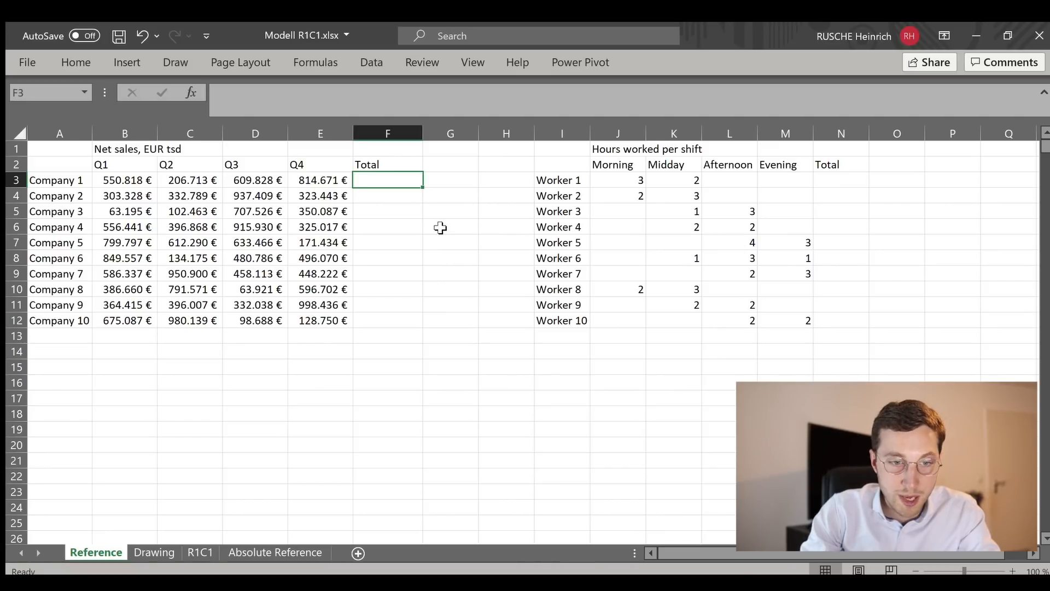
text(=)
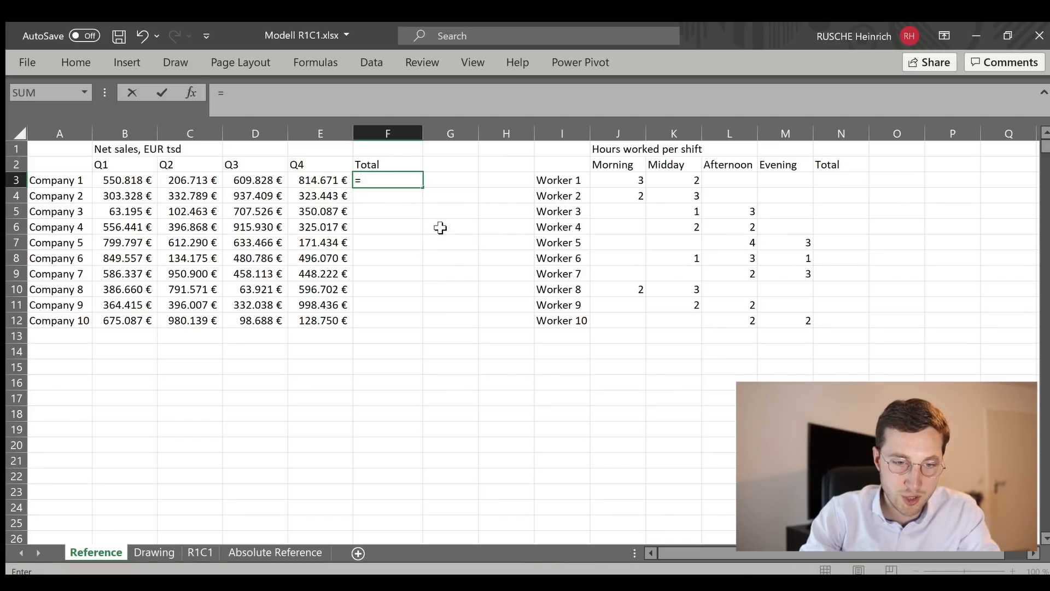
text(SUM()
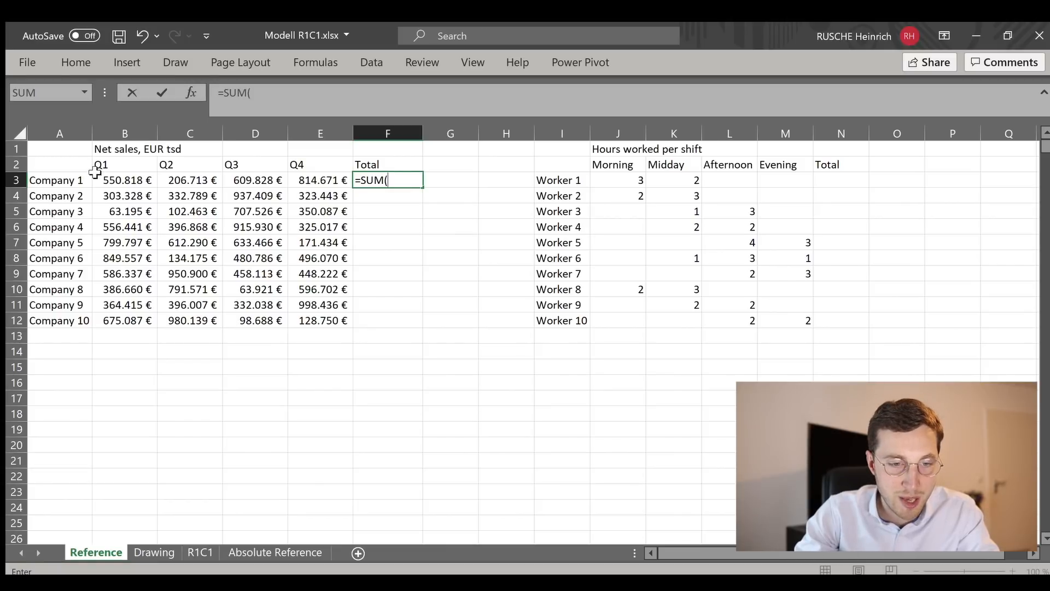
drag(124, 180, 319, 180)
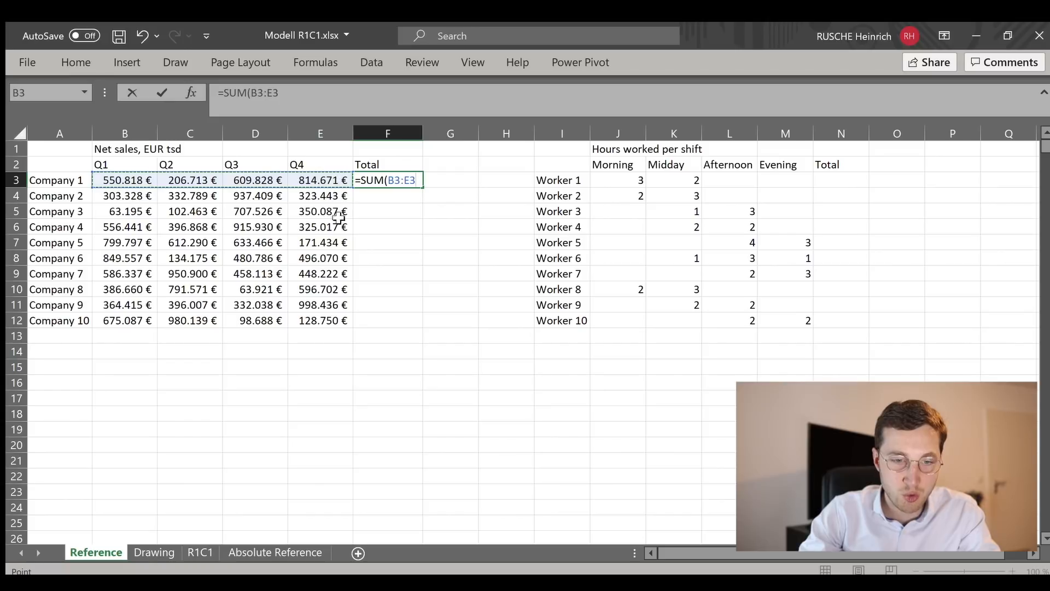
key(Return)
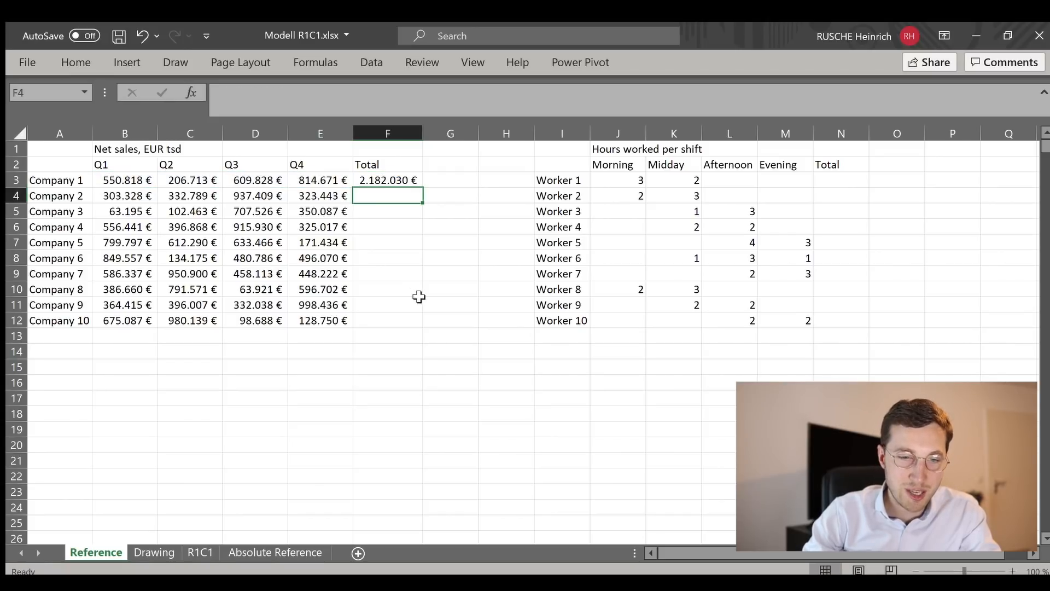
Paste Company 1's SUM Total formula into the other companies' Total cells
click(387, 180)
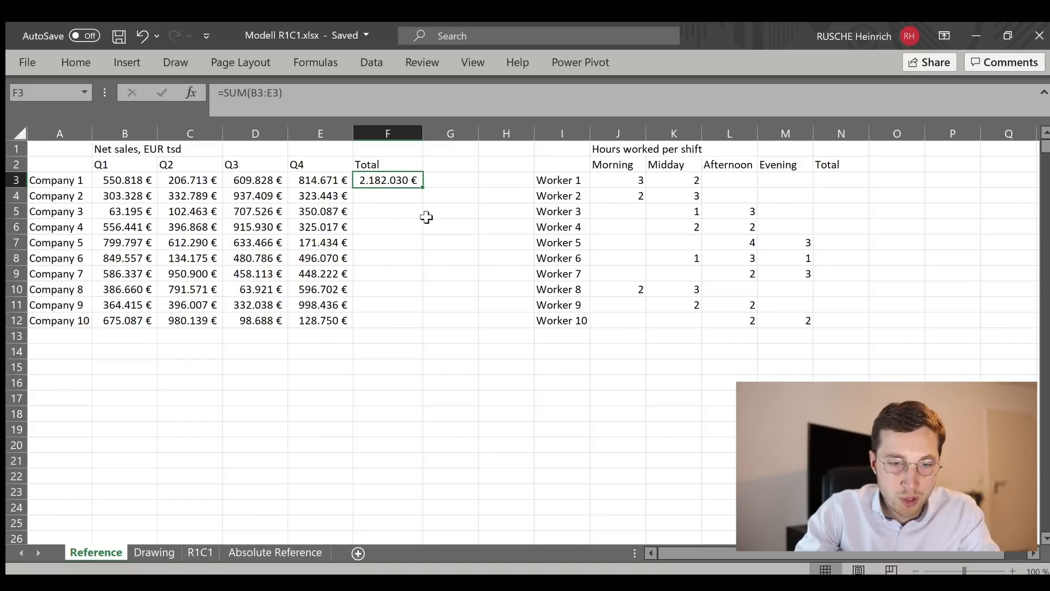
mouse_move(393, 230)
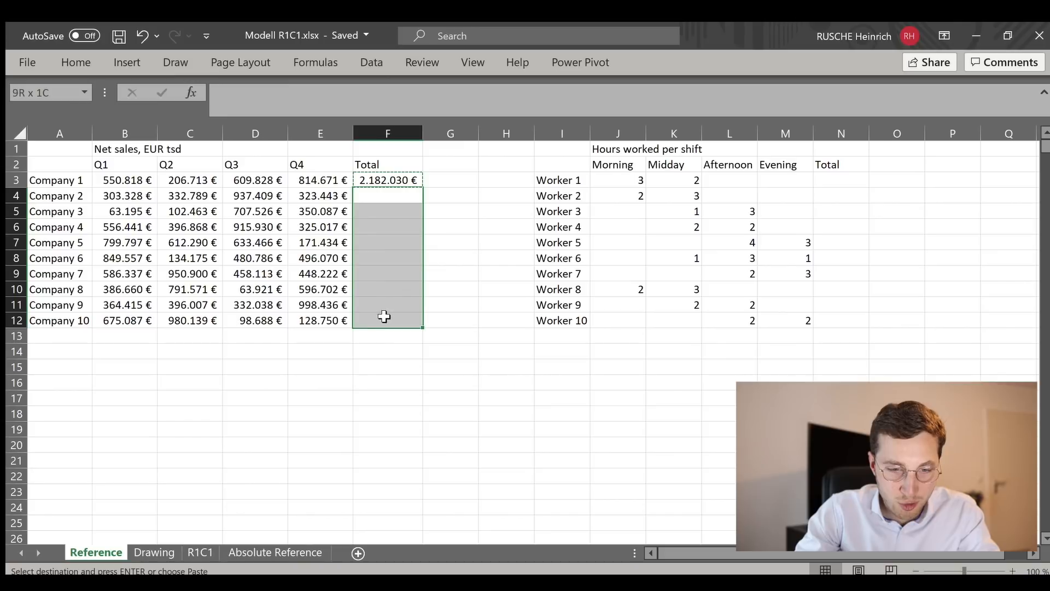
key(ctrl+v)
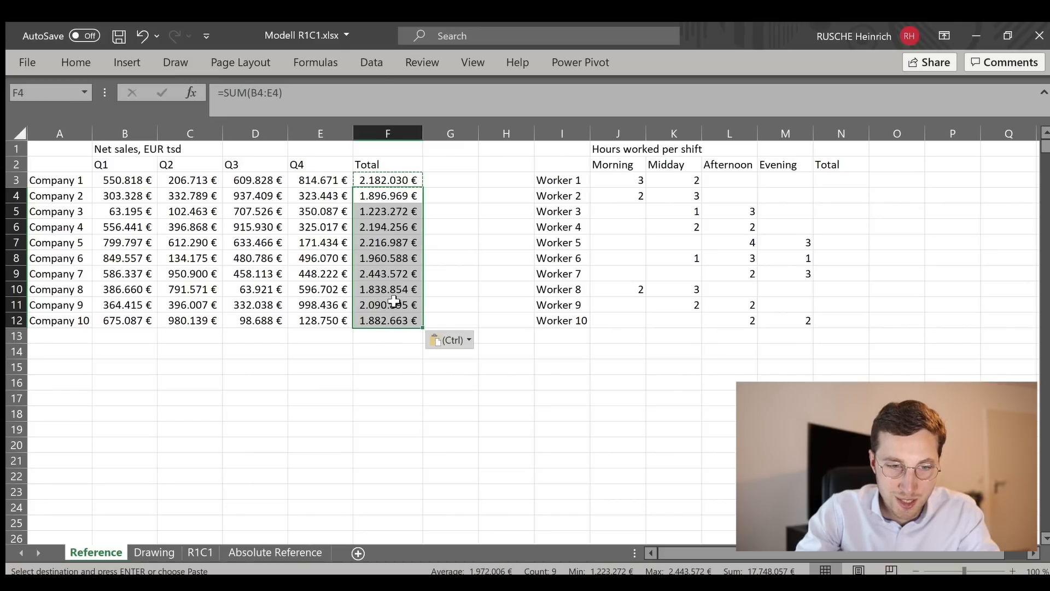
click(387, 242)
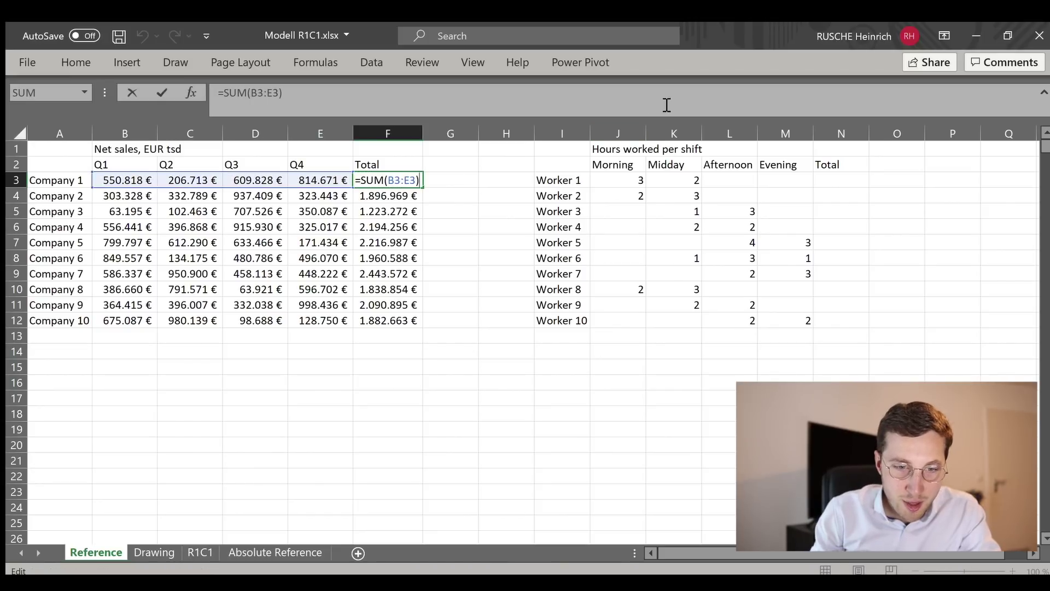
key(Return)
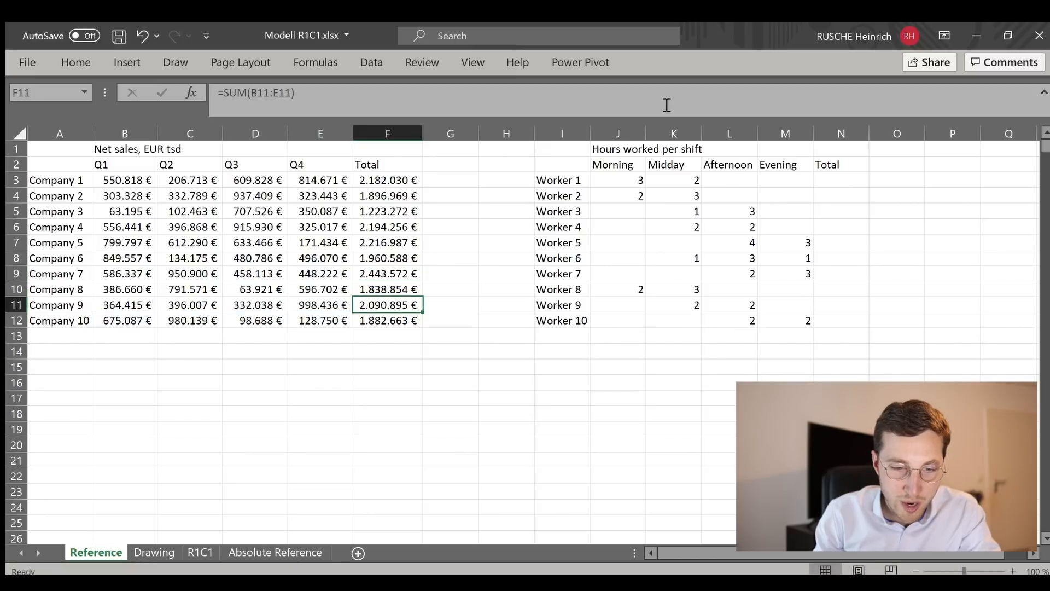
Inspect the Total formulas for Companies 1, 2, 4, 5, 8 and 10
click(387, 179)
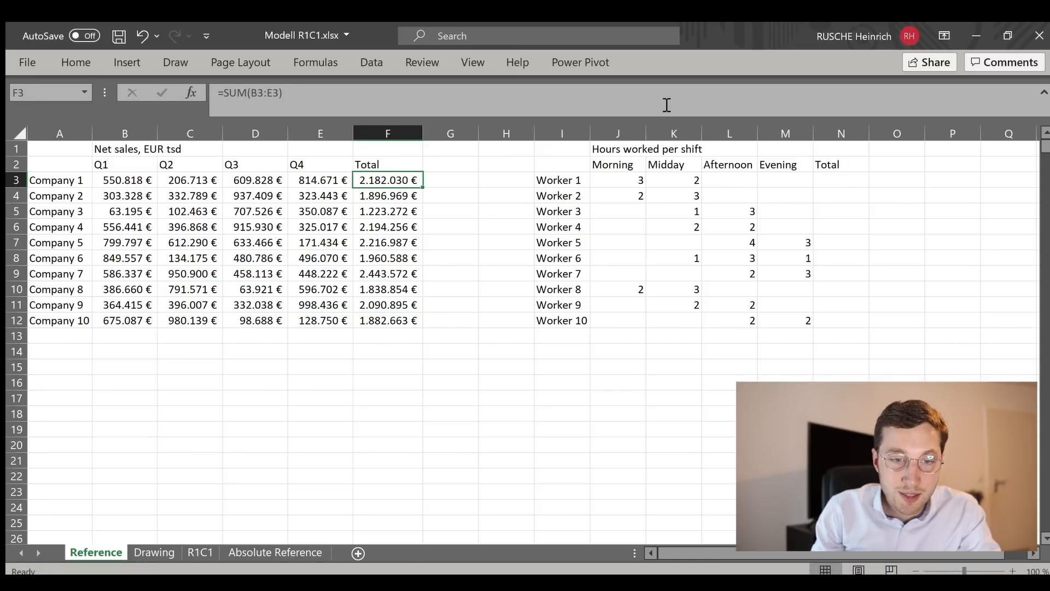
click(387, 196)
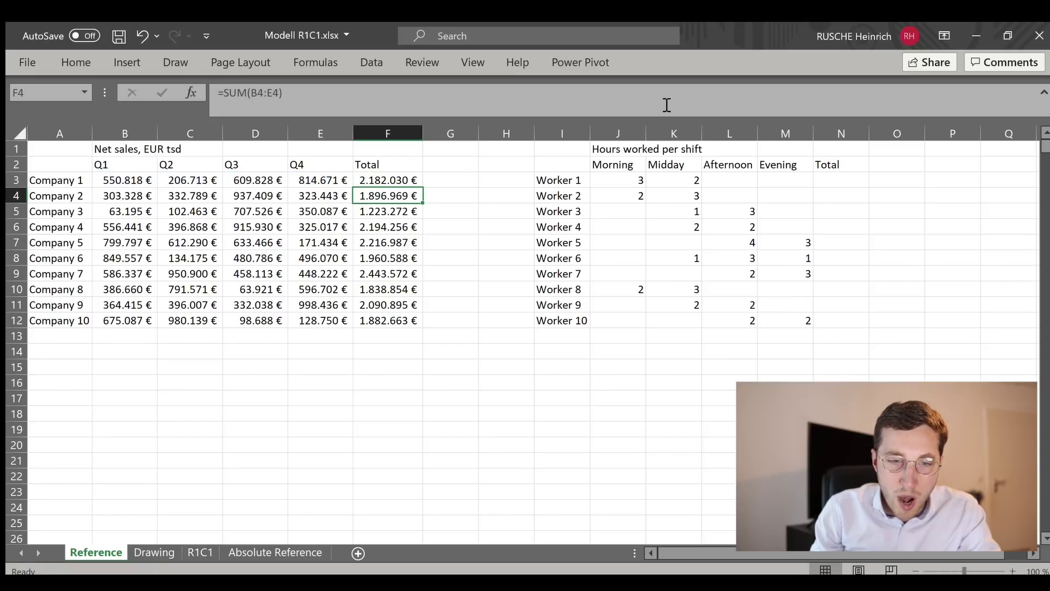
click(387, 226)
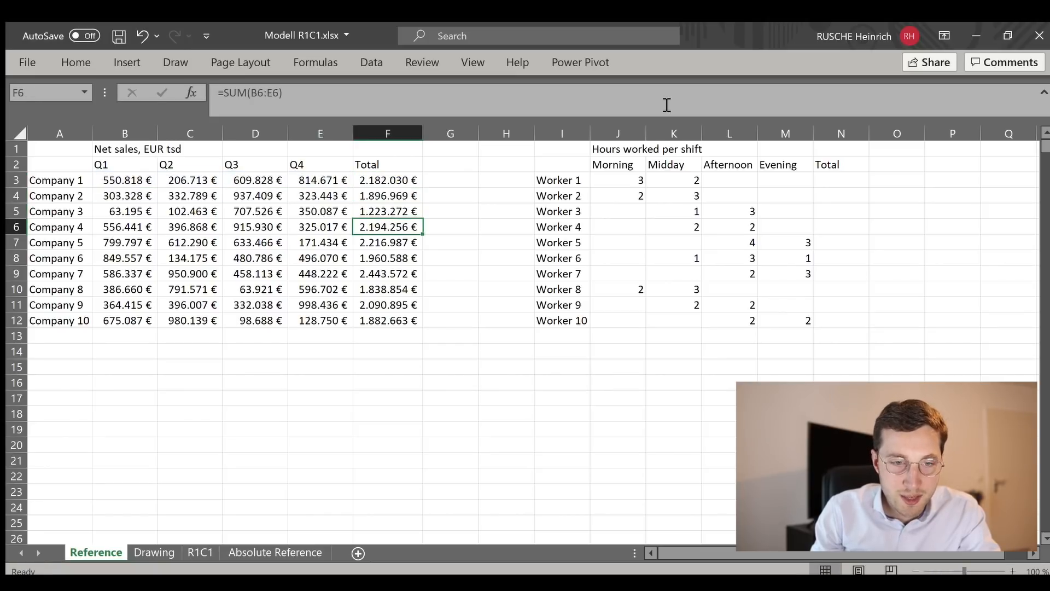
click(387, 258)
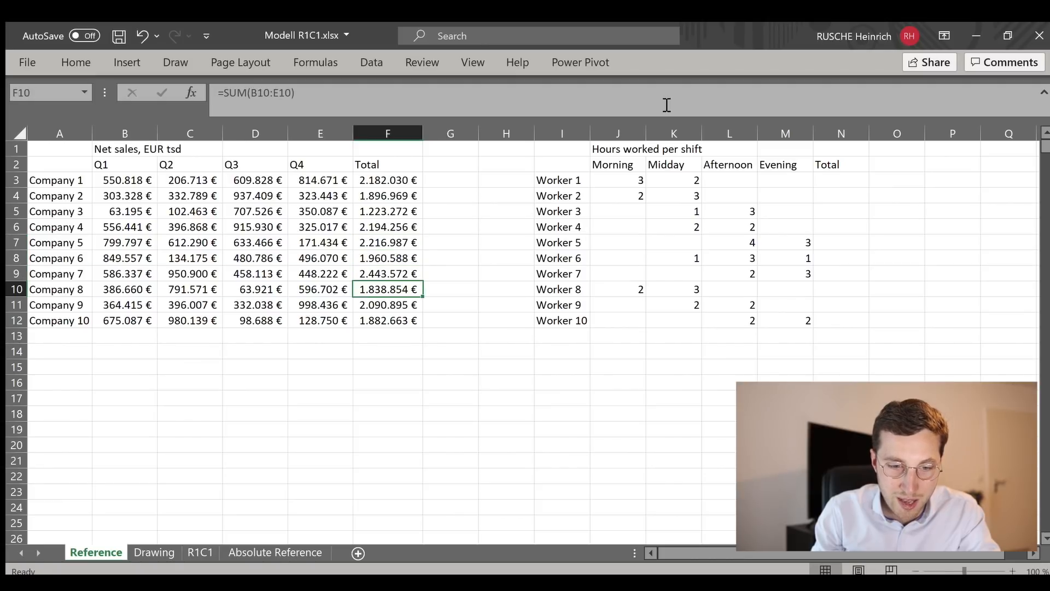
double_click(387, 289)
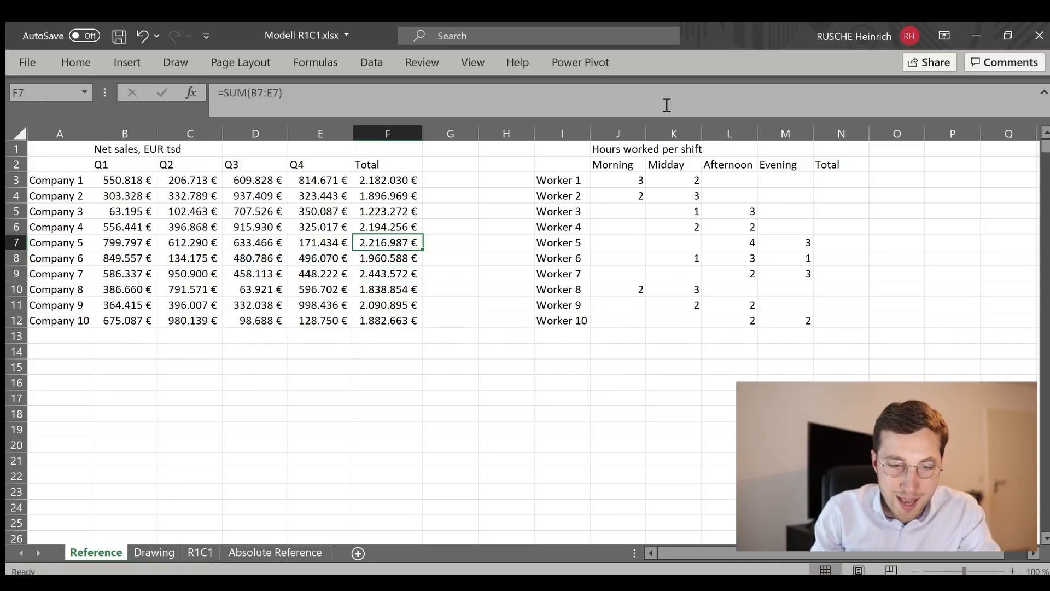
click(387, 195)
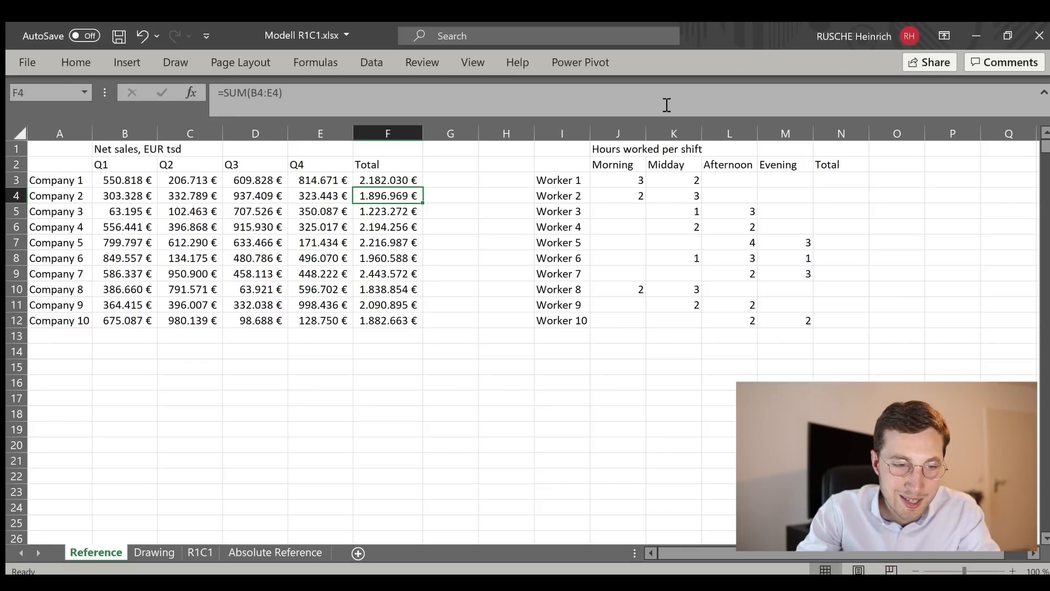
drag(125, 196, 320, 196)
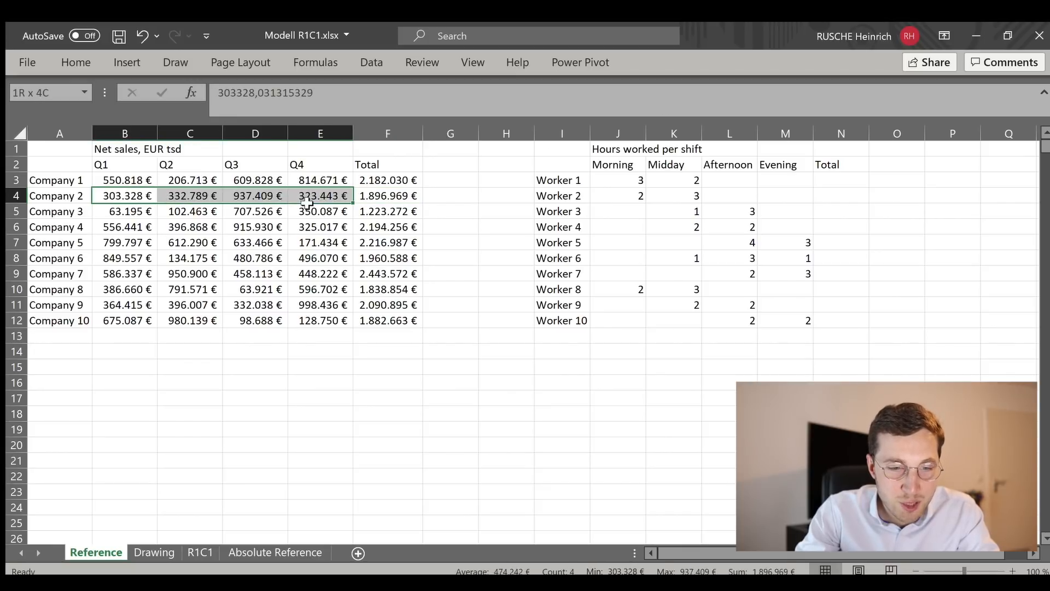
click(388, 195)
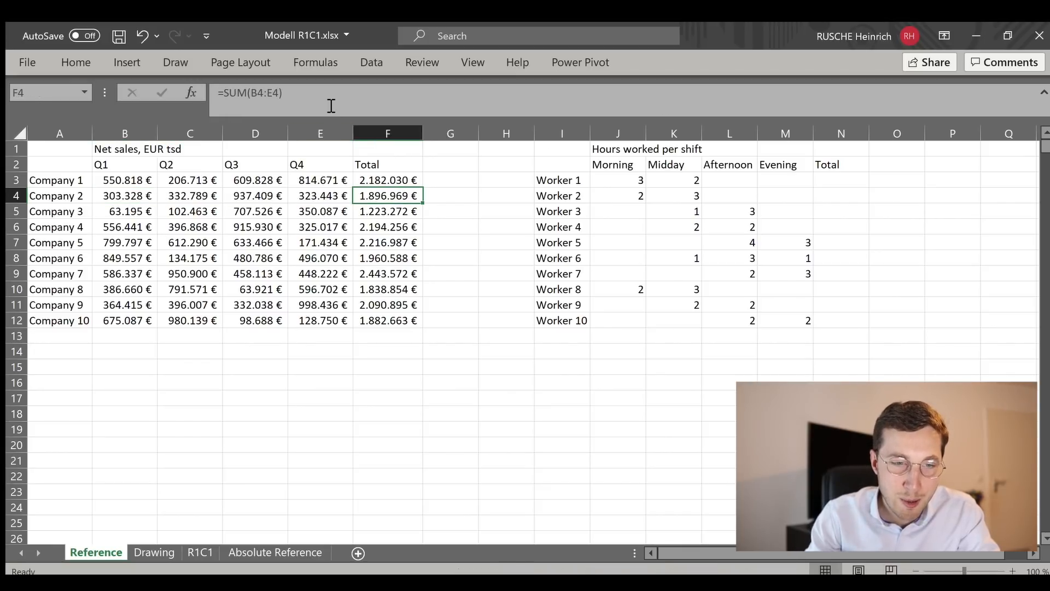
click(387, 320)
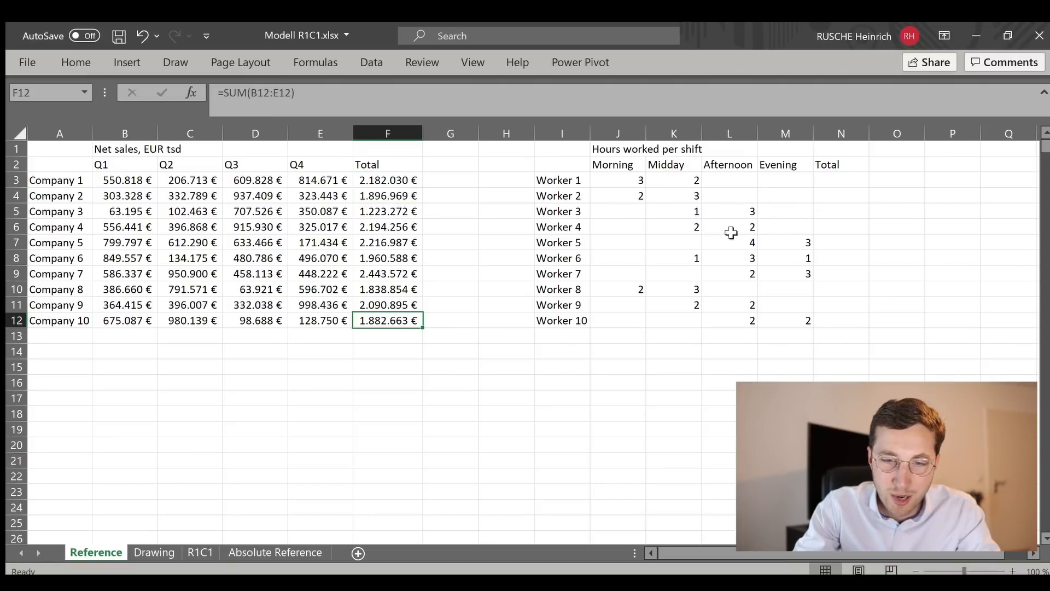
mouse_move(714, 226)
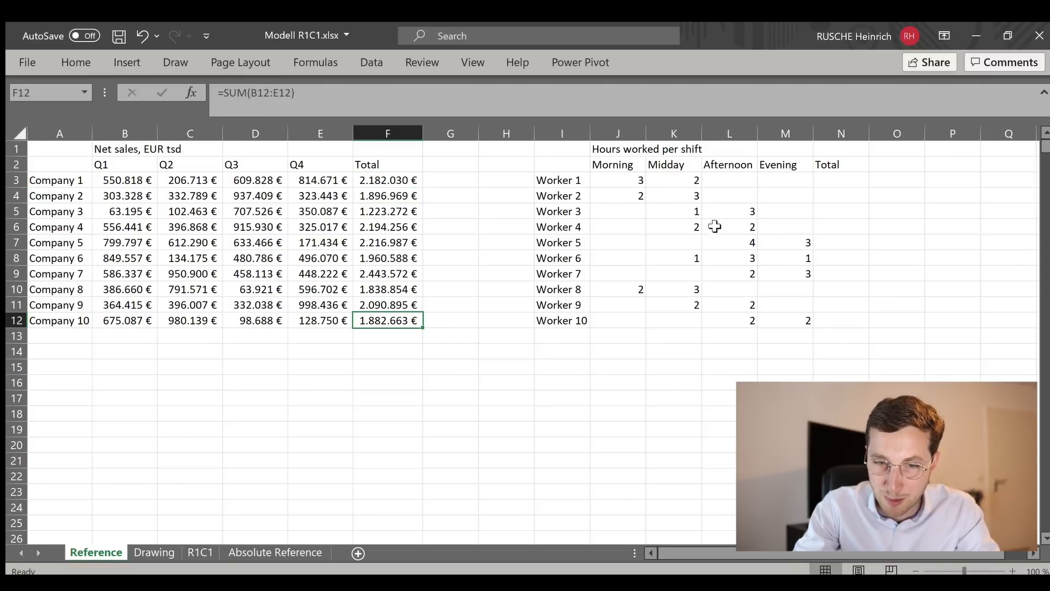
mouse_move(755, 217)
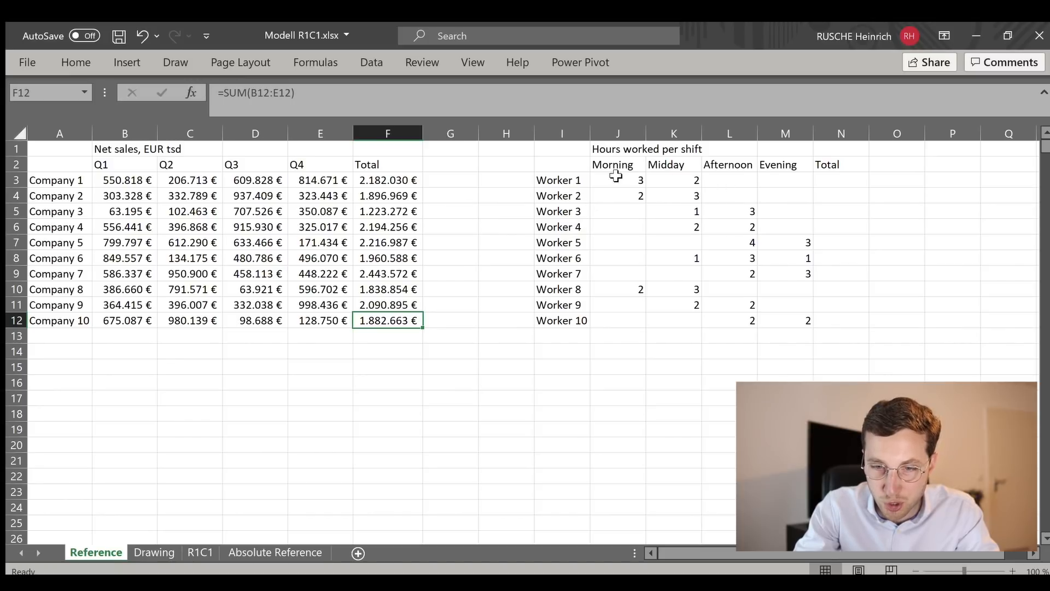
click(617, 196)
text(=)
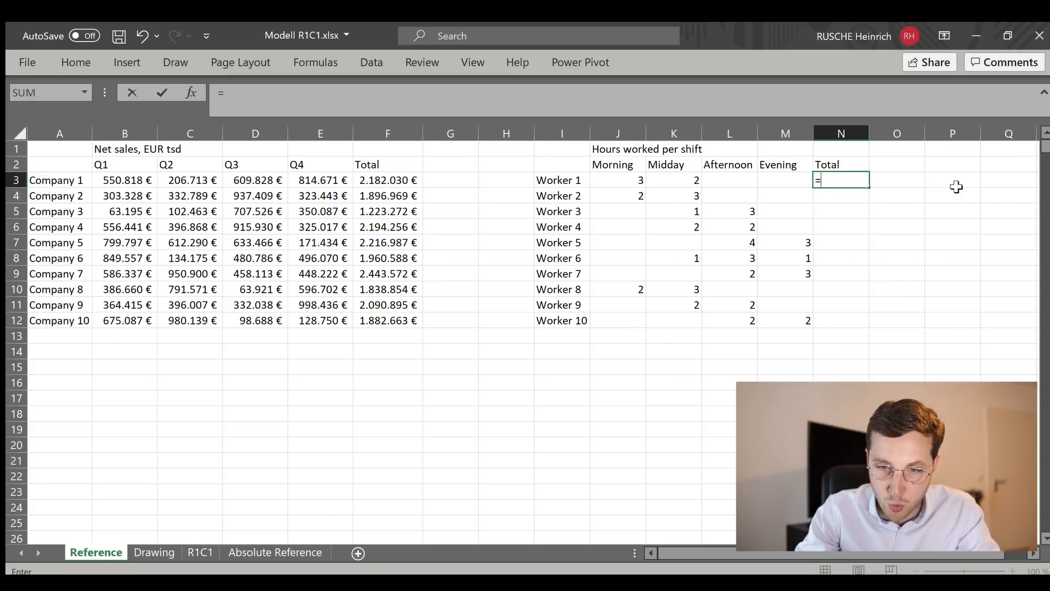
click(617, 179)
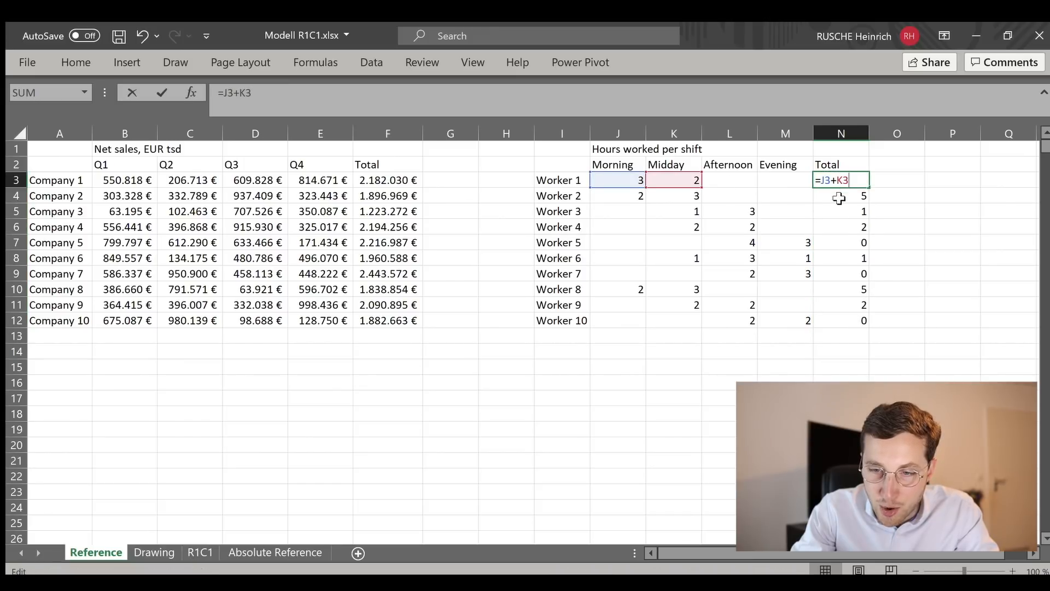
click(841, 211)
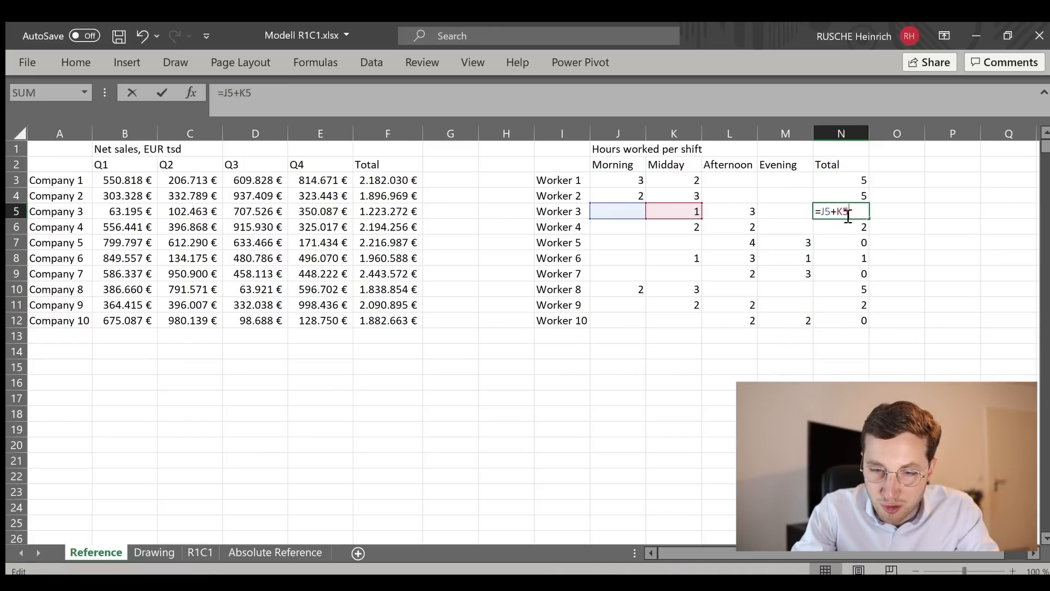
key(Return)
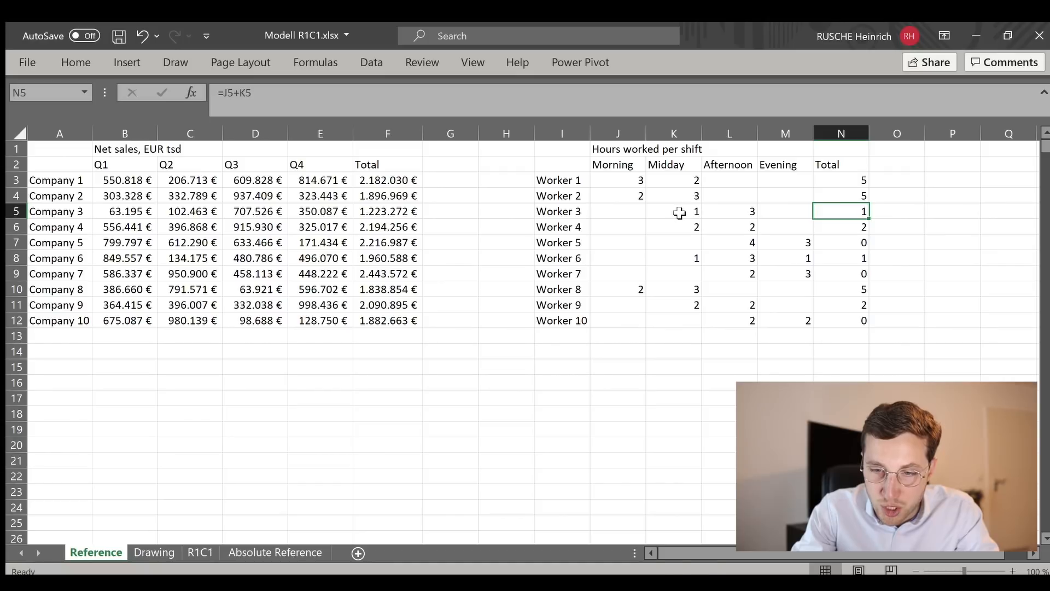
click(840, 226)
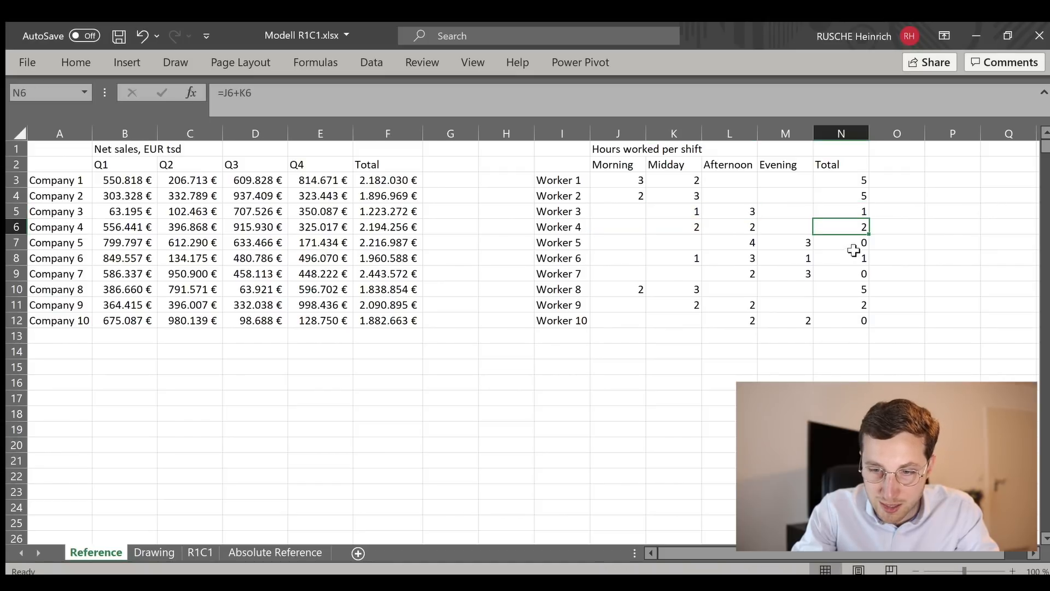
click(841, 288)
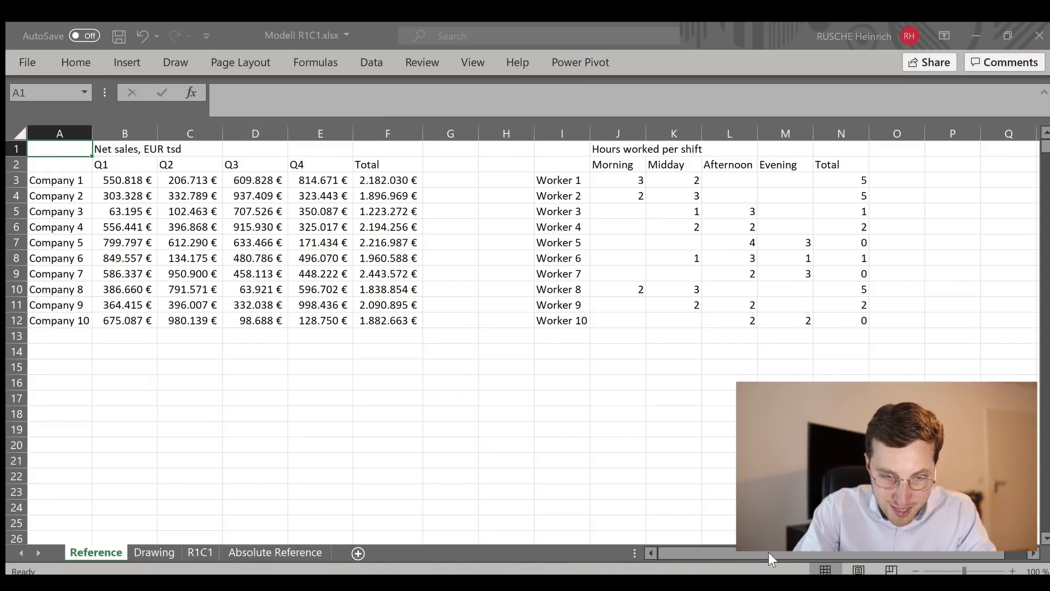
Turn on R1C1 reference style, view Company 1 and Worker 2, 4, 6 totals, then open Drawing
click(505, 241)
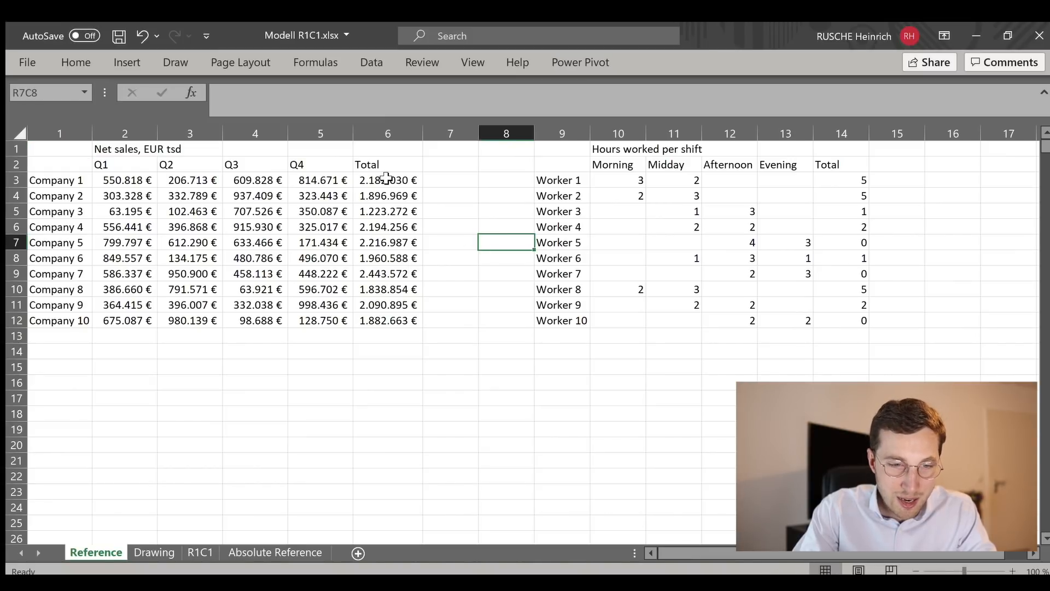
click(387, 179)
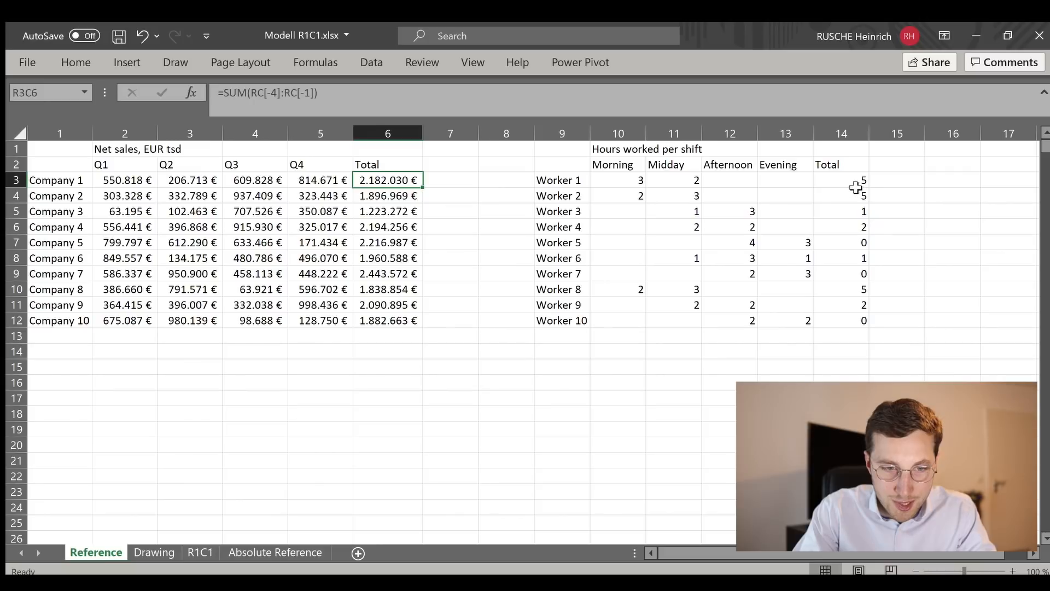
click(841, 227)
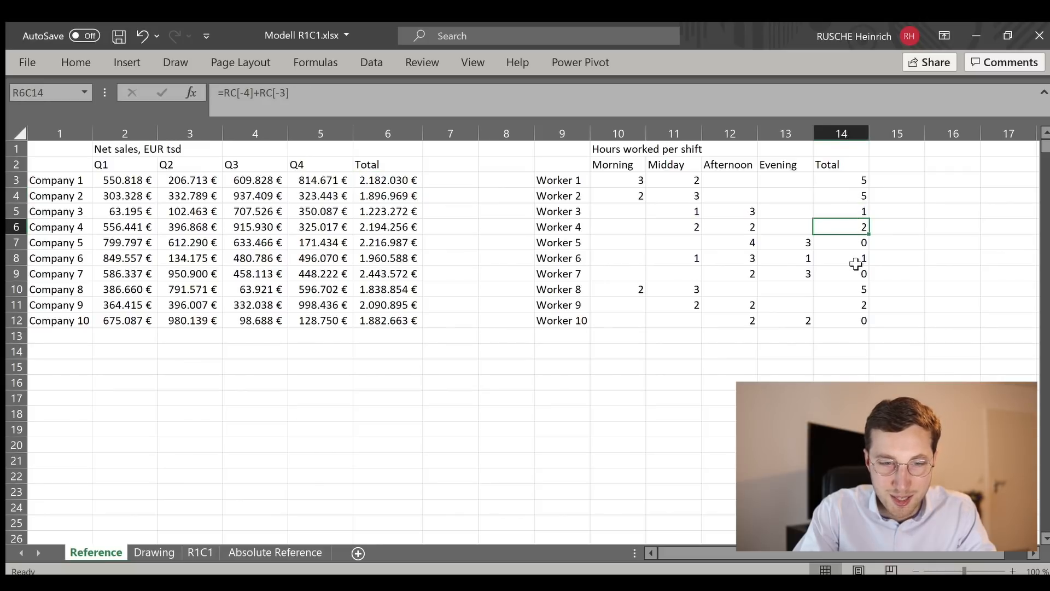
click(841, 258)
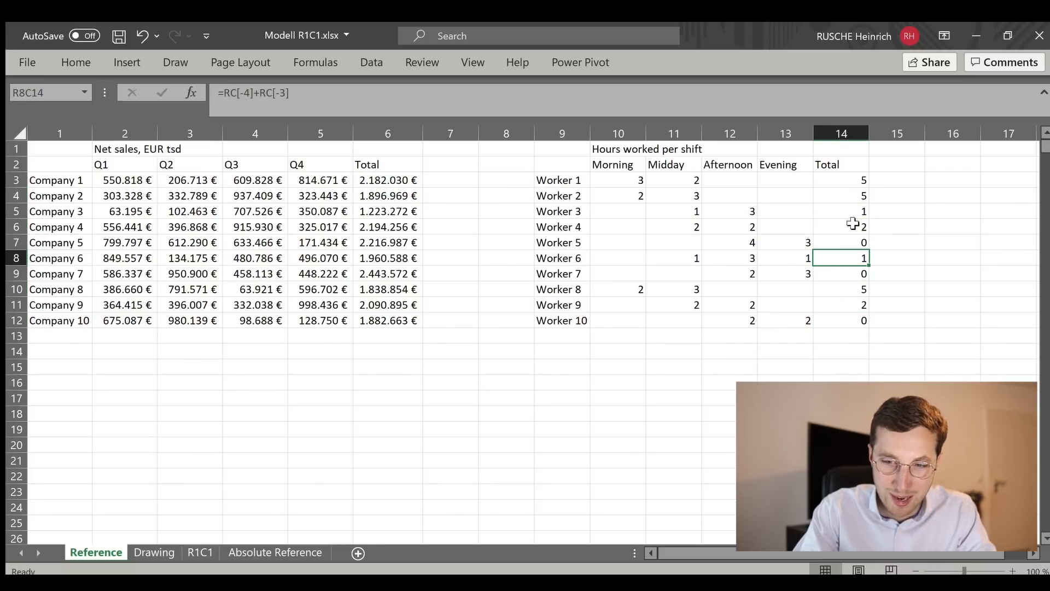
click(841, 194)
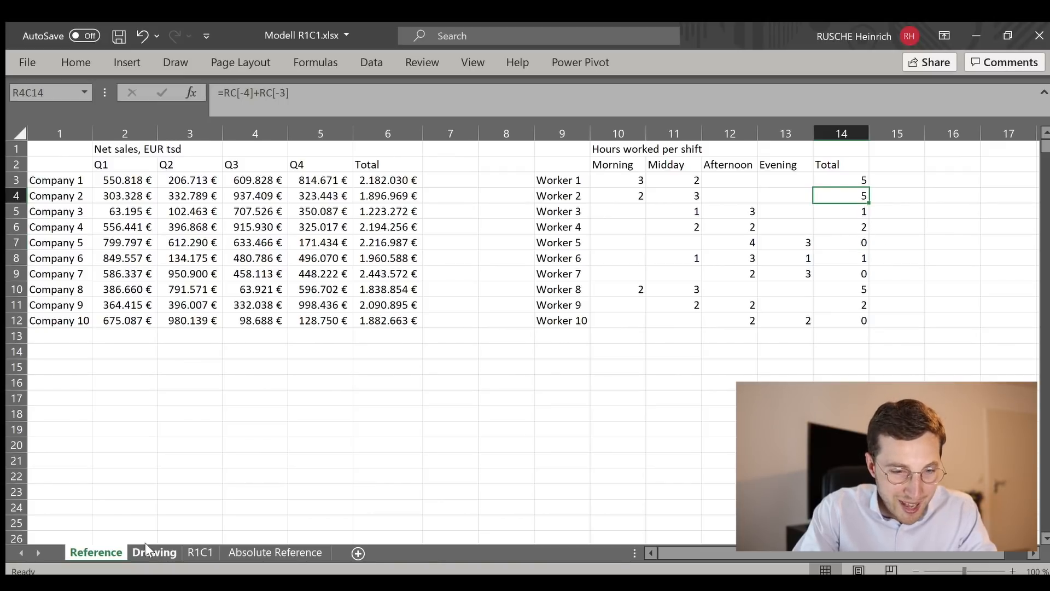
click(154, 552)
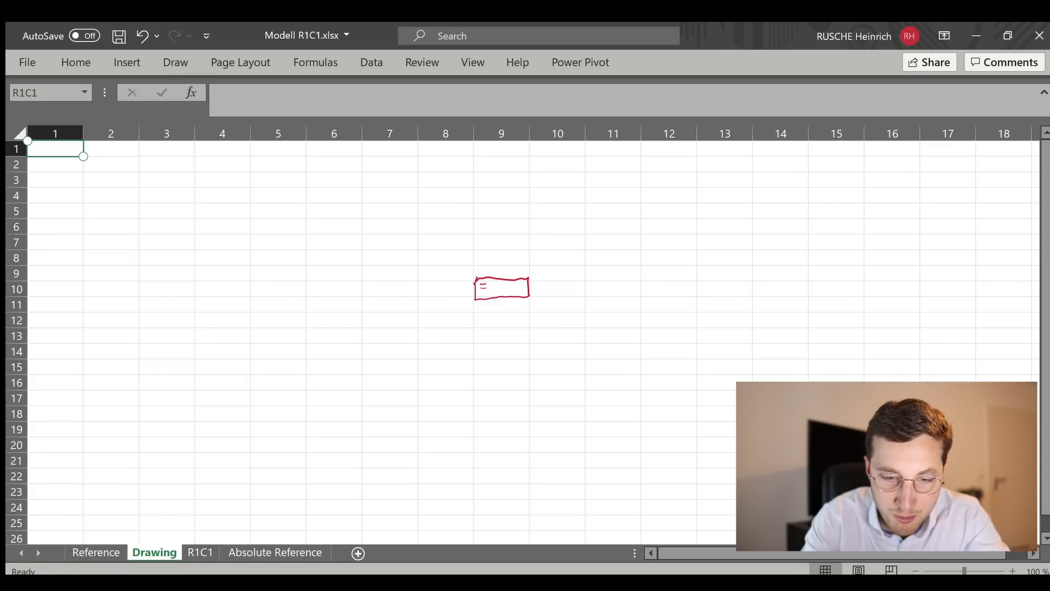
Bring up the freehand ink drawing tools on the Drawing sheet
click(175, 62)
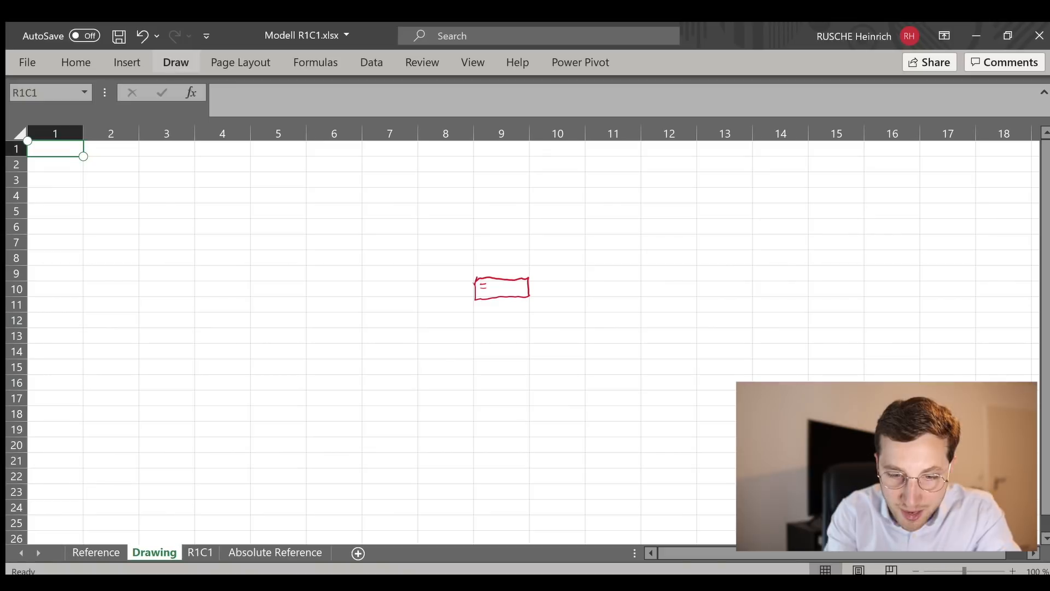
mouse_move(175, 63)
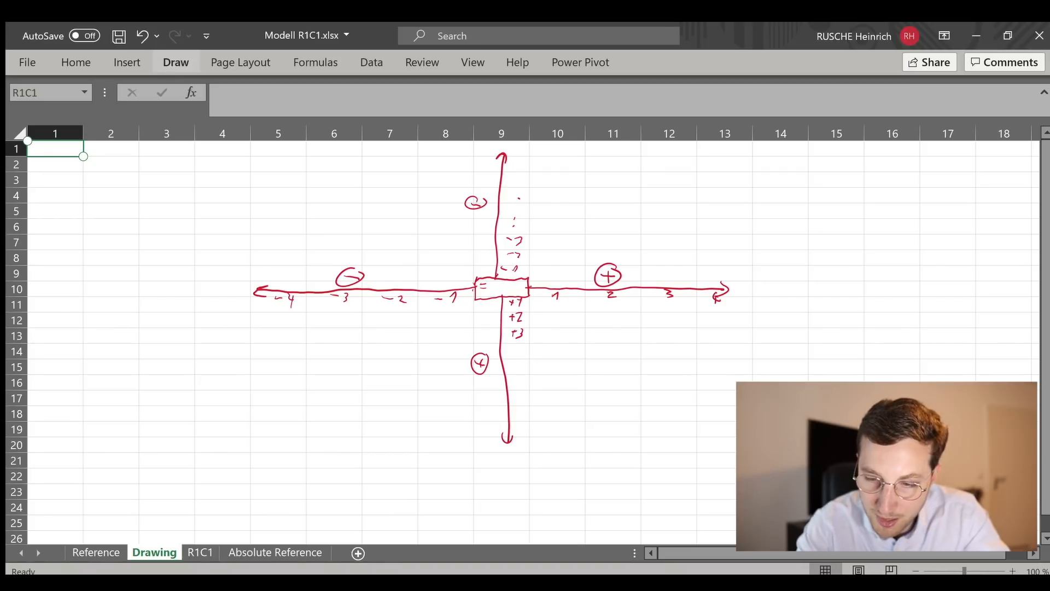
mouse_move(171, 66)
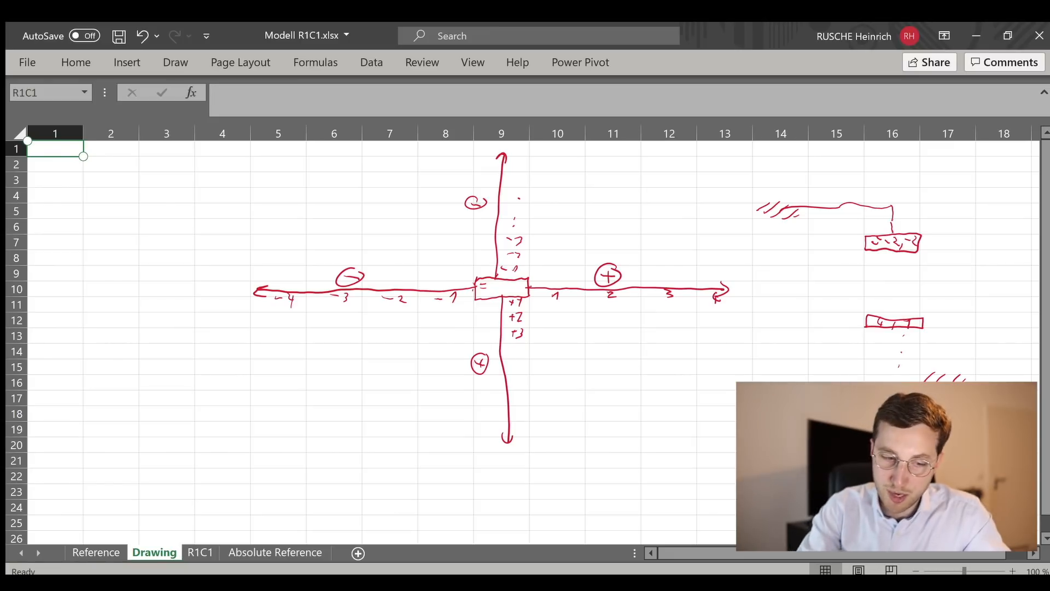
mouse_move(218, 229)
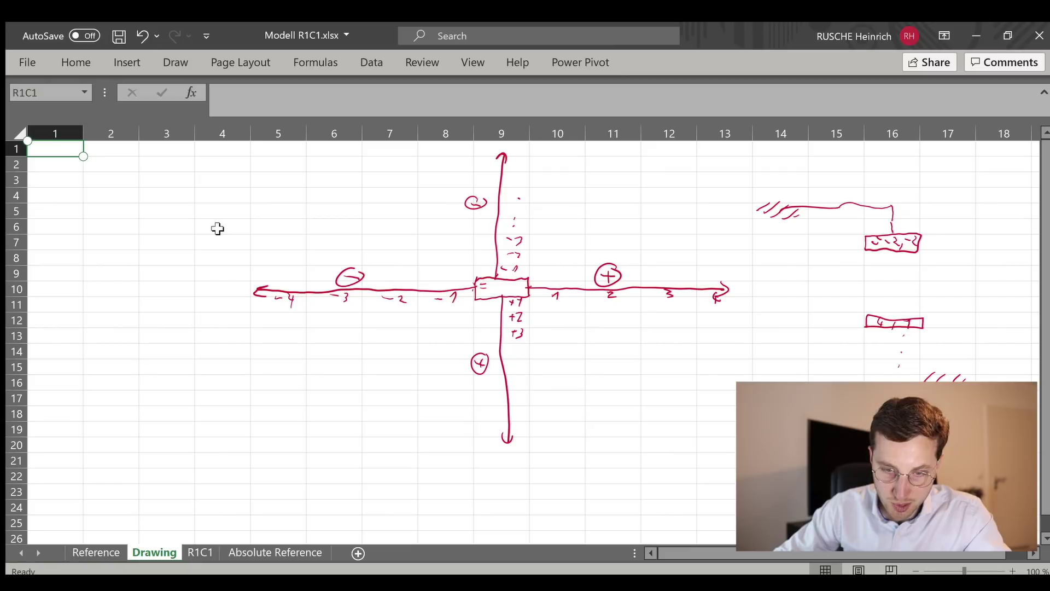
Switch to the R1C1 sheet of scattered 1 values
click(199, 552)
text(=)
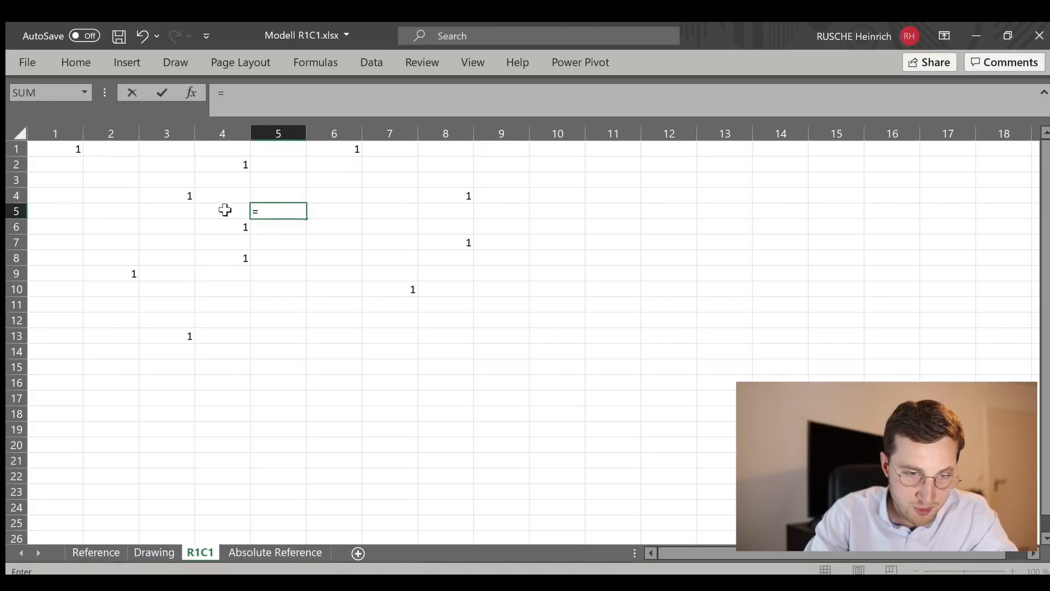
Reference R4C3 from R5C5, cancel, then begin =R[5]C[2] pointing at R10C7
click(166, 194)
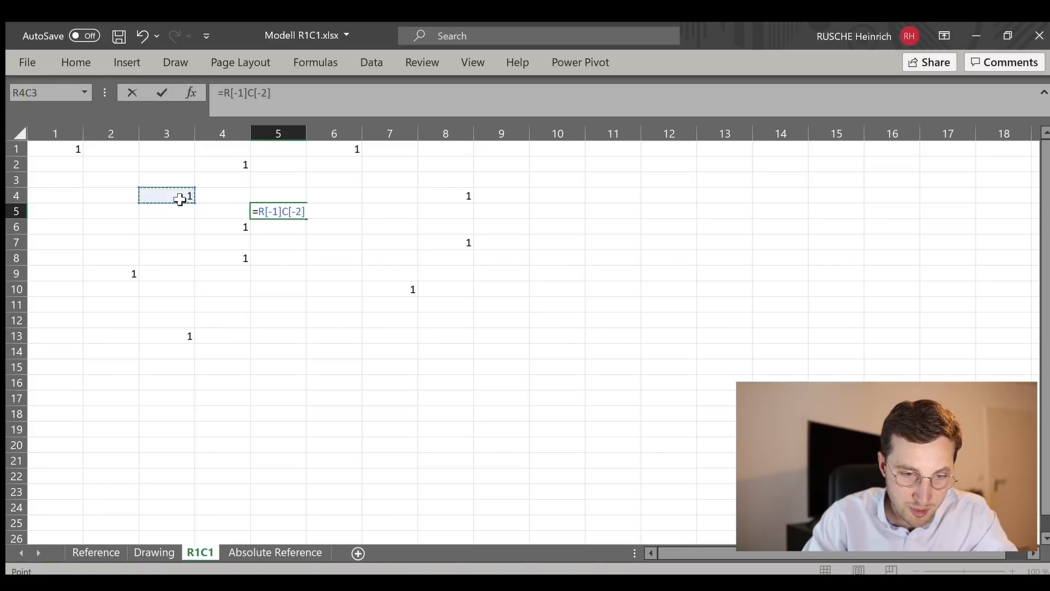
click(251, 93)
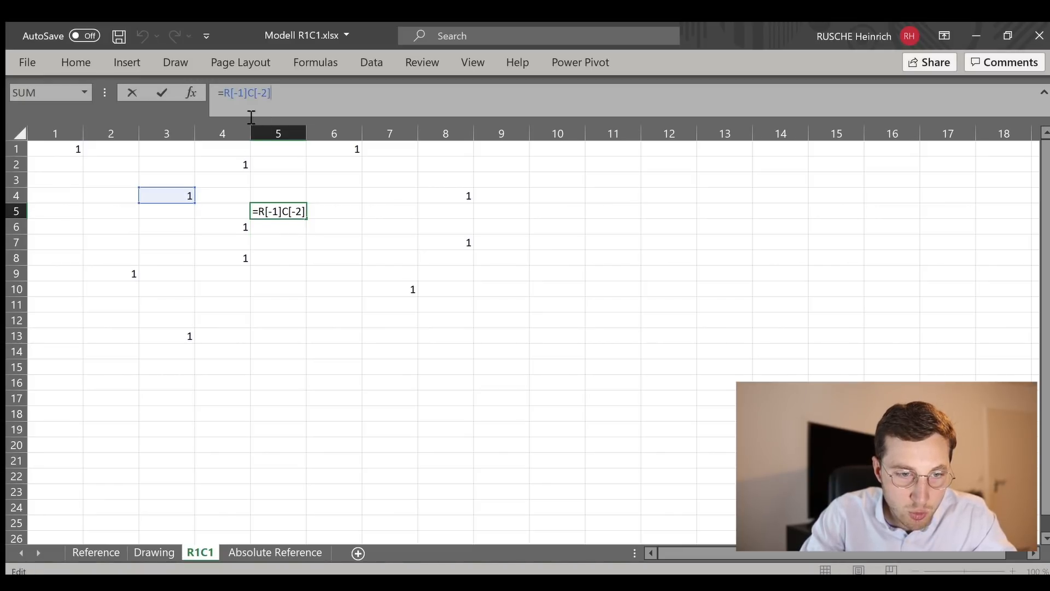
mouse_move(265, 107)
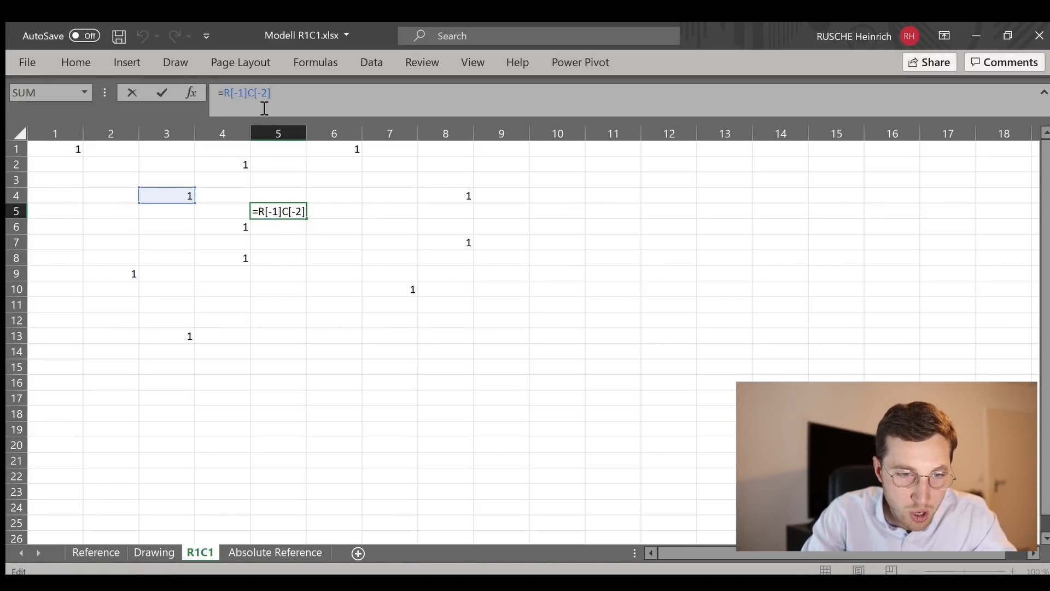
mouse_move(293, 194)
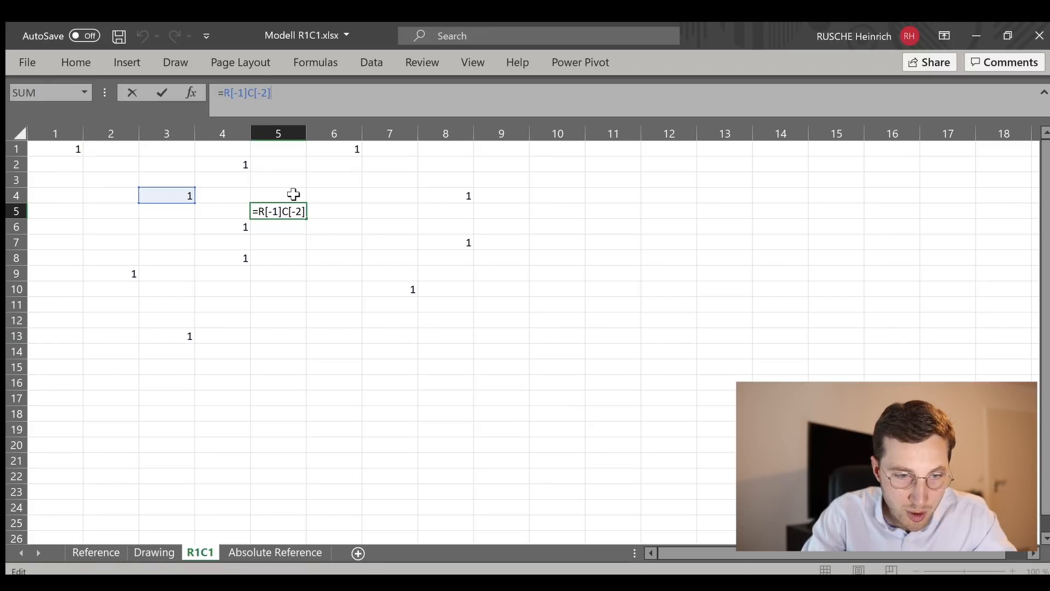
mouse_move(283, 191)
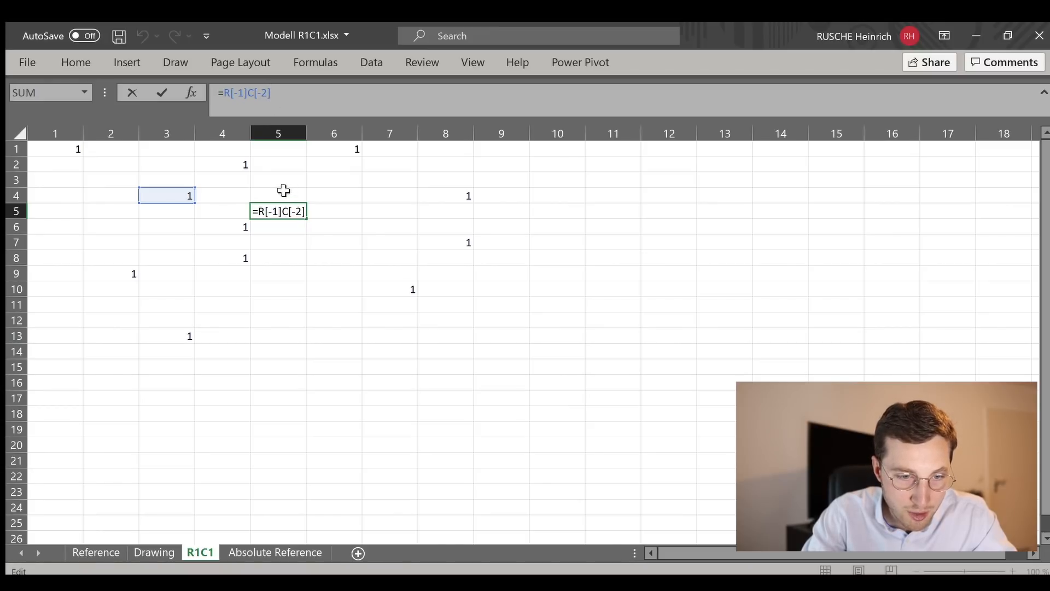
mouse_move(239, 128)
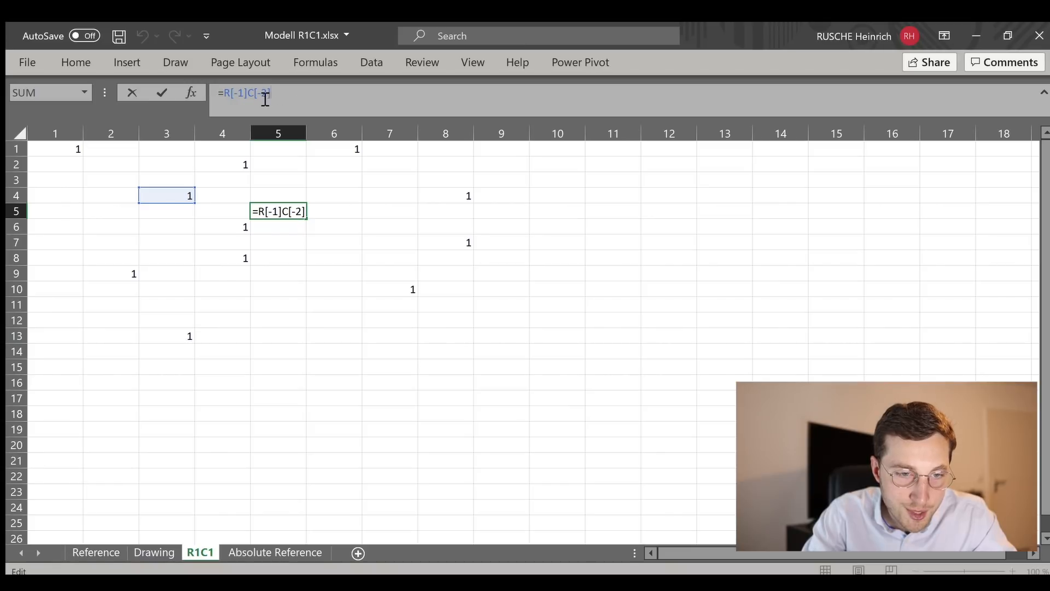
key(Escape)
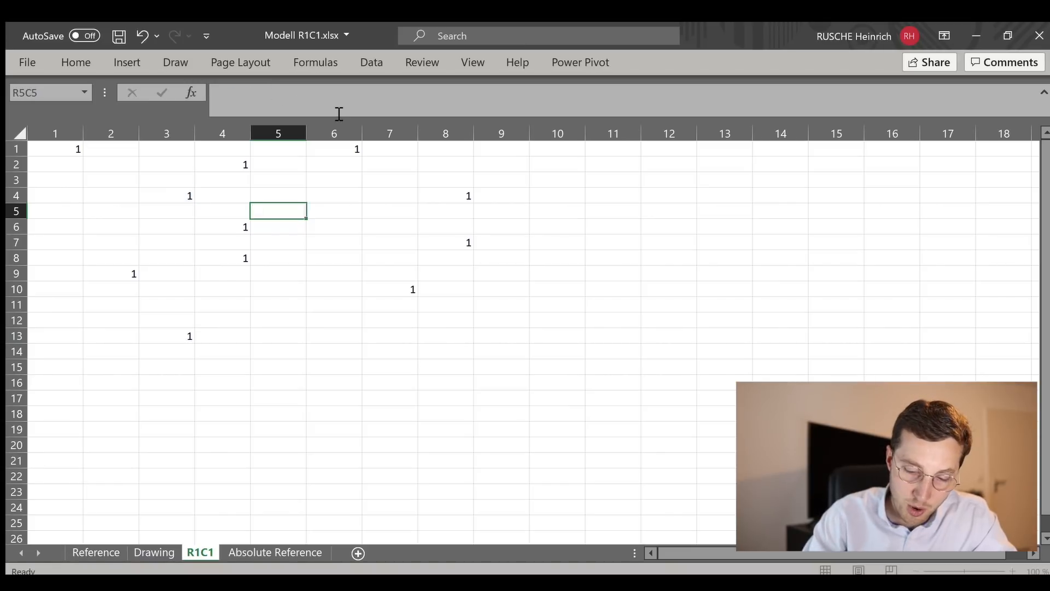
text(=)
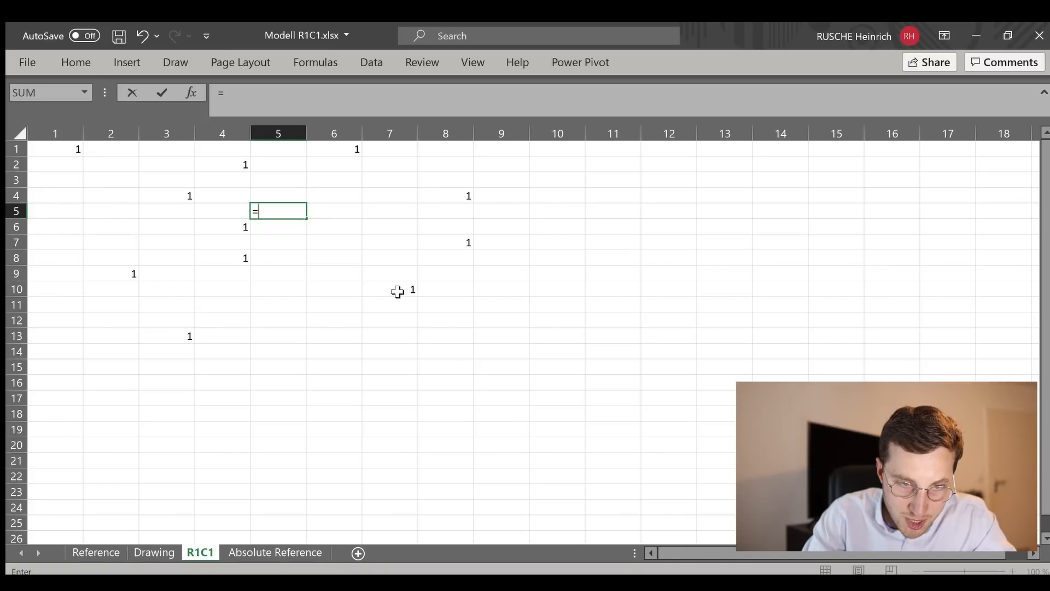
click(391, 289)
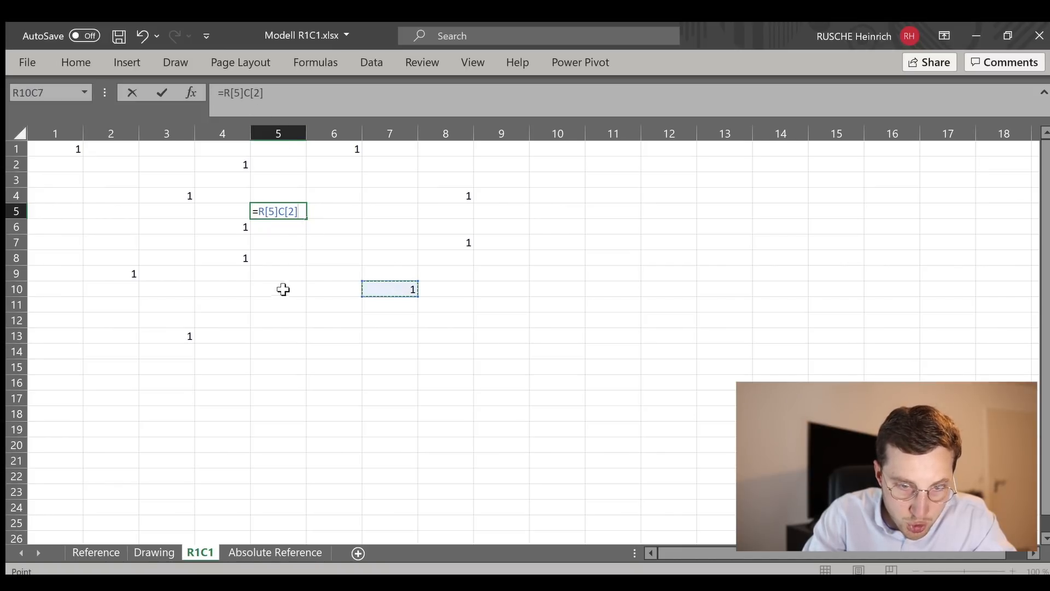
mouse_move(377, 276)
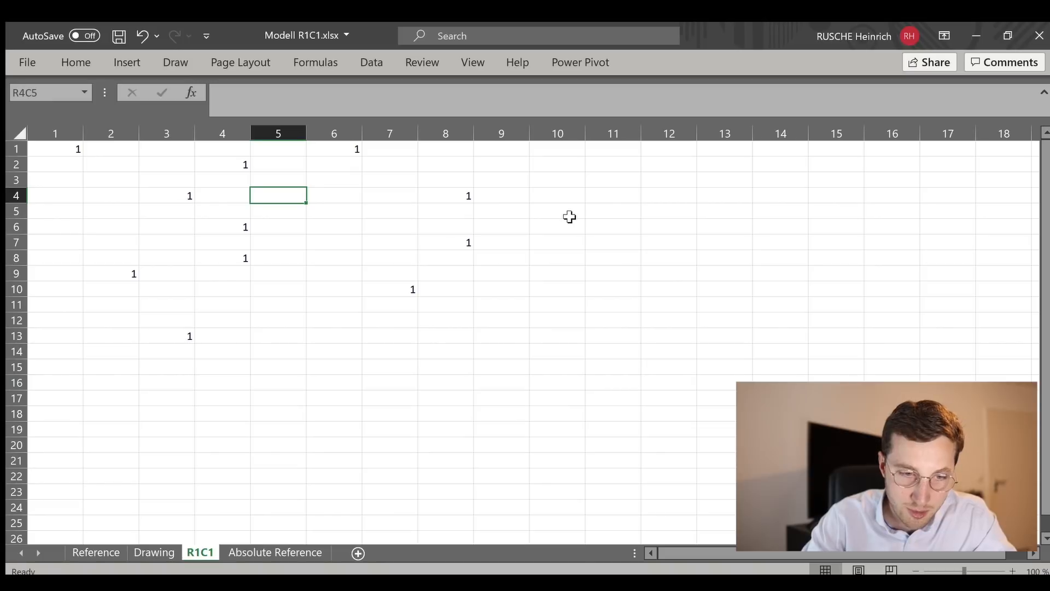
Enter =R[-2]C in R4C4, displaying the 1 from two rows above
click(166, 195)
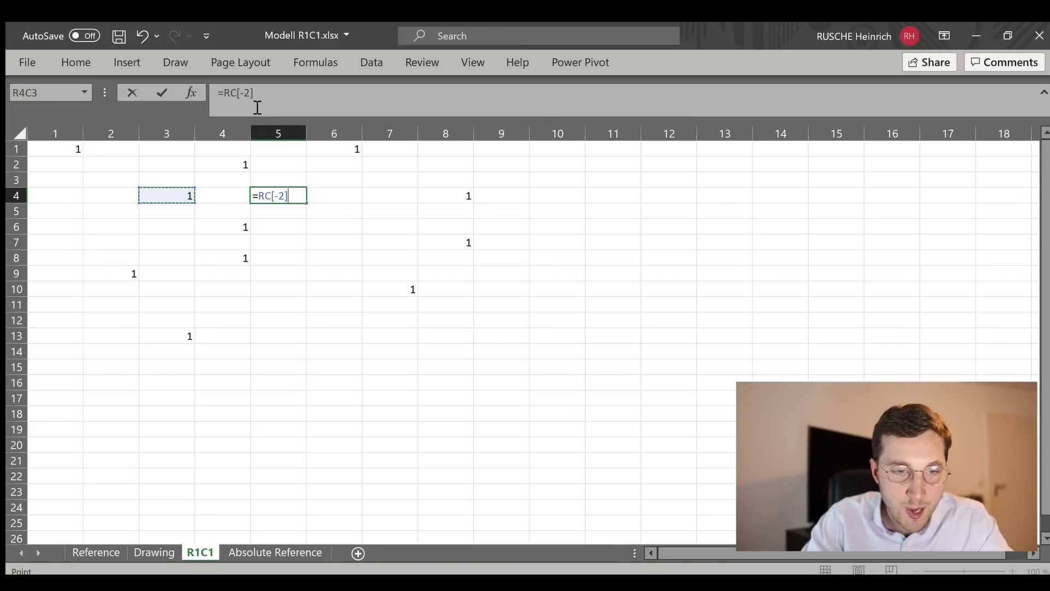
mouse_move(236, 200)
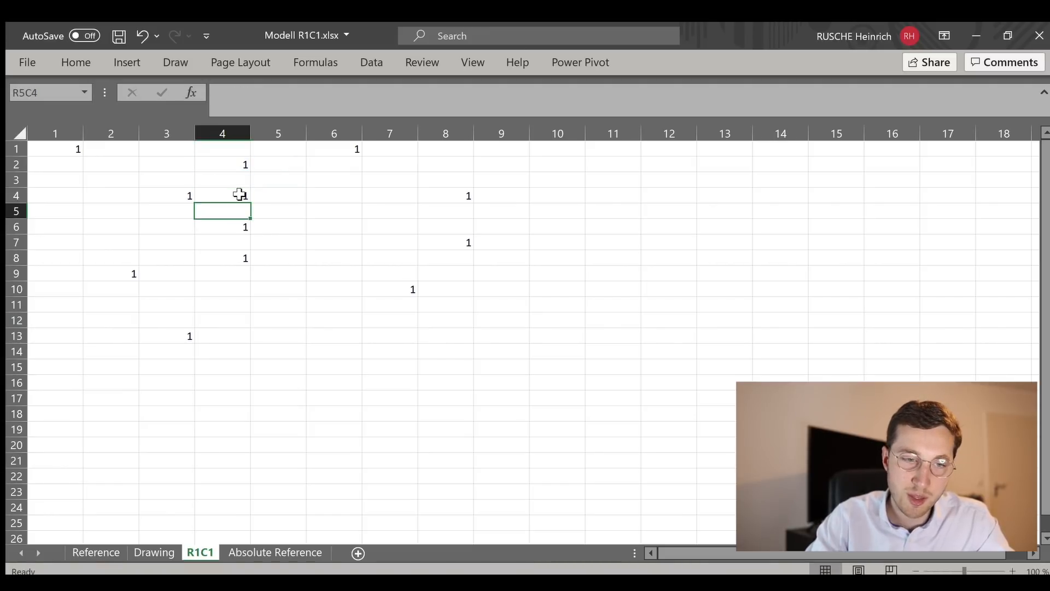
text(=R[-2]C)
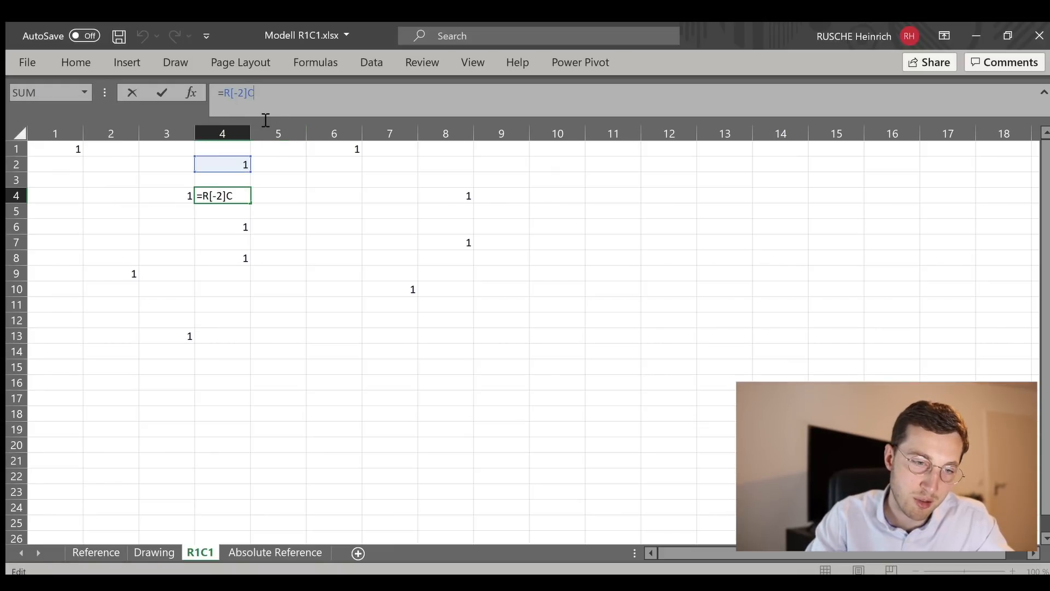
key(Return)
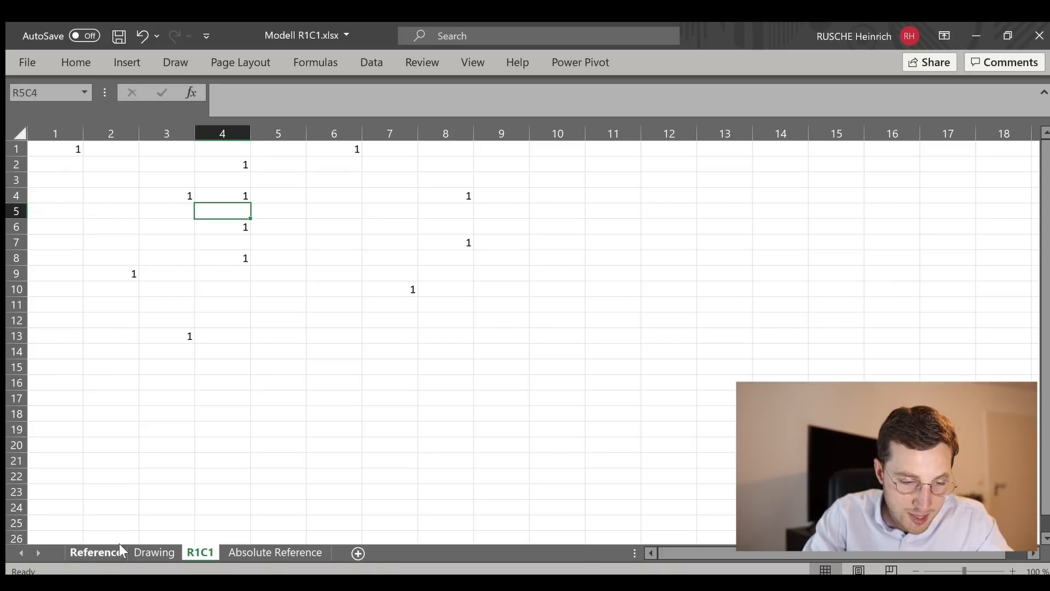
Switch to the Reference sheet and examine Company 1's Total formula text
click(95, 552)
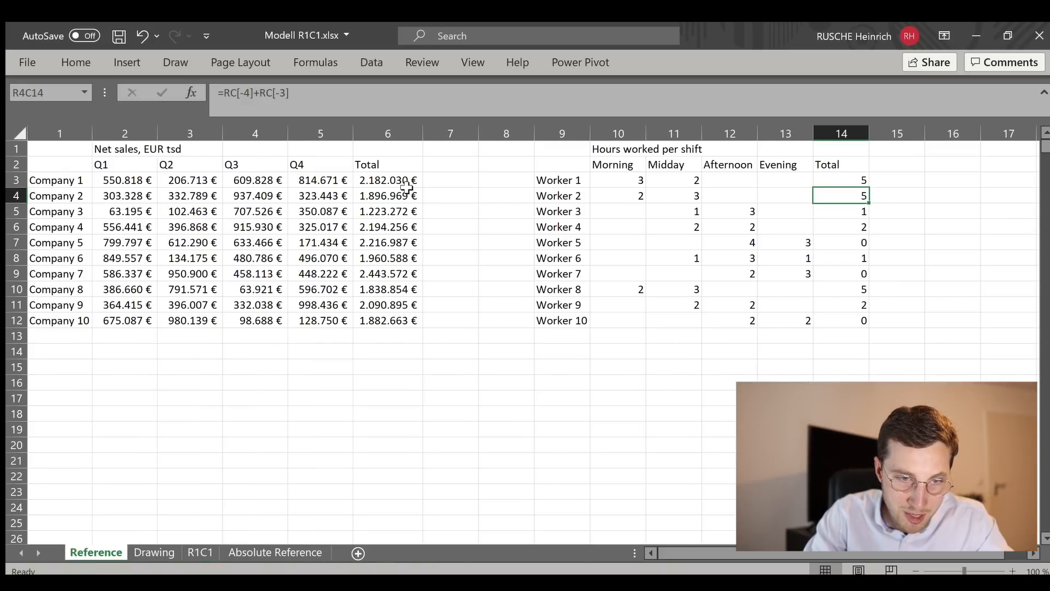
click(387, 180)
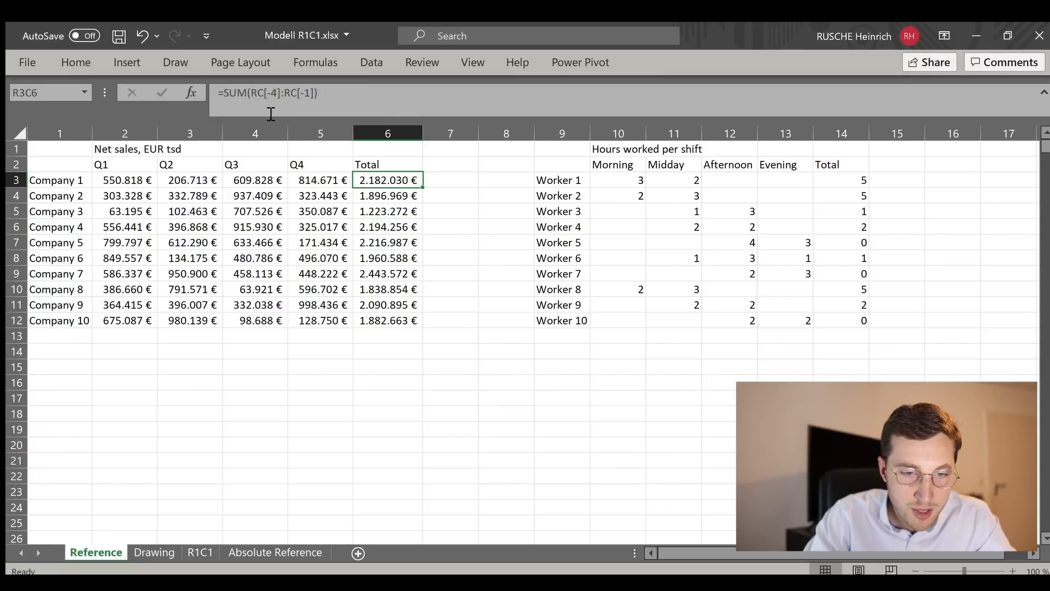
double_click(387, 179)
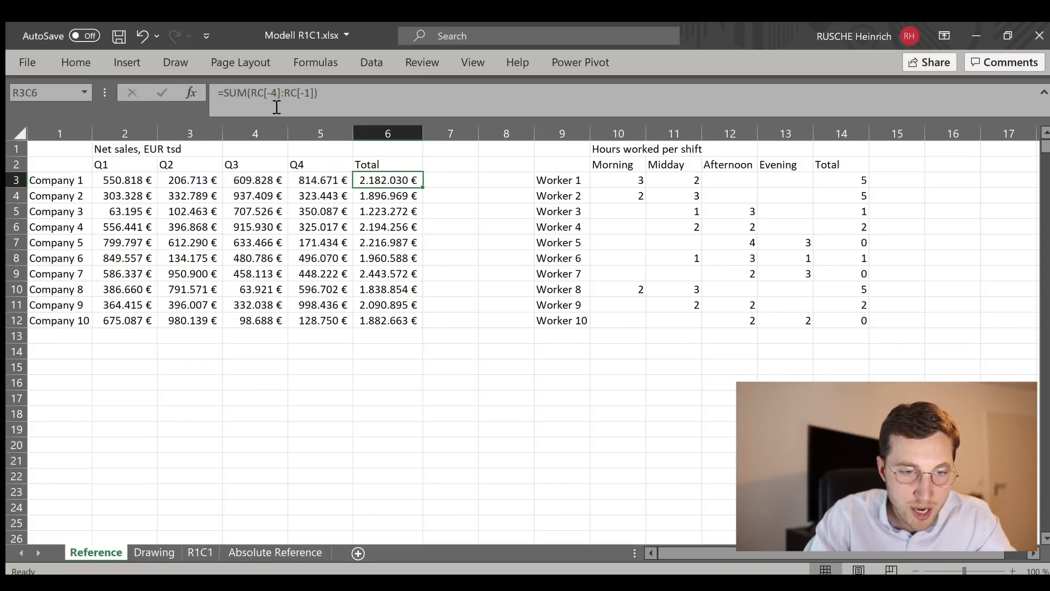
mouse_move(263, 116)
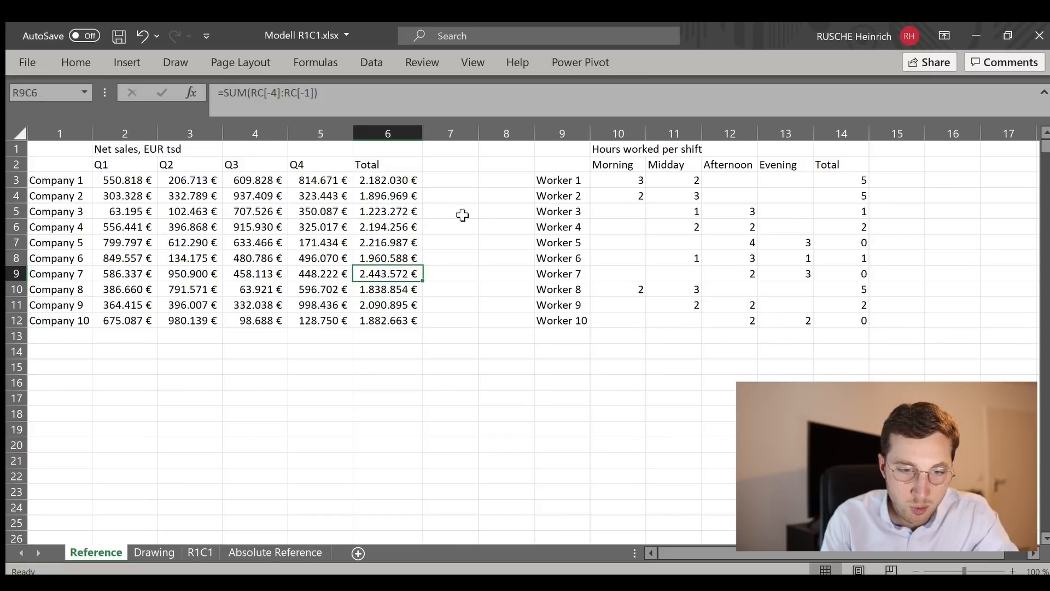
mouse_move(387, 273)
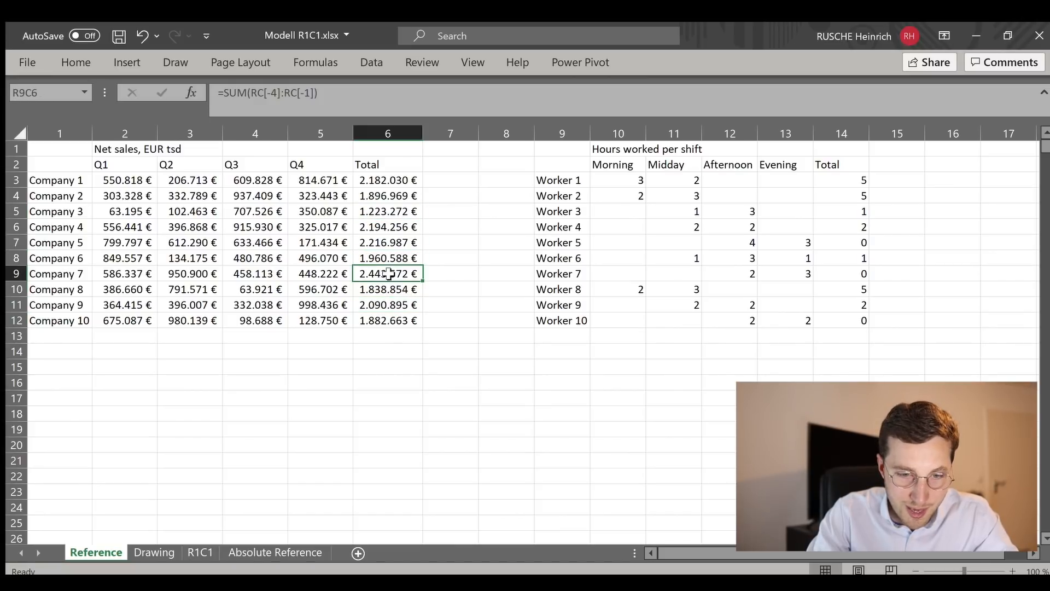
Check the Company 1, 2, 4 and 6 Totals, all using =SUM(RC[-4]:RC[-1])
click(387, 227)
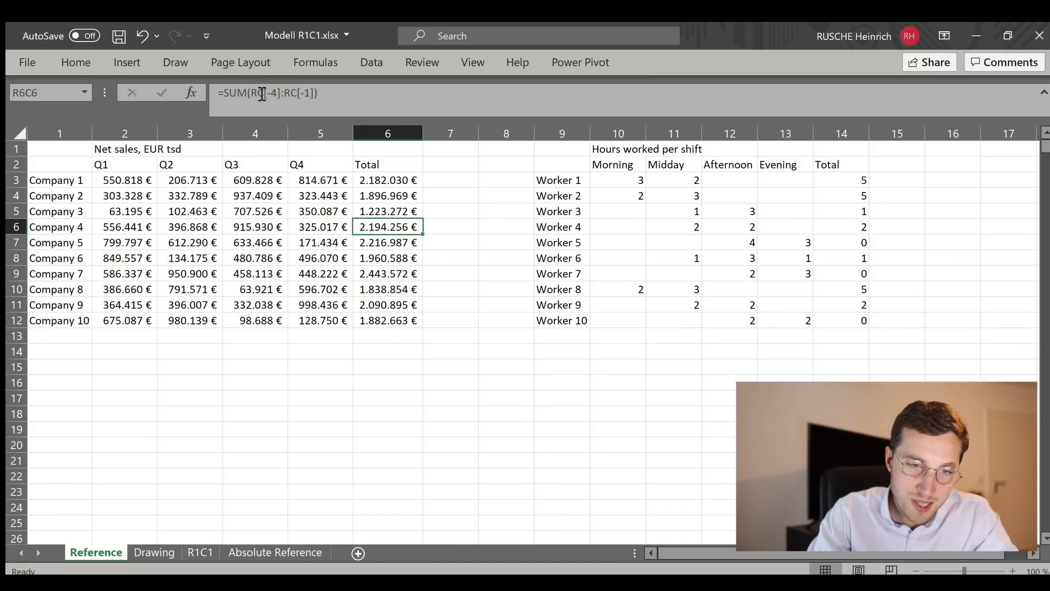
click(388, 179)
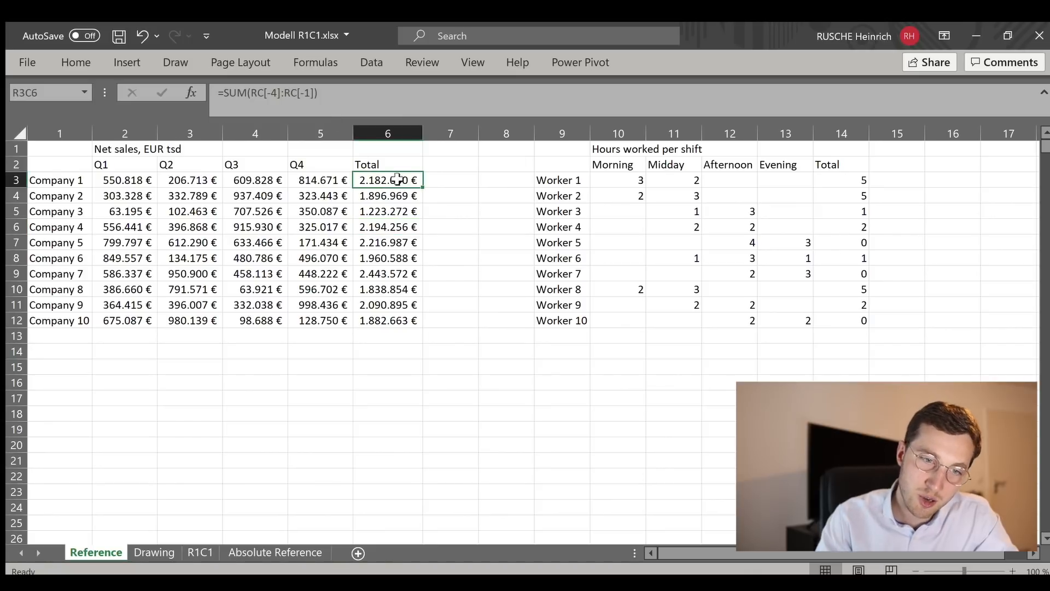
click(388, 258)
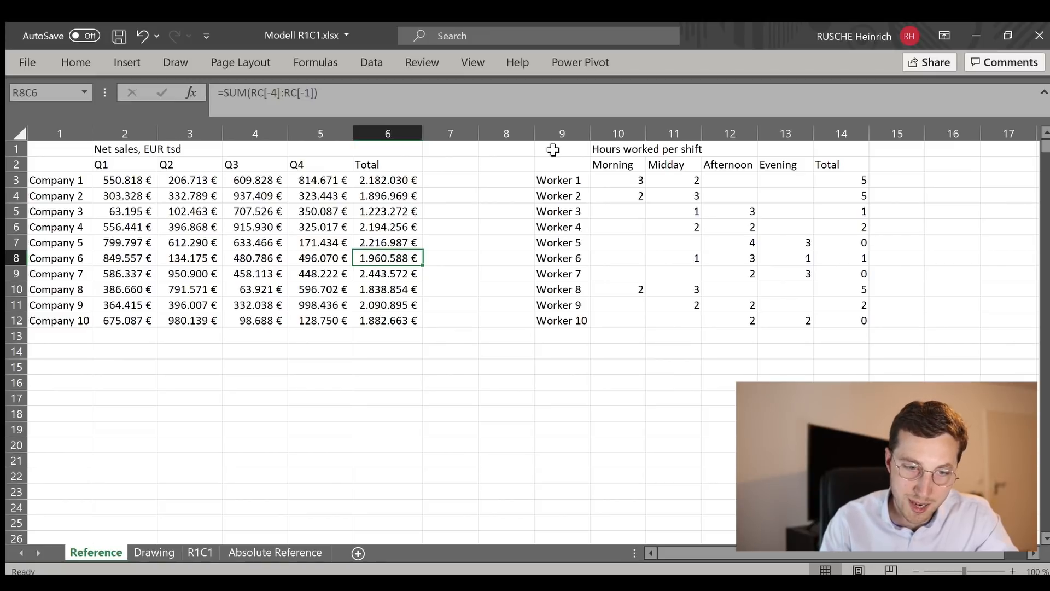
click(387, 196)
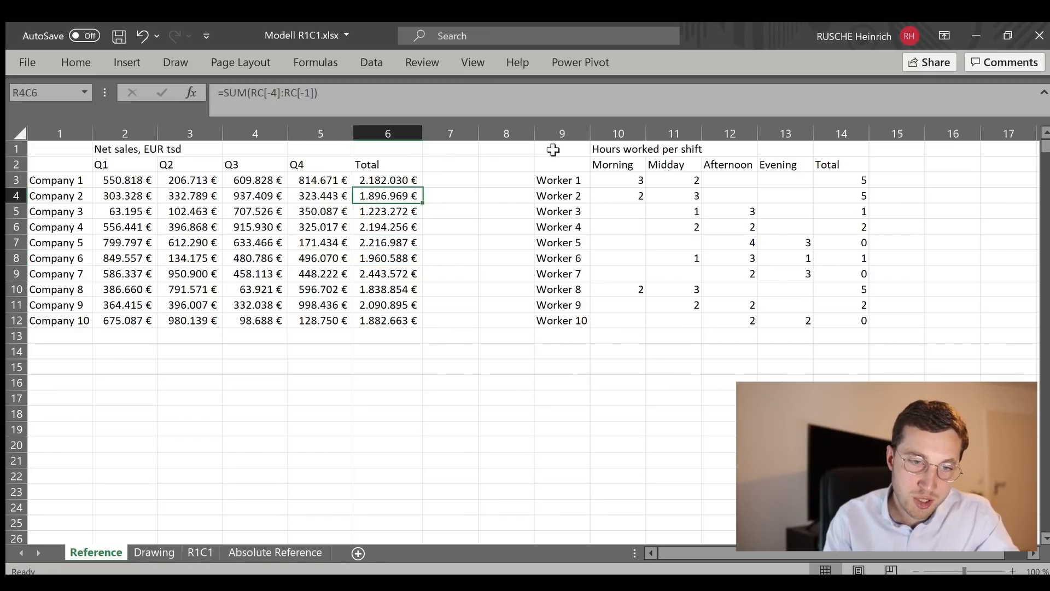
click(387, 179)
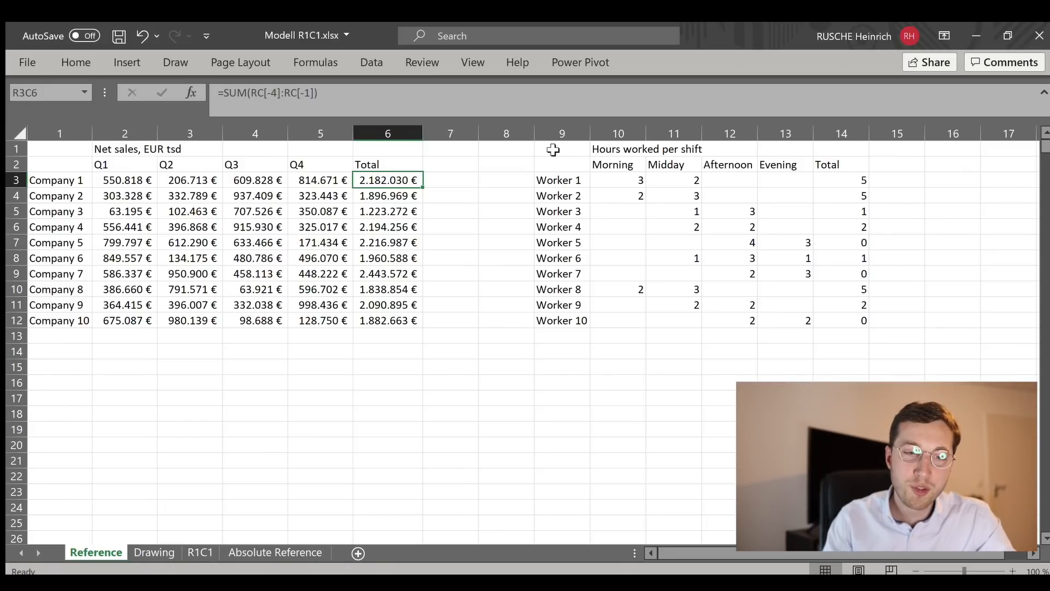
click(387, 196)
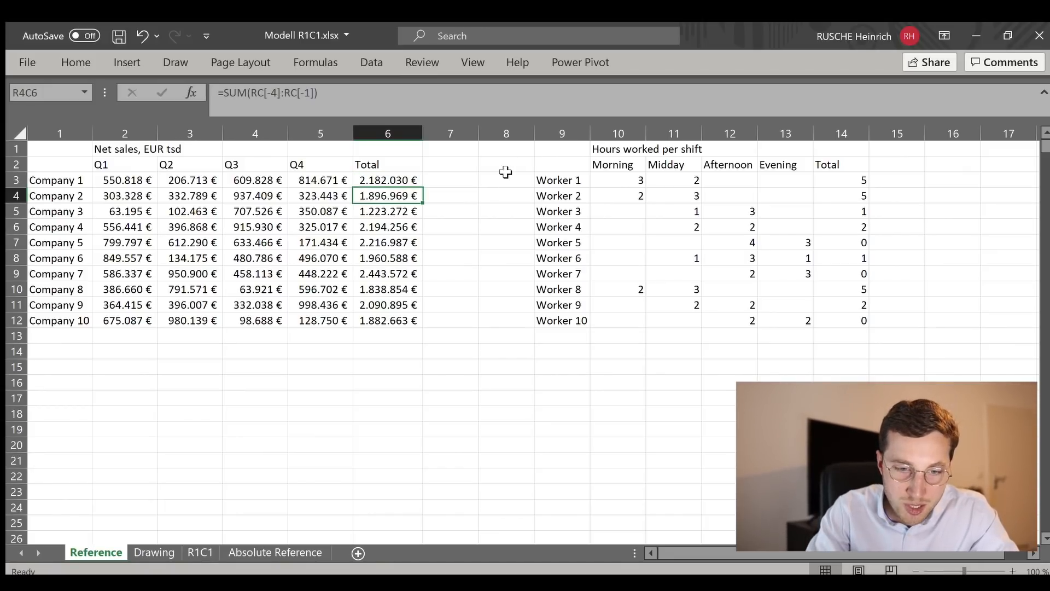
click(387, 227)
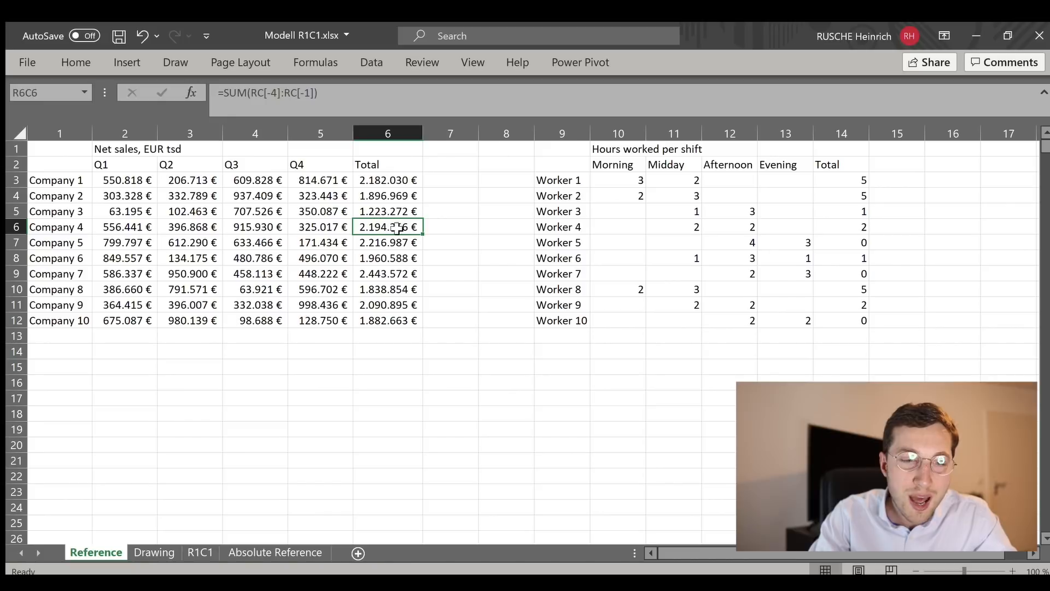
double_click(387, 227)
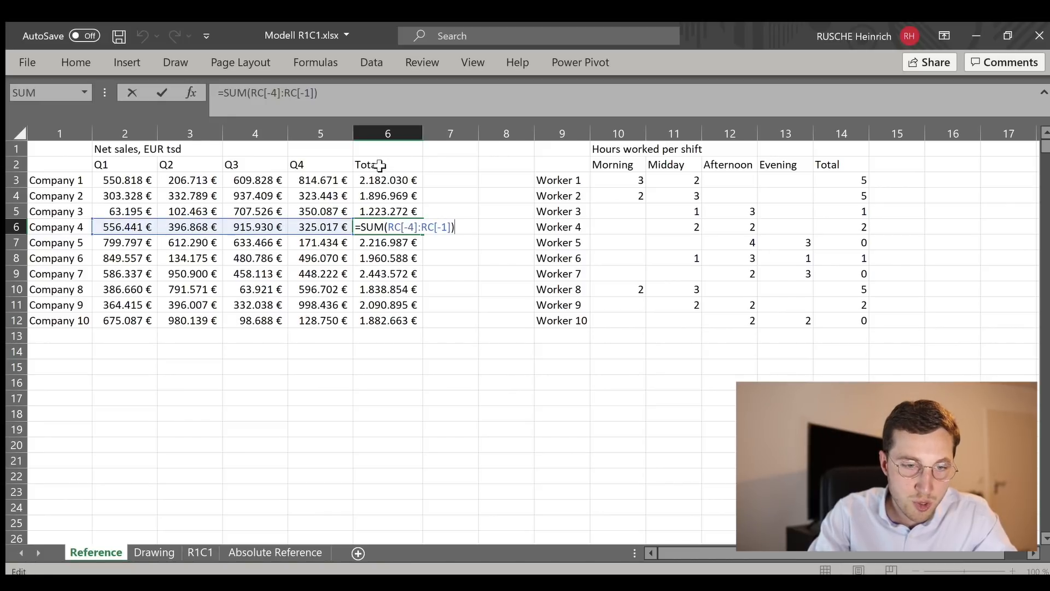
key(Return)
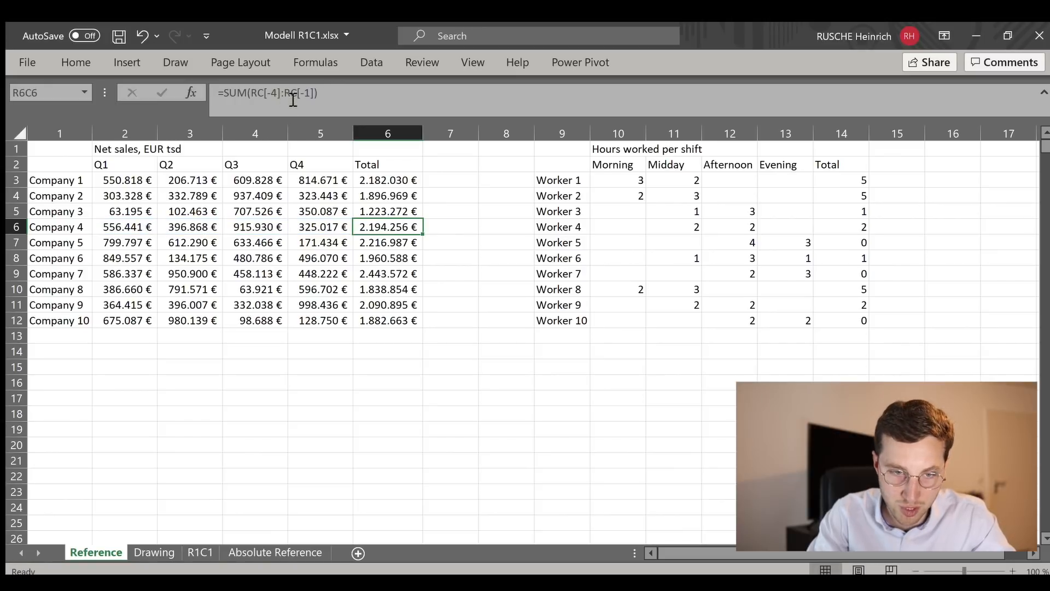
mouse_move(379, 274)
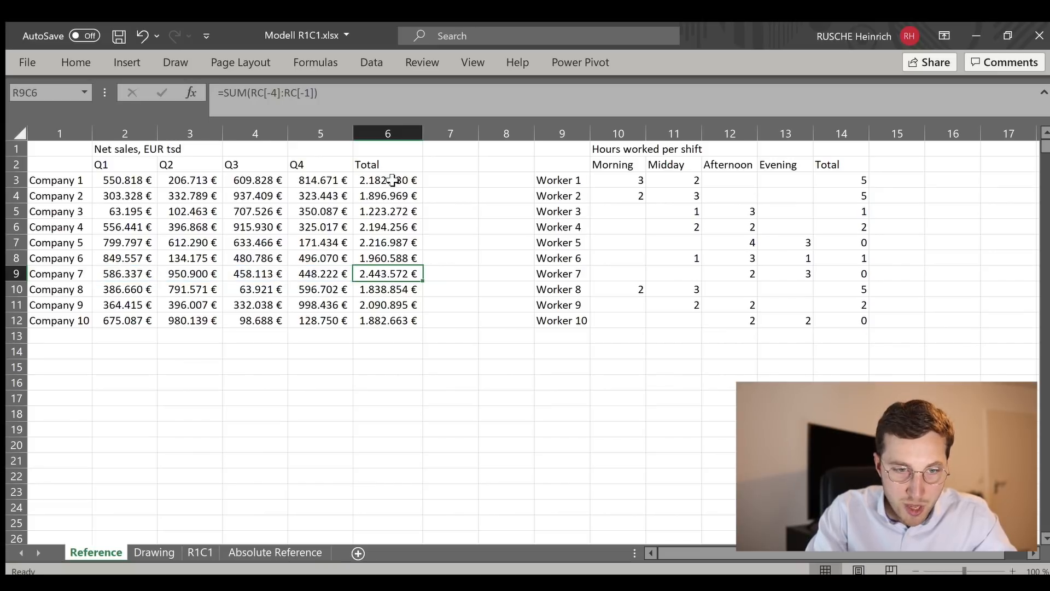
click(387, 180)
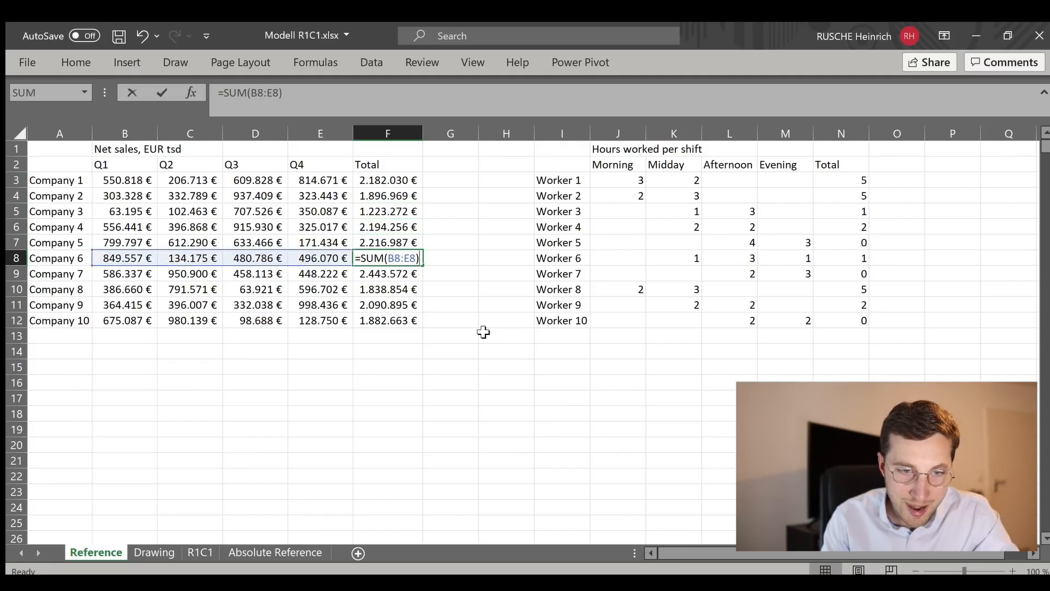
View the A1-style Total formulas for Companies 10, 5 and 3, e.g. =SUM(B5:E5)
click(387, 320)
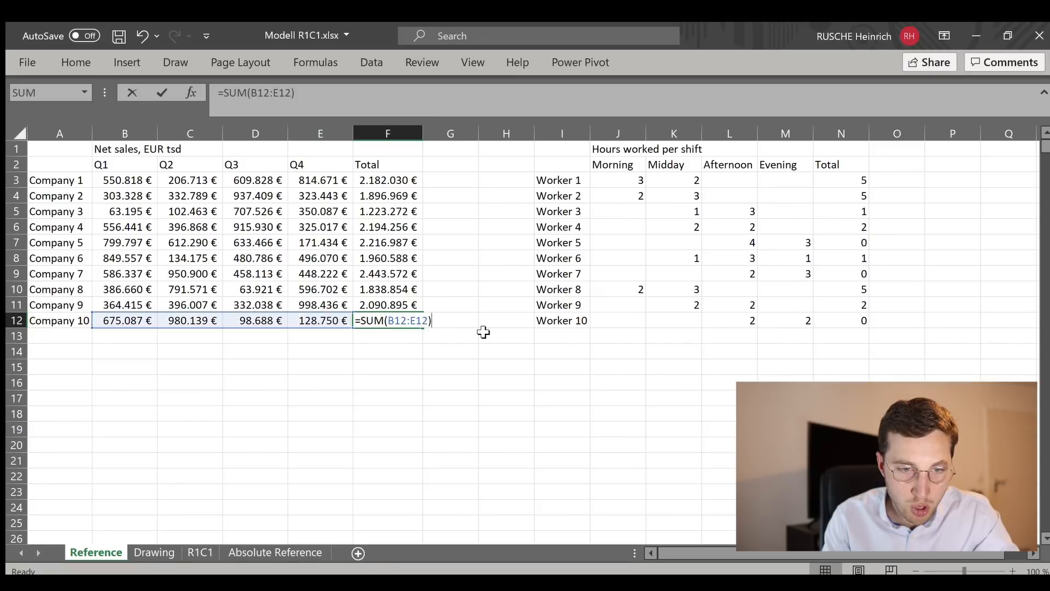
key(Return)
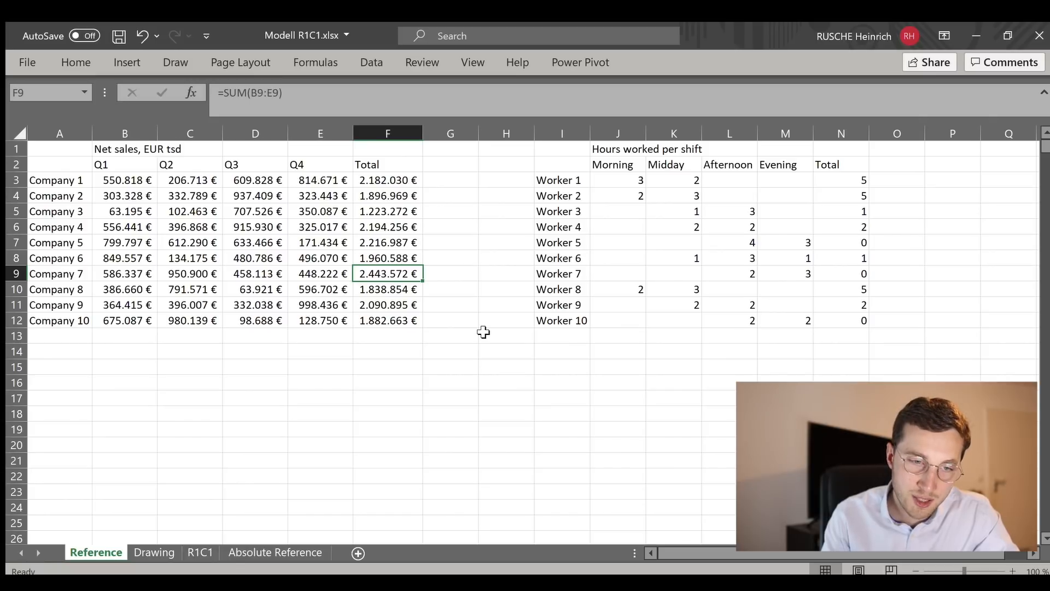
click(387, 243)
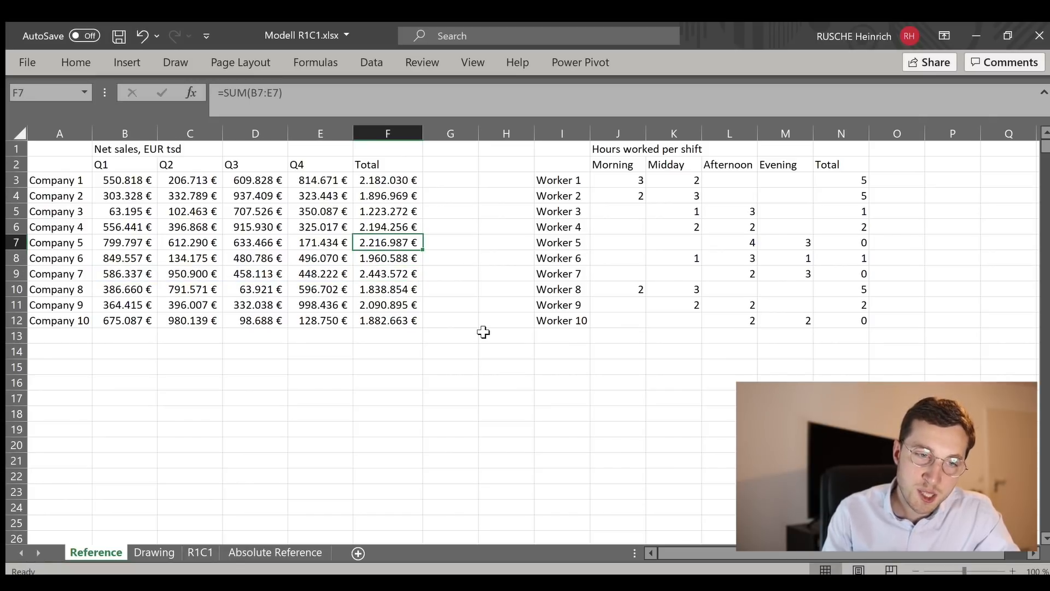
click(388, 211)
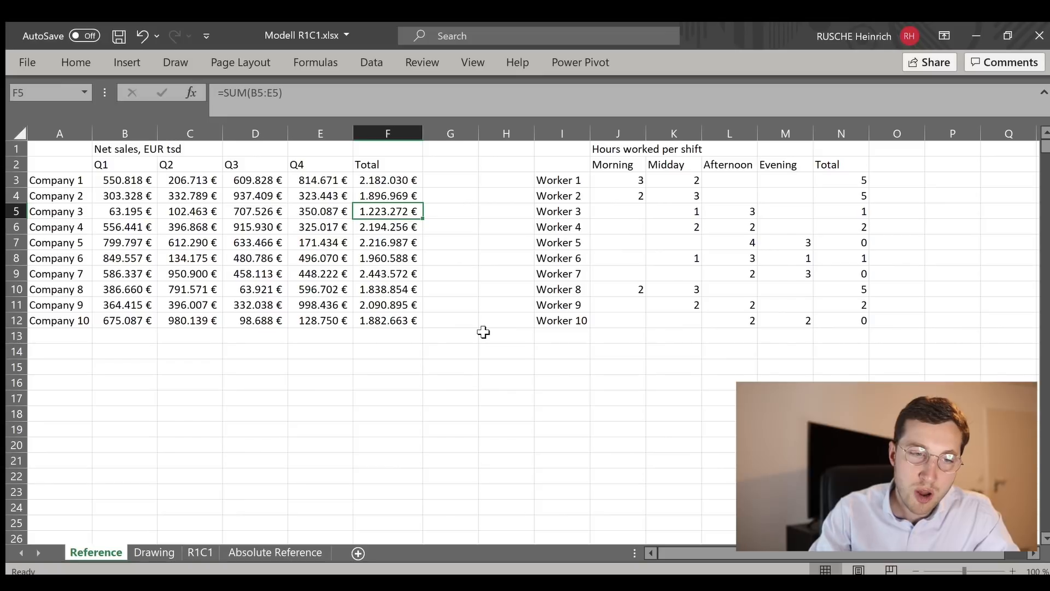
mouse_move(90, 74)
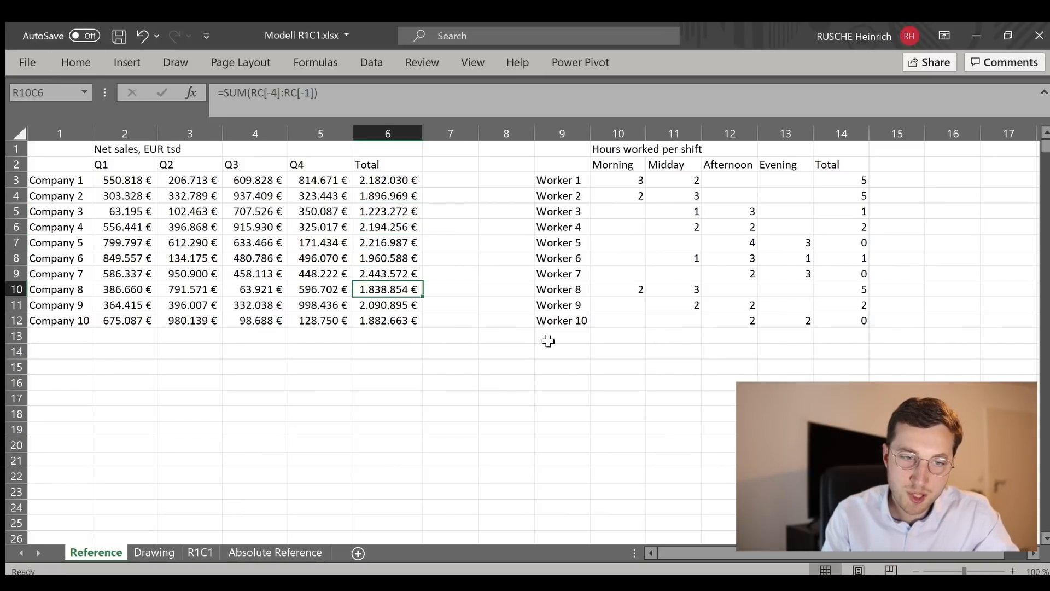
Check the Company 3 Total and the Worker 2, 5, 6 and 9 Total formulas
click(388, 211)
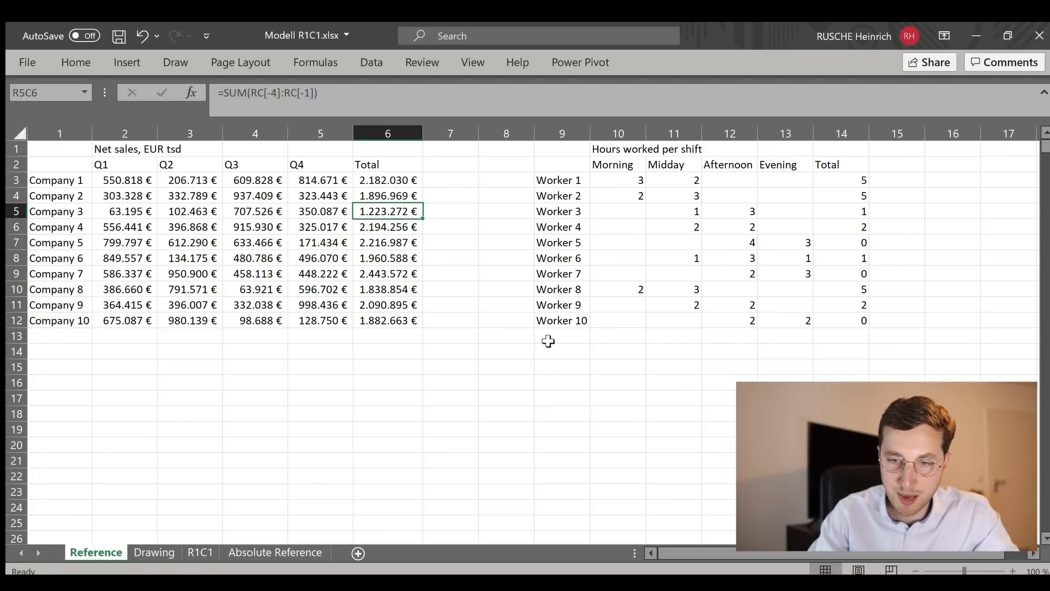
click(841, 179)
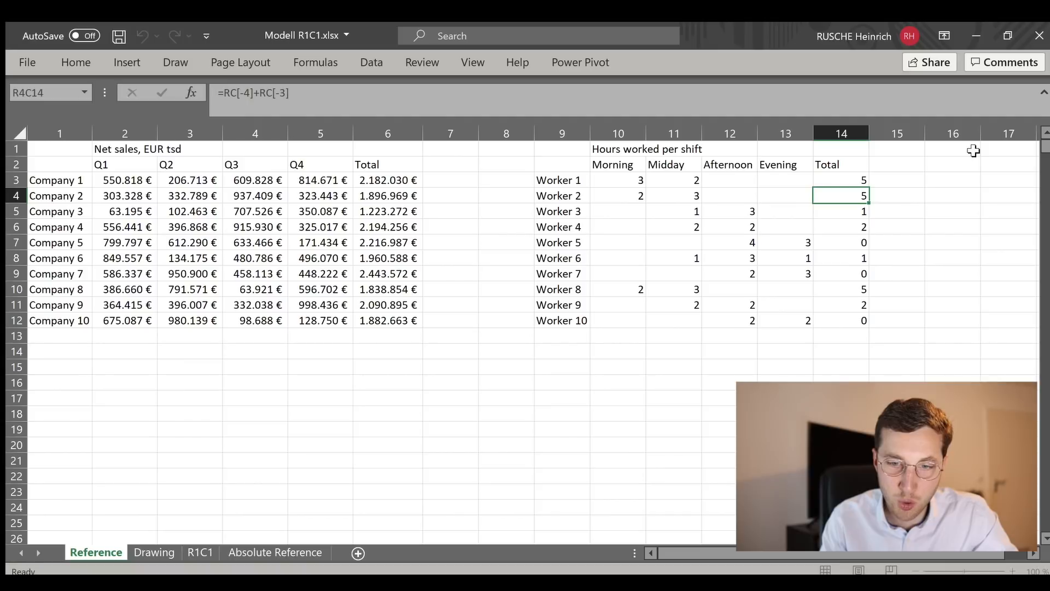
click(841, 257)
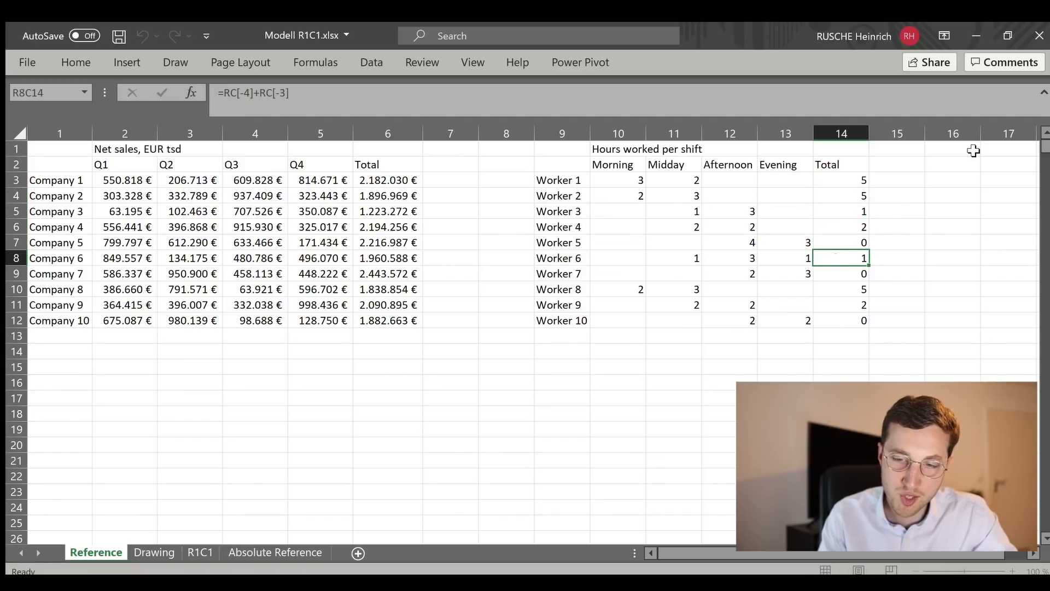
click(840, 305)
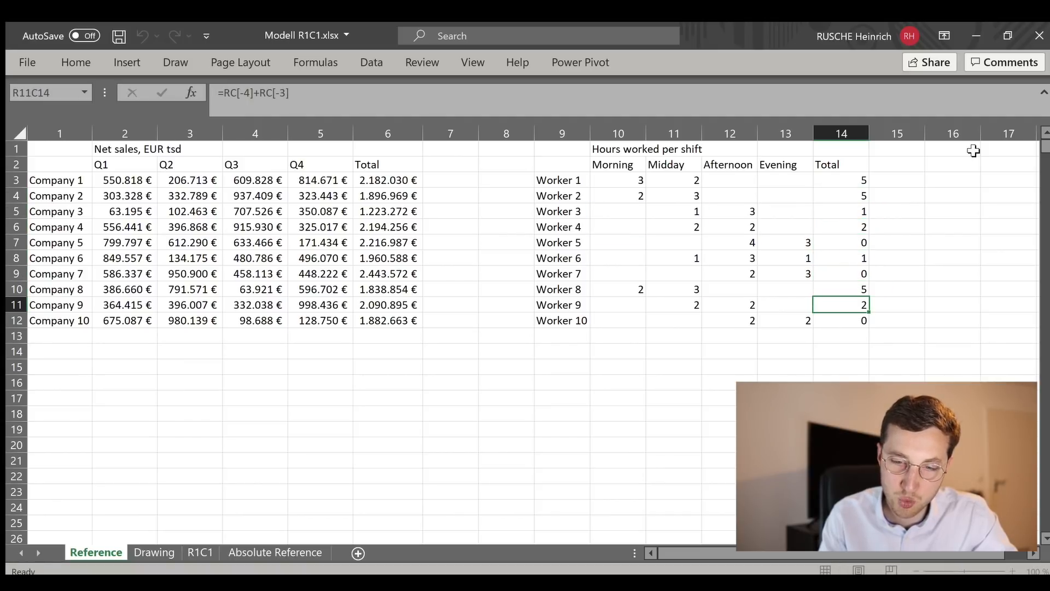
click(841, 243)
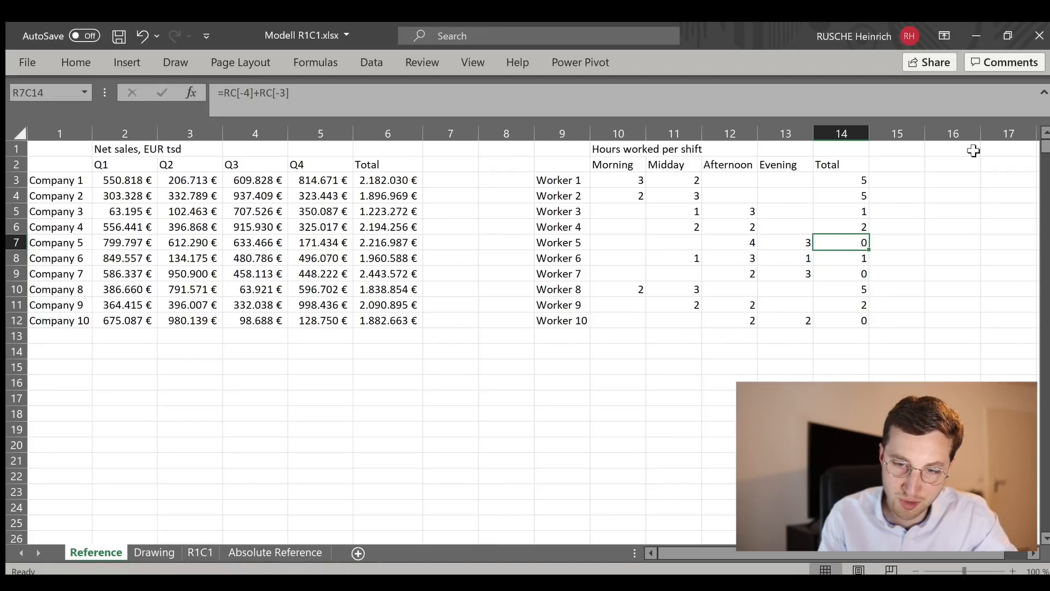
click(841, 196)
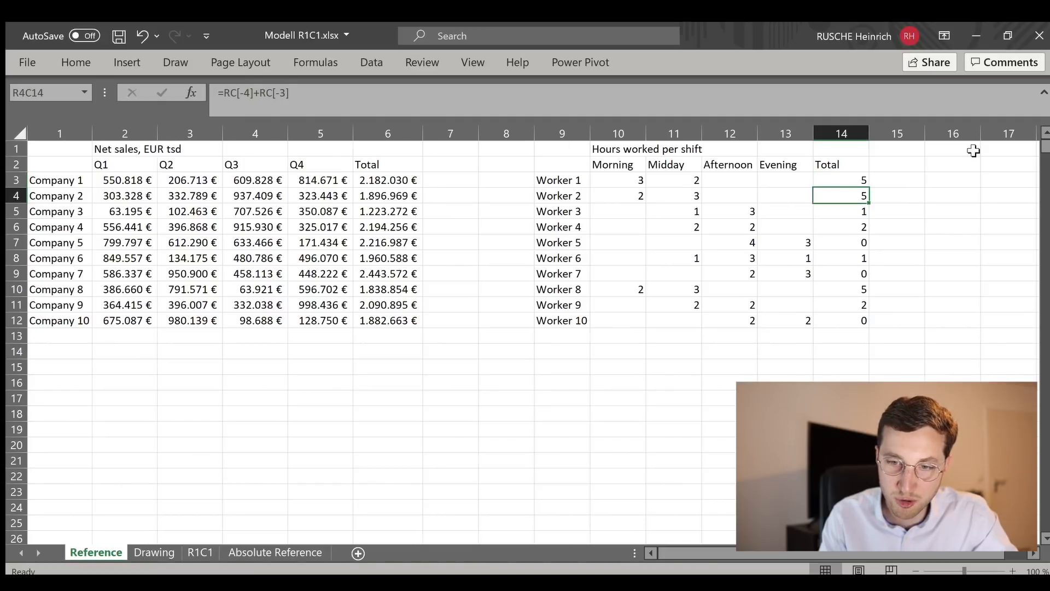
Inspect Company 1, 3 and 5 totals, then switch to the Absolute Reference sheet
click(387, 179)
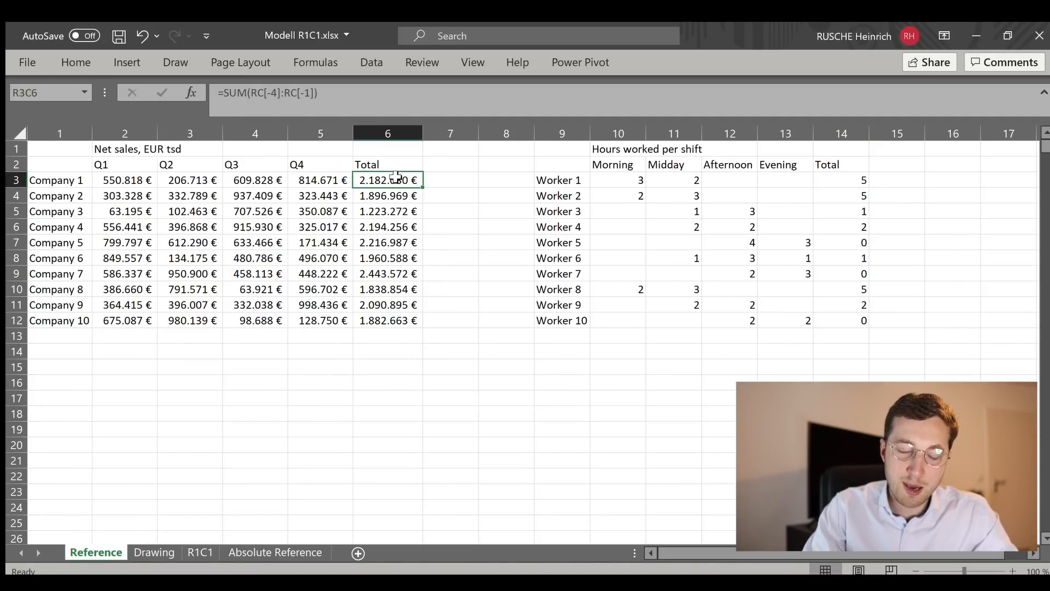
click(387, 211)
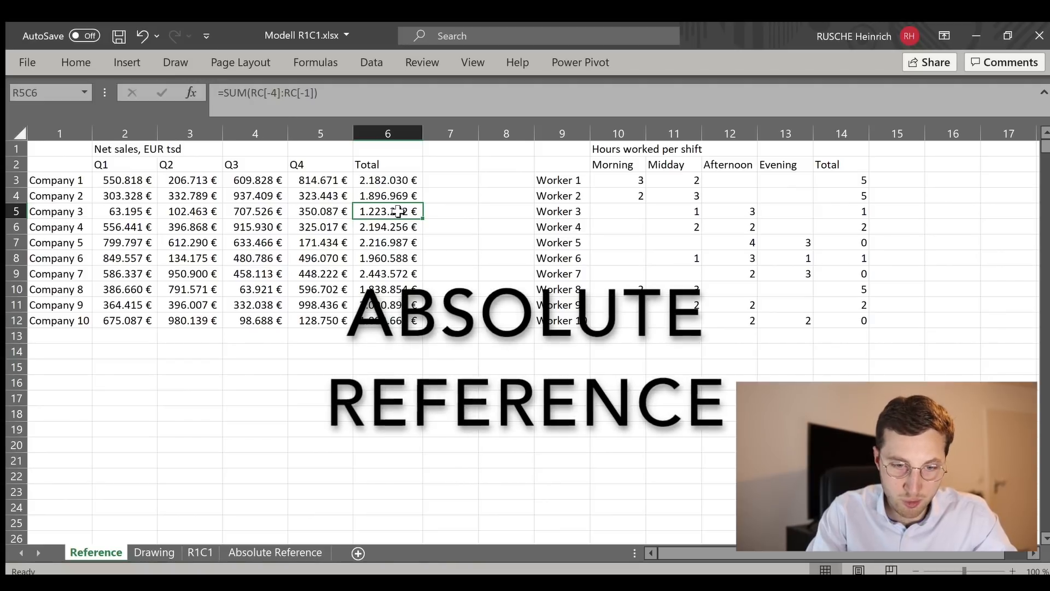
click(387, 242)
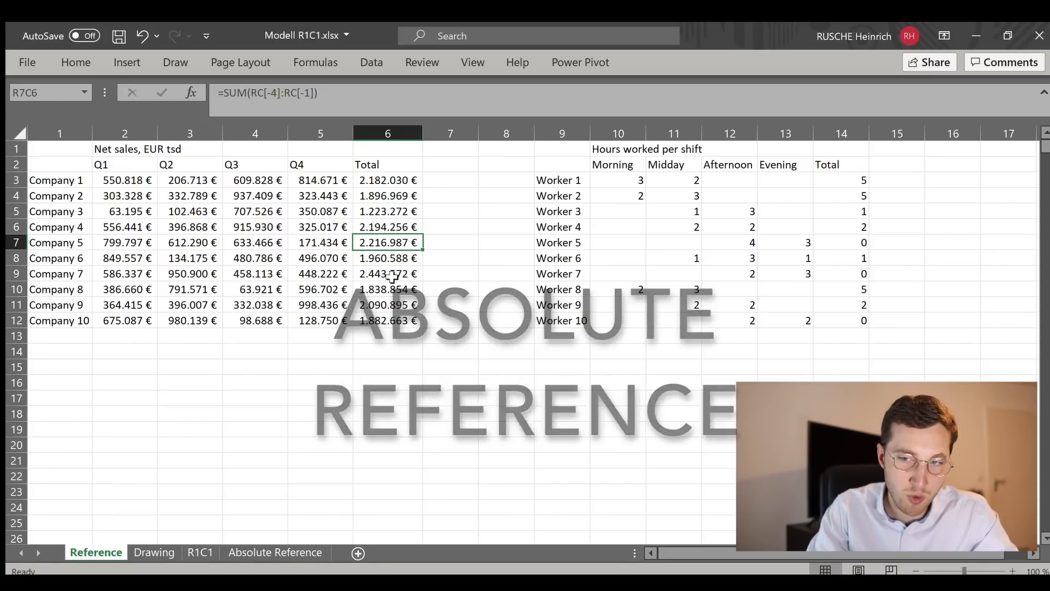
click(275, 552)
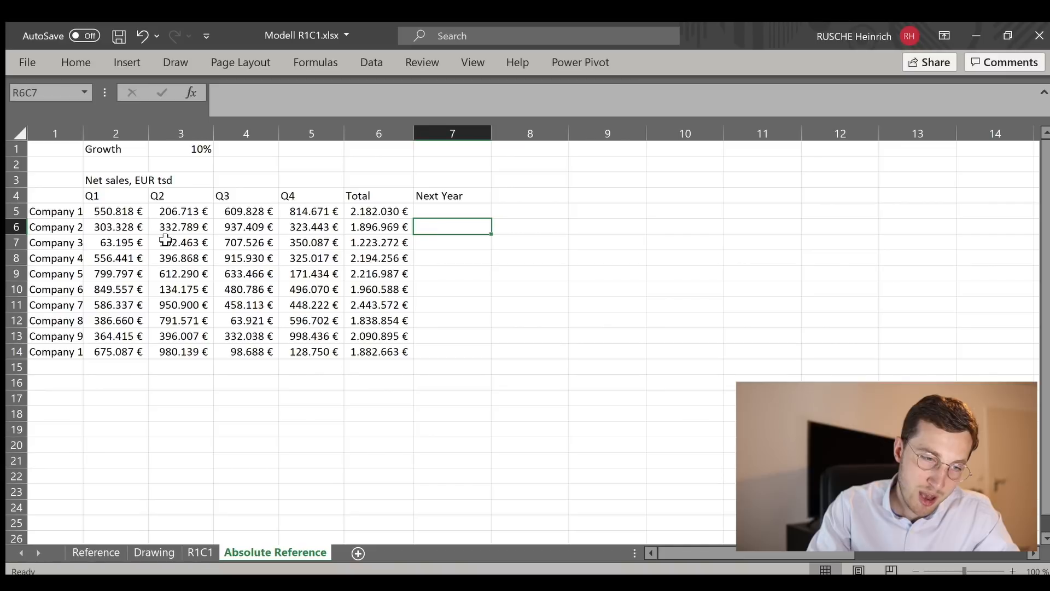
Select Company 1's Q1–Q2 sales and the empty Next Year cells
drag(115, 211, 180, 211)
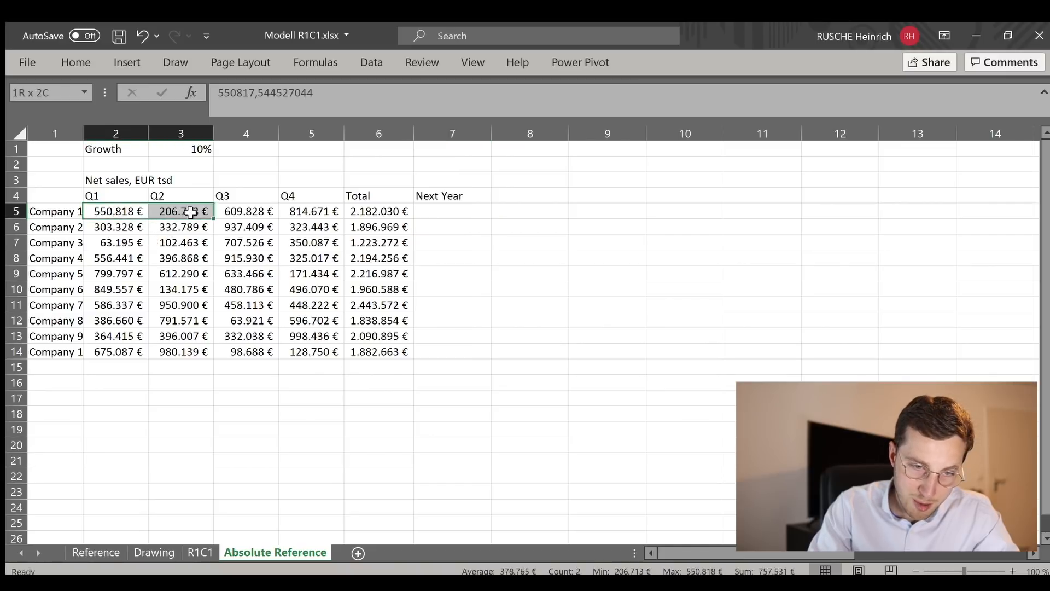
click(379, 212)
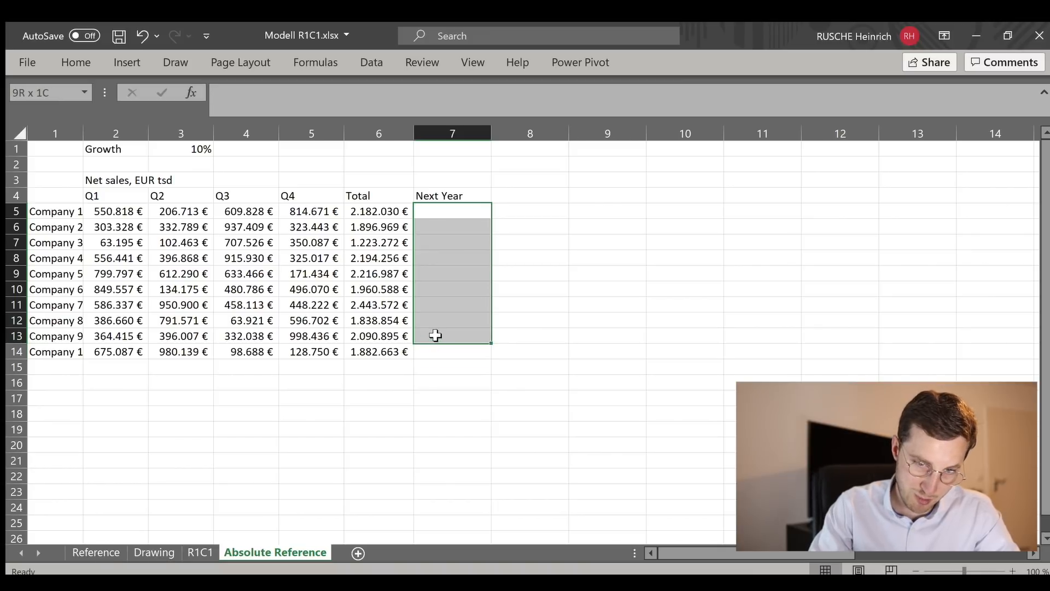
click(452, 211)
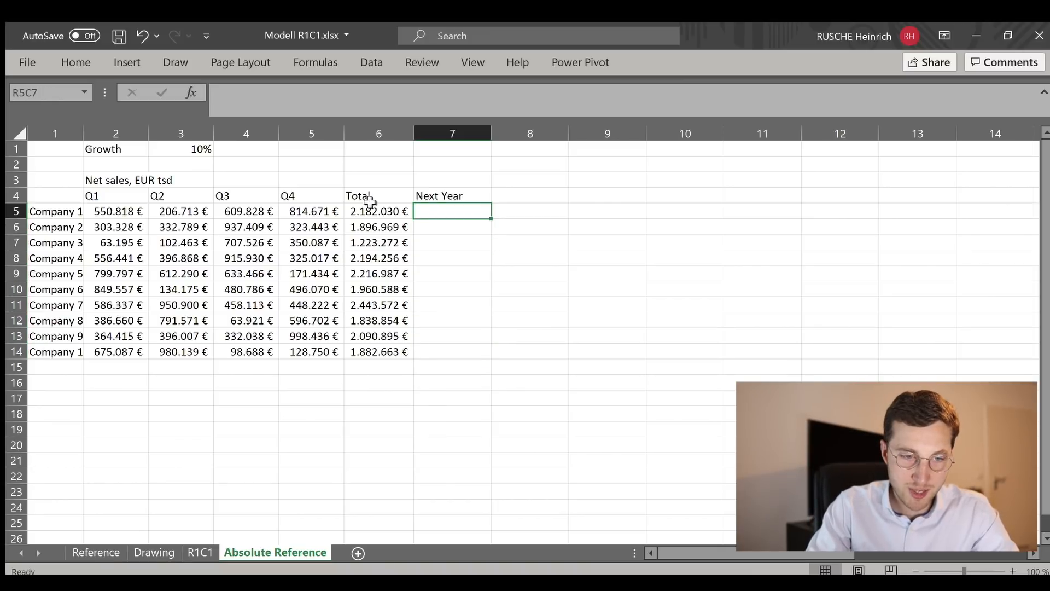
click(181, 149)
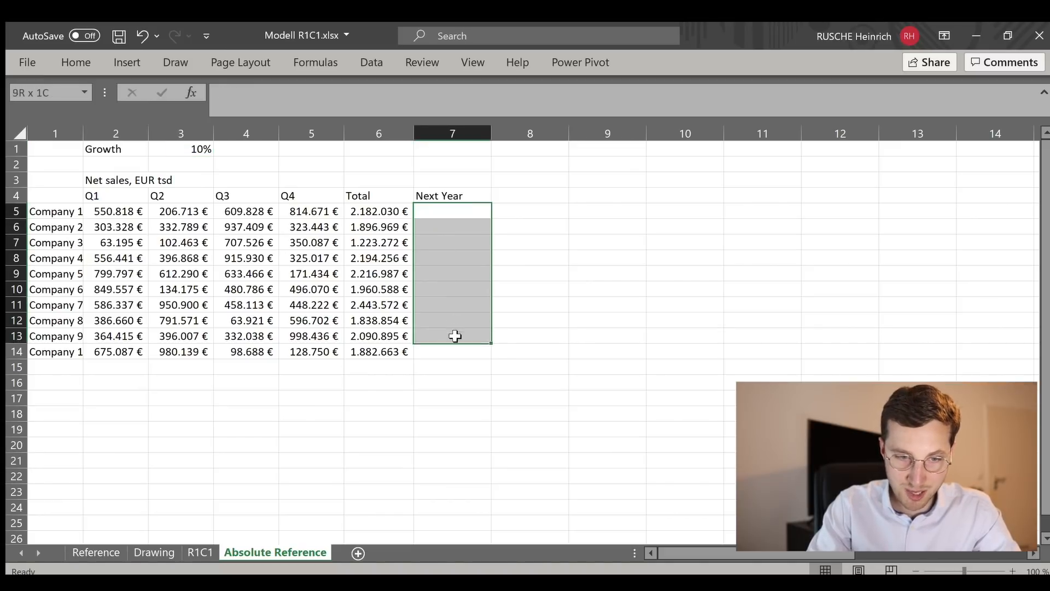
Enter Company 1's Next Year formula =RC[-1]*(1+R[-4]C[-4]) using the 10% growth rate
click(453, 211)
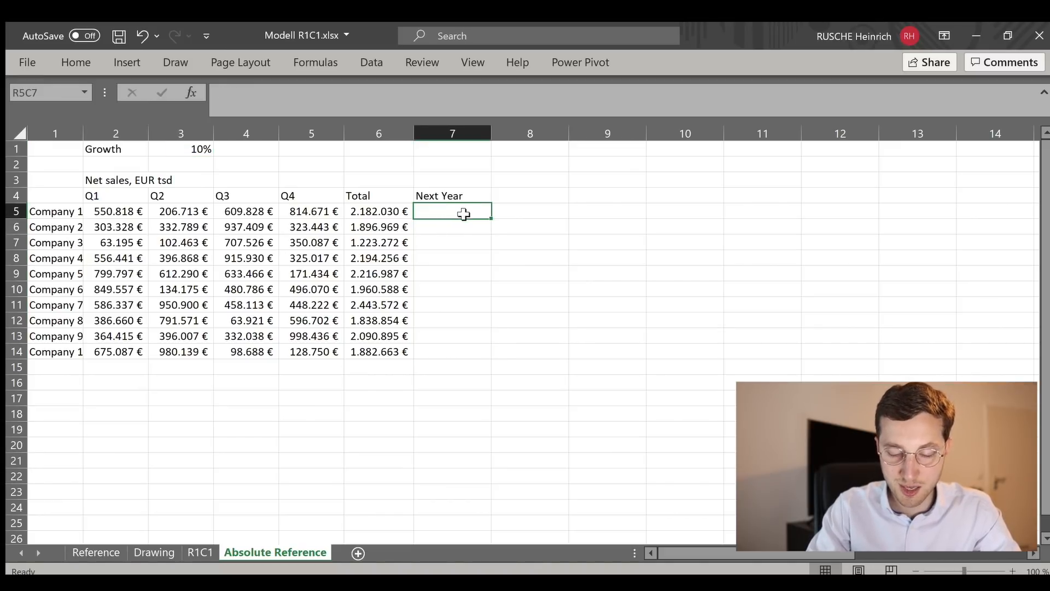
text(=RC[-1]*)
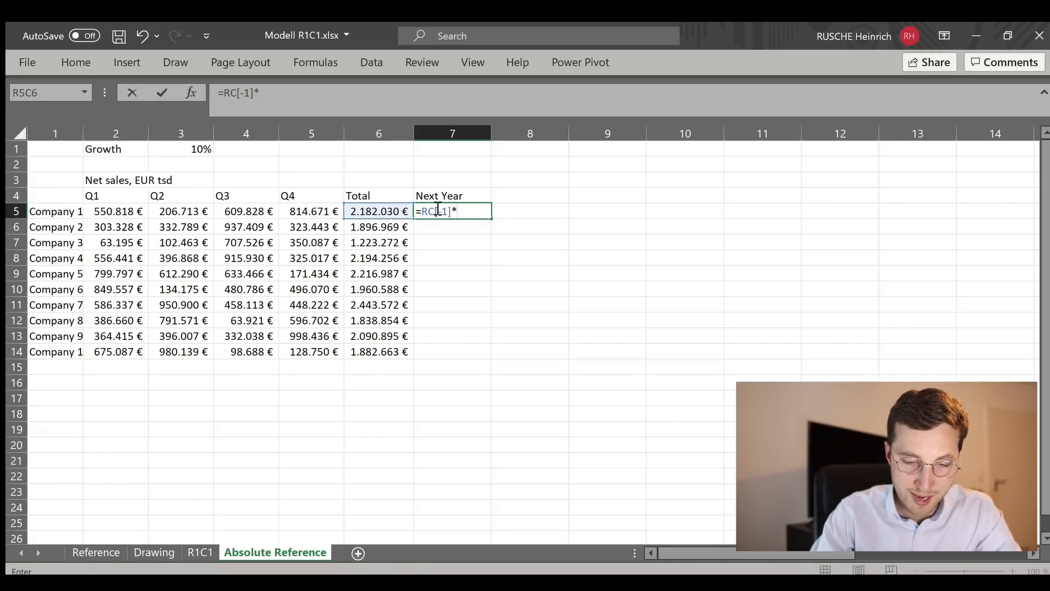
text((1+)
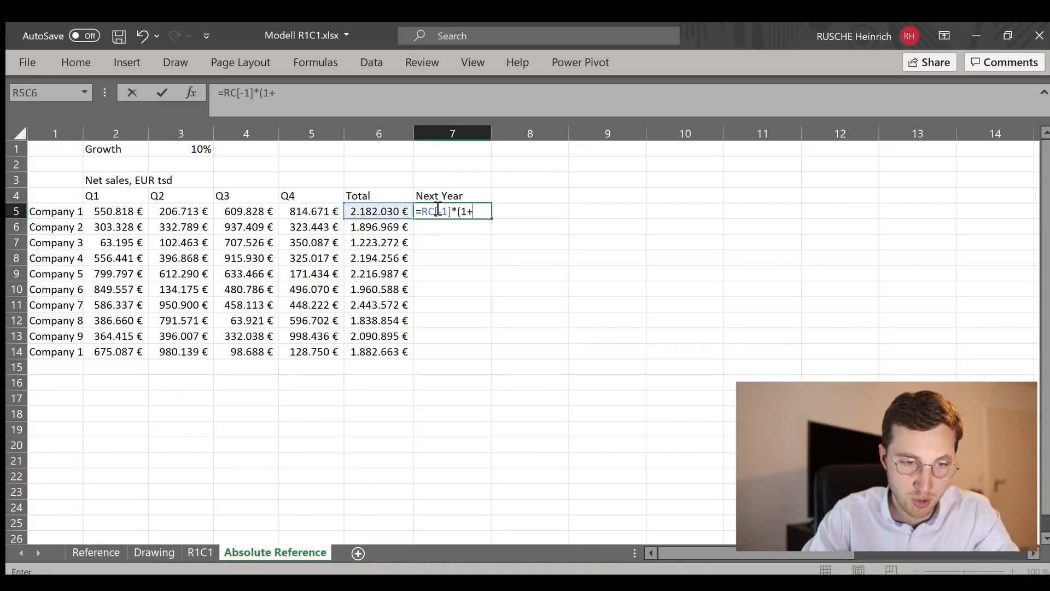
click(180, 149)
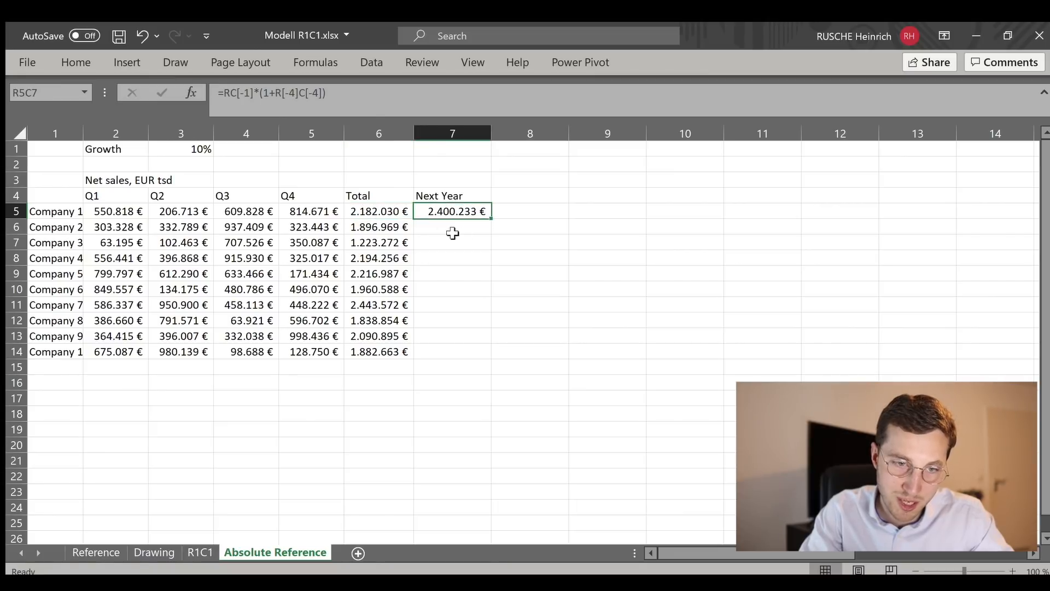
Copy Company 1's forecast to Companies 2–10 and inspect the #VALUE! and overflow errors
click(452, 352)
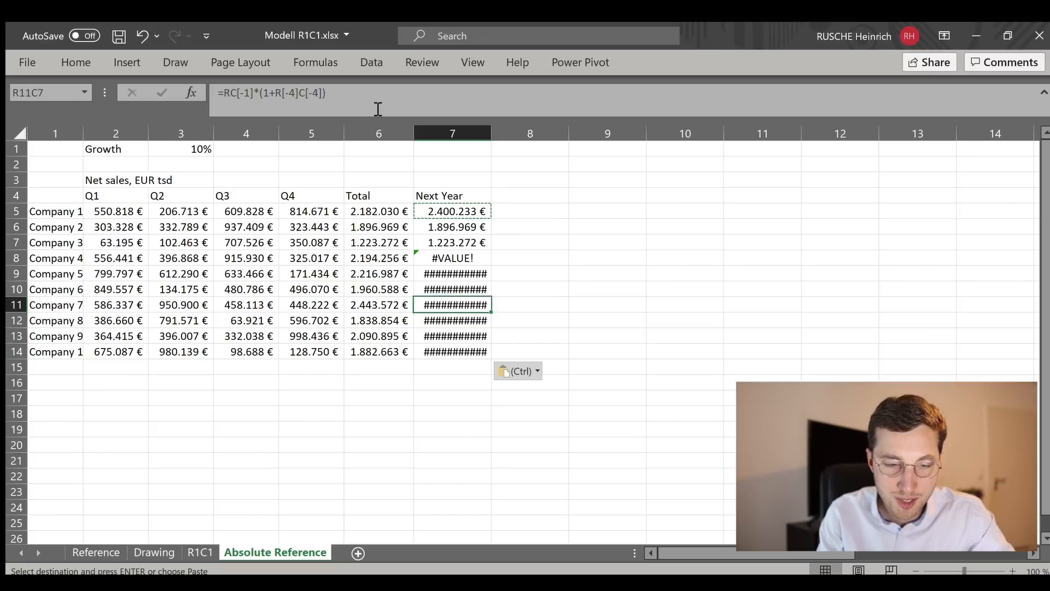
click(452, 211)
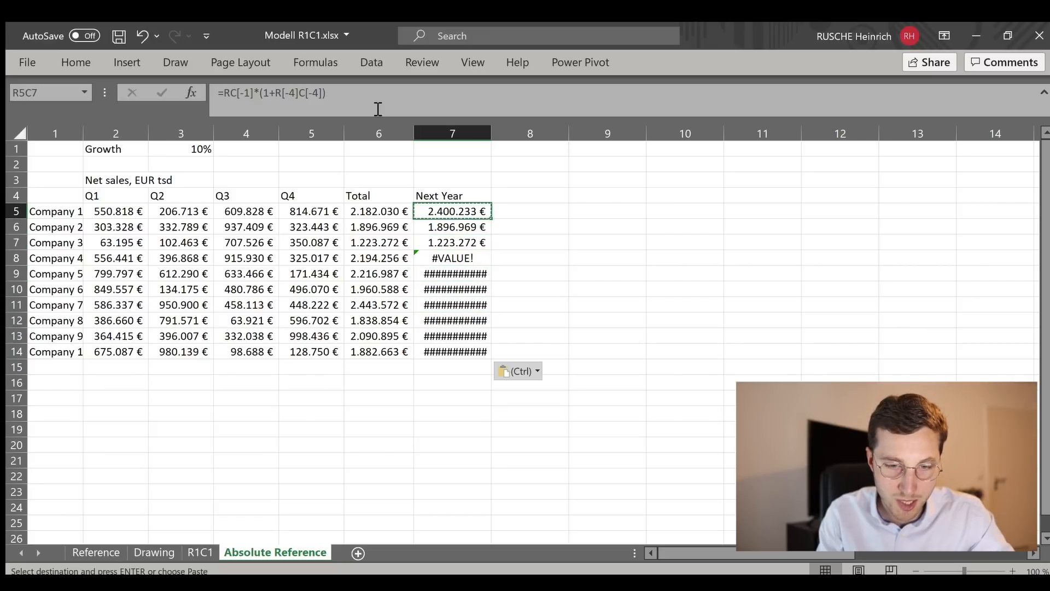
key(Escape)
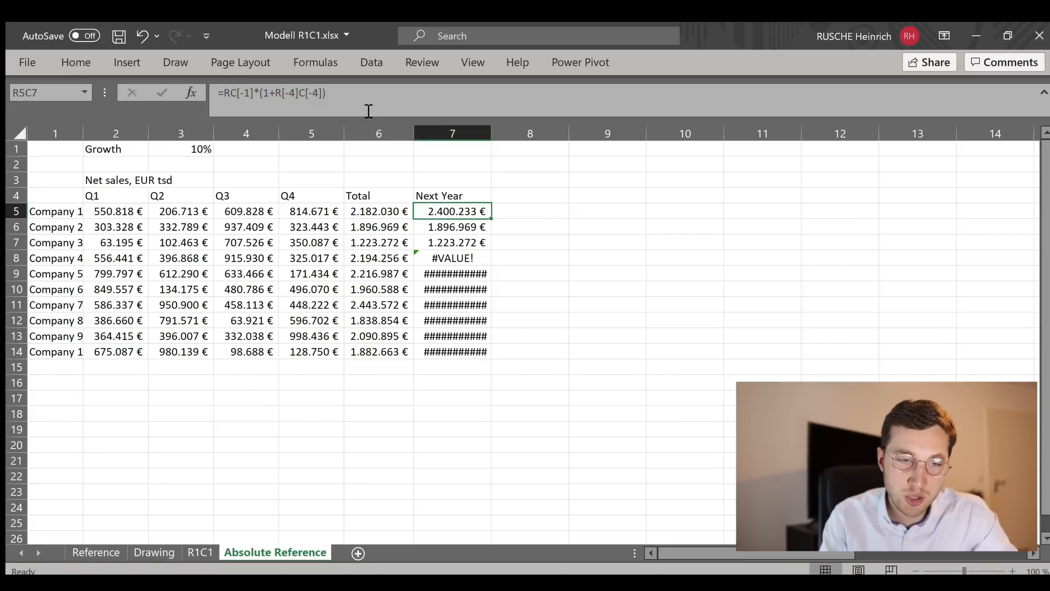
click(452, 257)
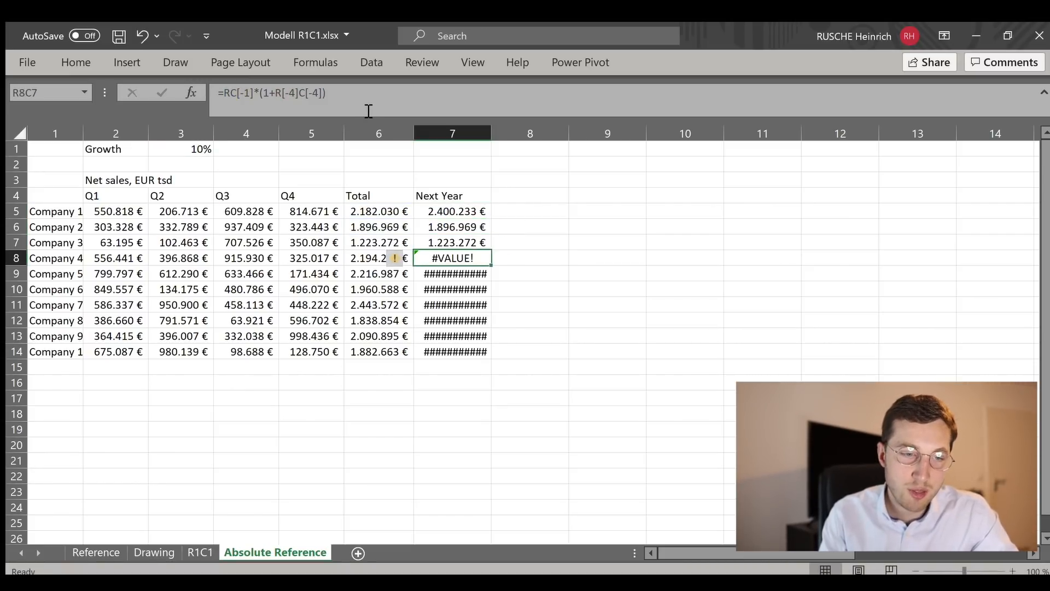
click(452, 335)
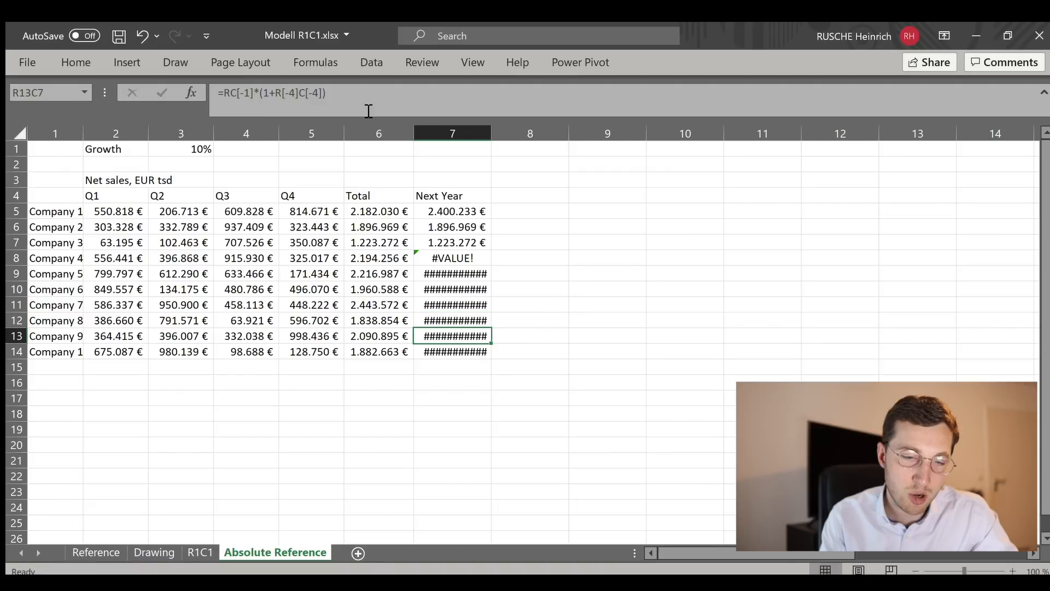
click(452, 227)
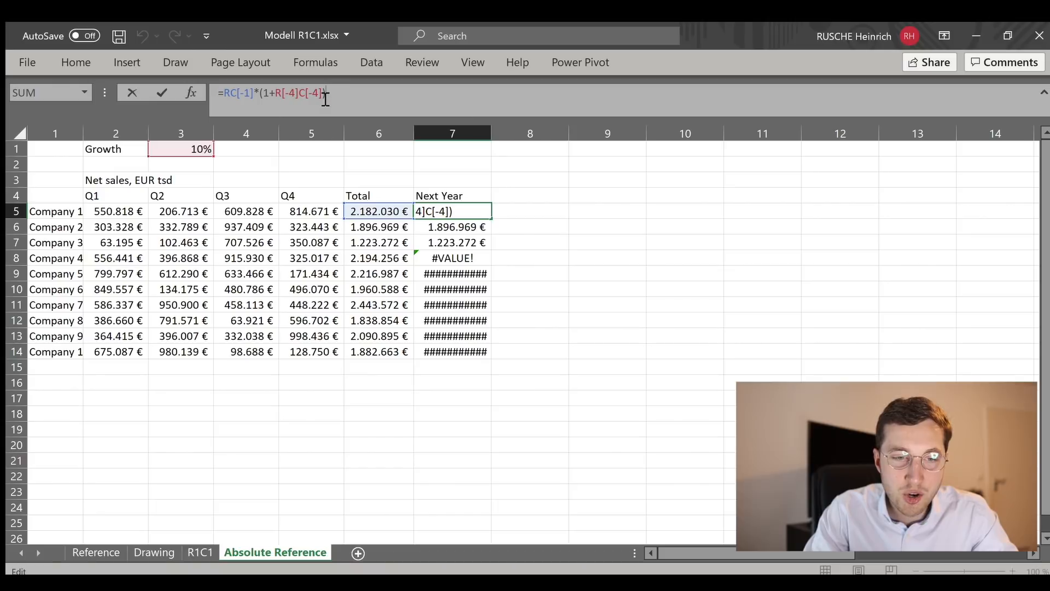
Replace Company 1's growth reference R[-4]C[-4] with the absolute R1C3
key(Backspace)
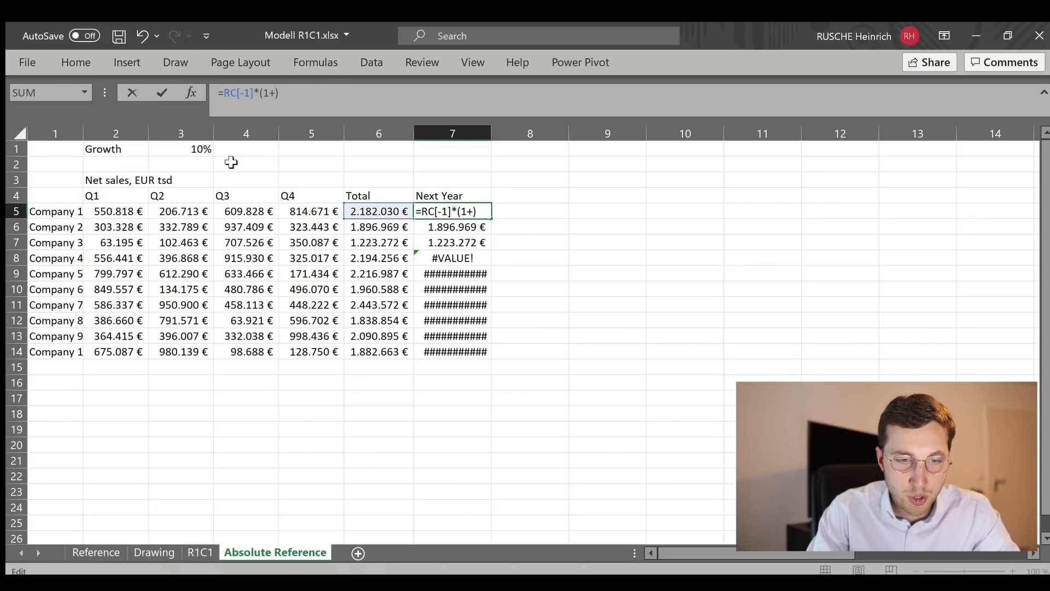
text(R)
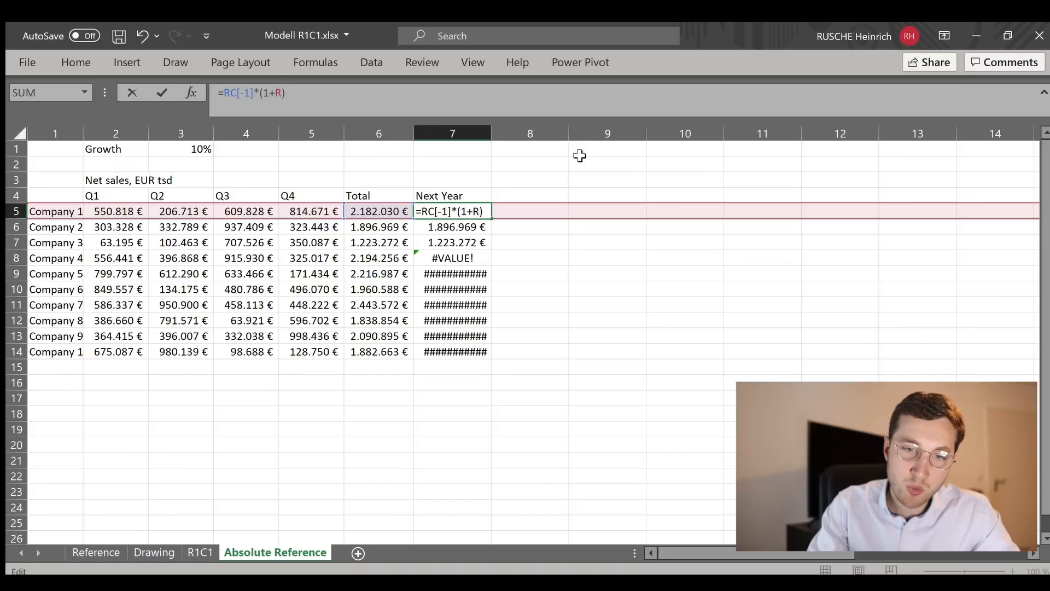
mouse_move(526, 164)
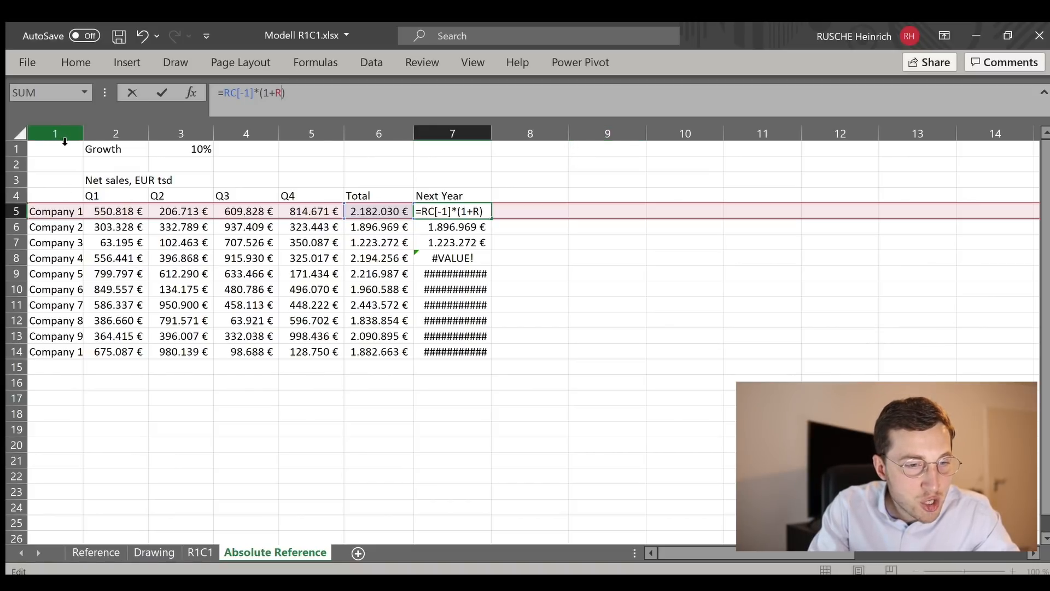
mouse_move(115, 133)
text(1)
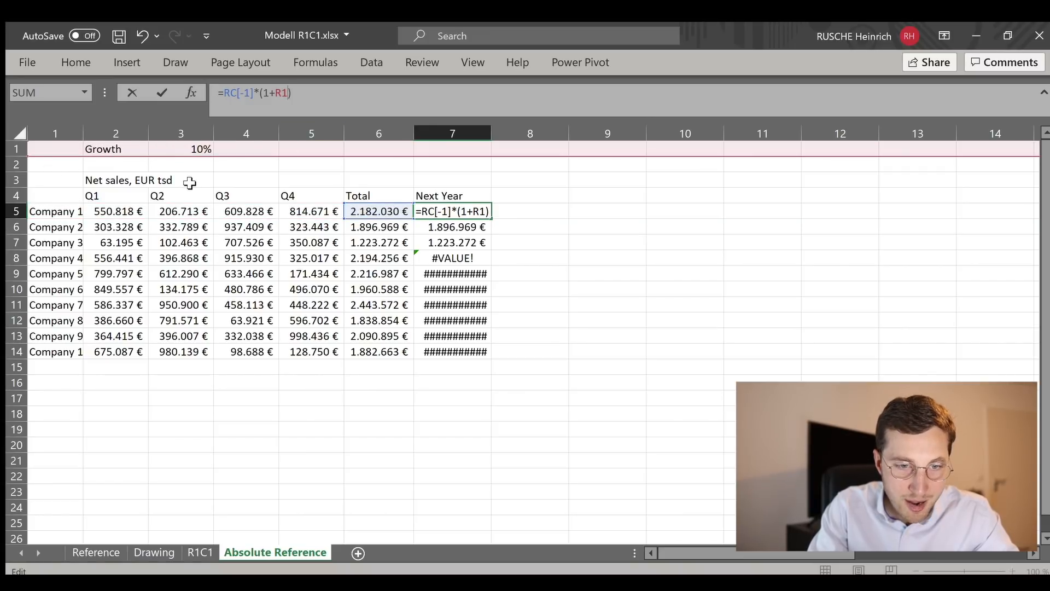
text(C)
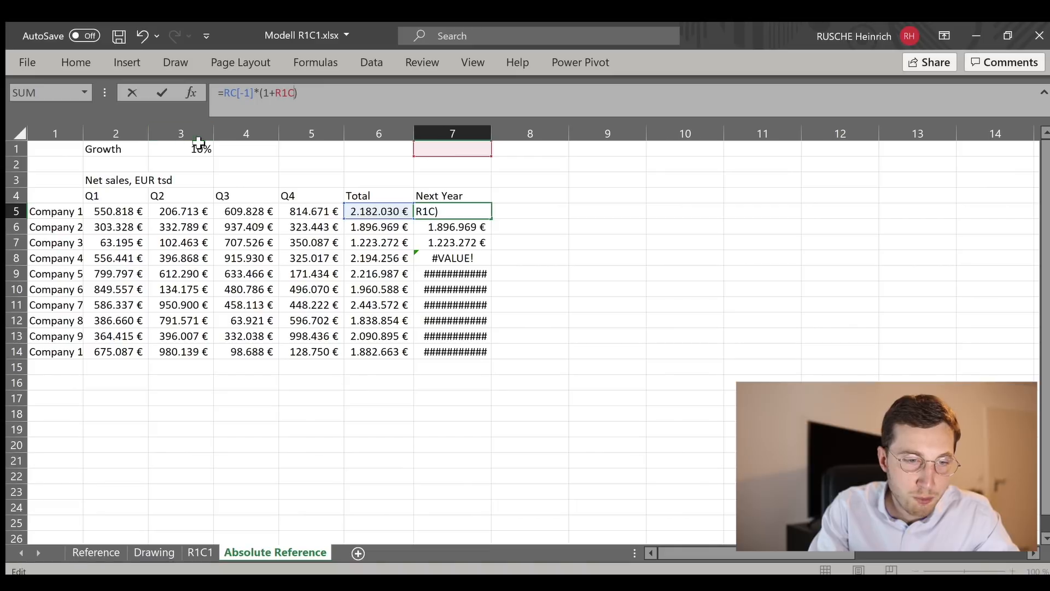
click(199, 149)
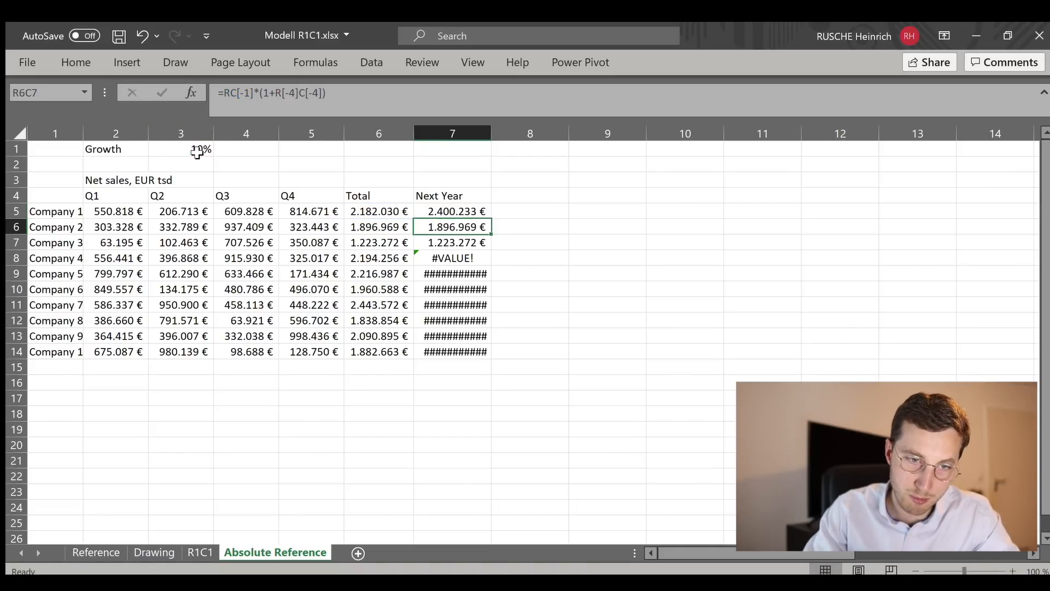
click(452, 211)
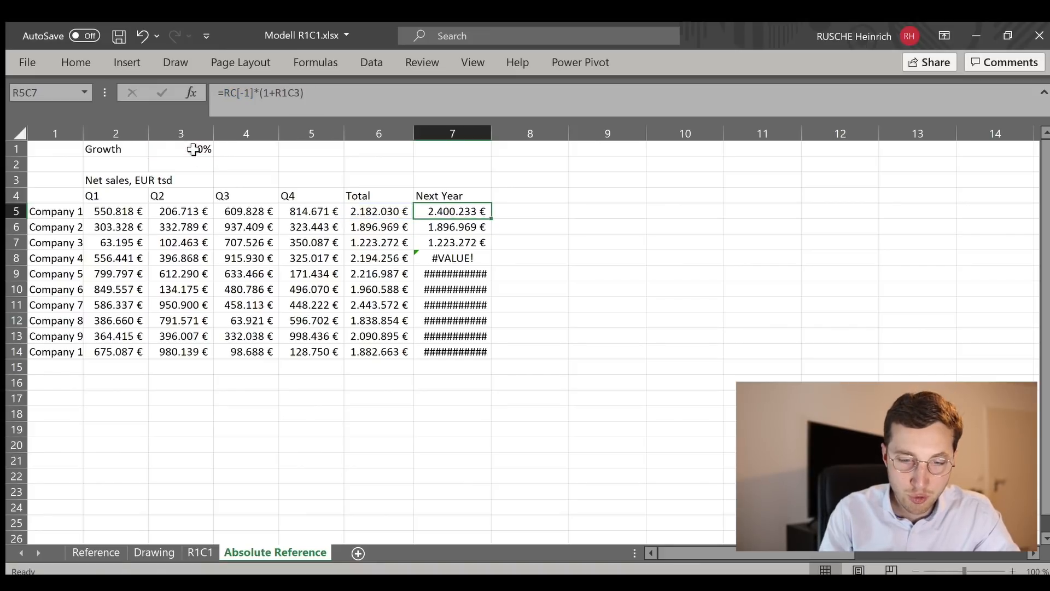
Paste the fixed formula into Companies 2–10 and check their forecast values
key(ctrl+v)
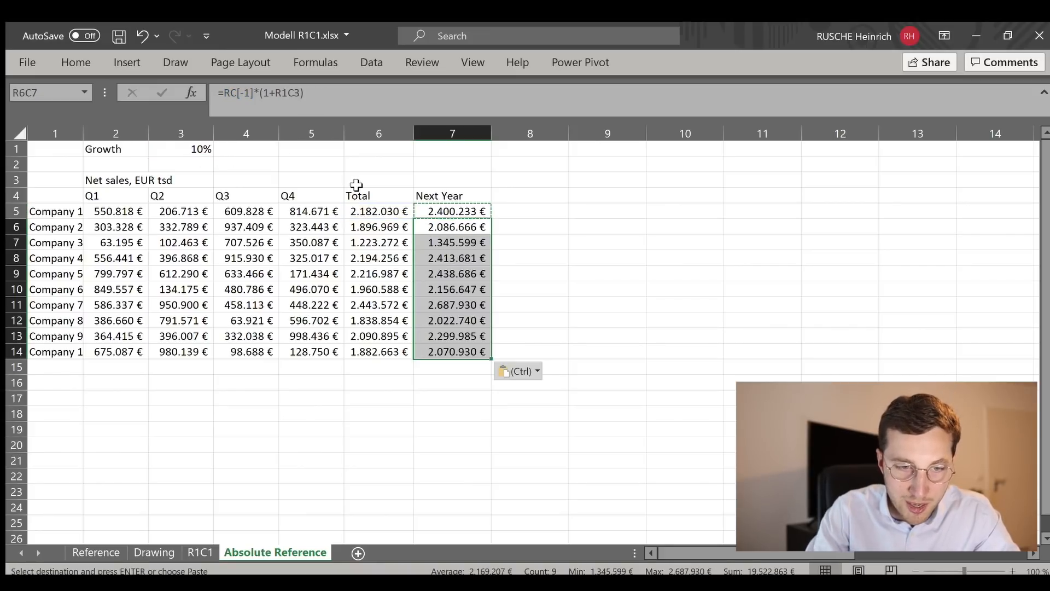
click(453, 242)
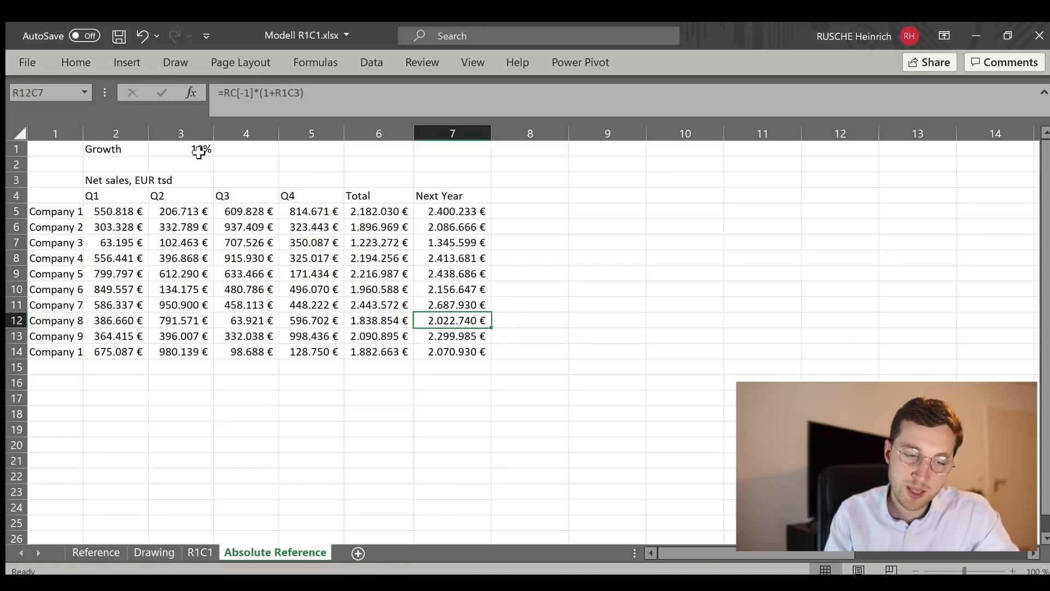
click(452, 242)
text(=)
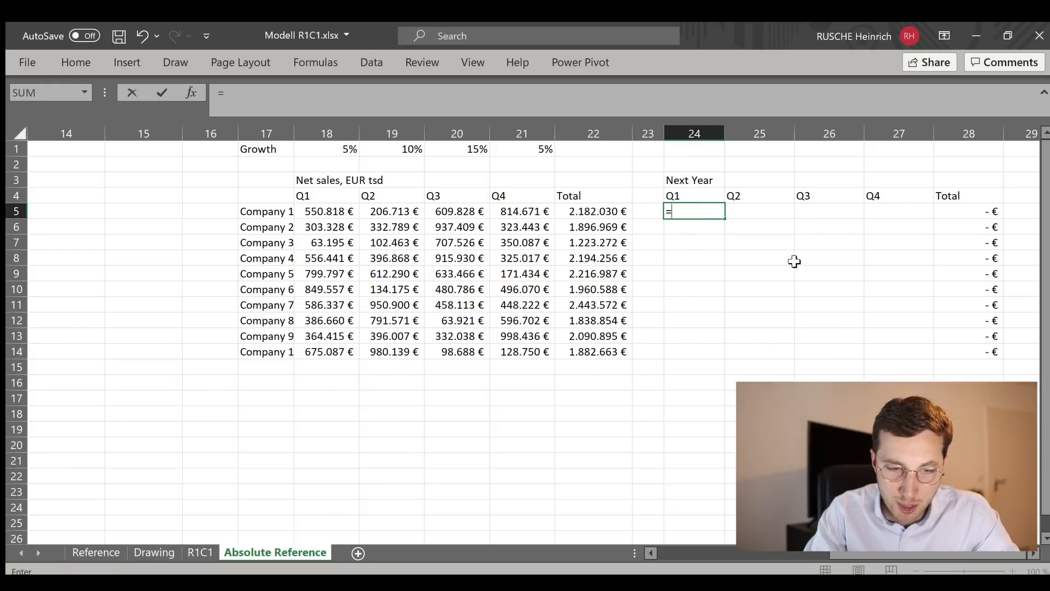
mouse_move(302, 218)
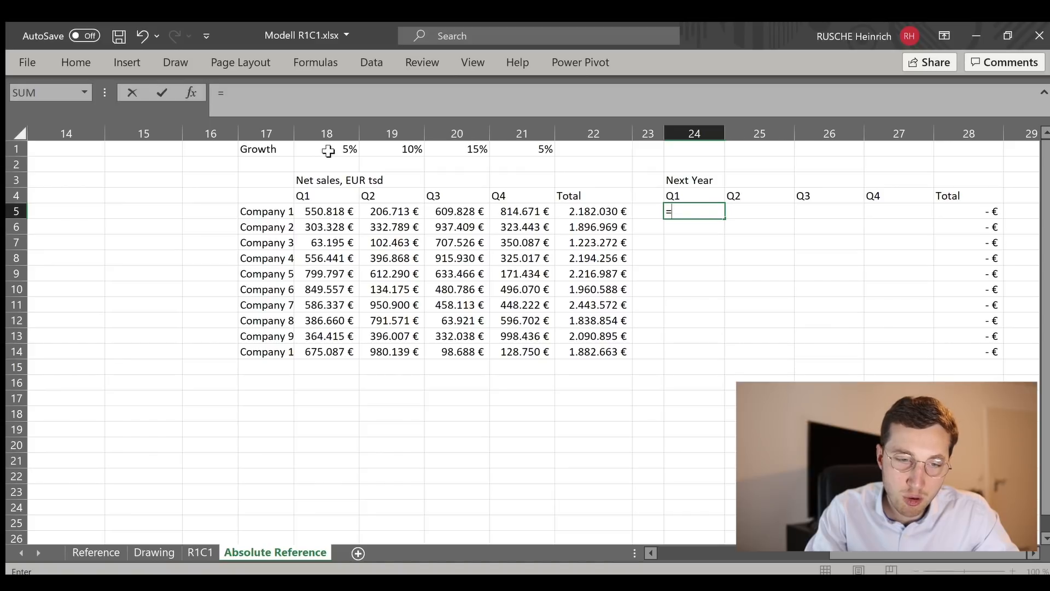
mouse_move(384, 150)
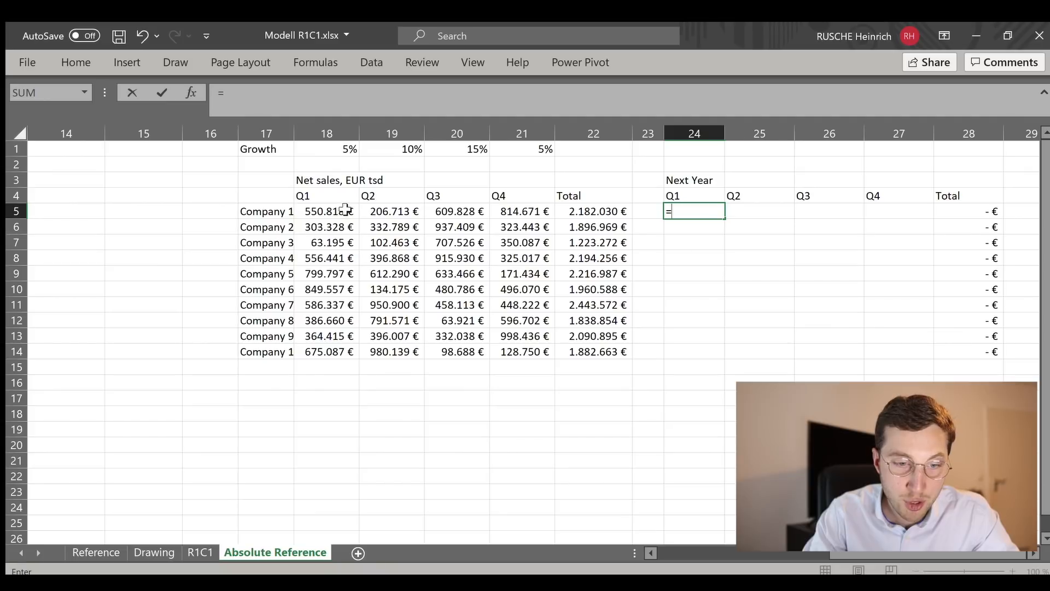
mouse_move(346, 149)
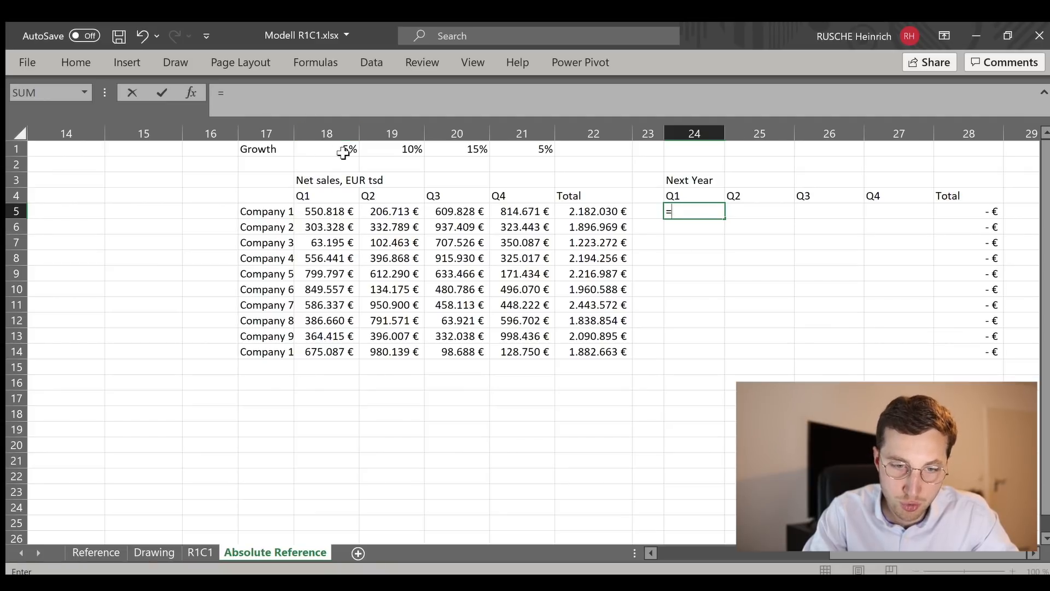
mouse_move(464, 152)
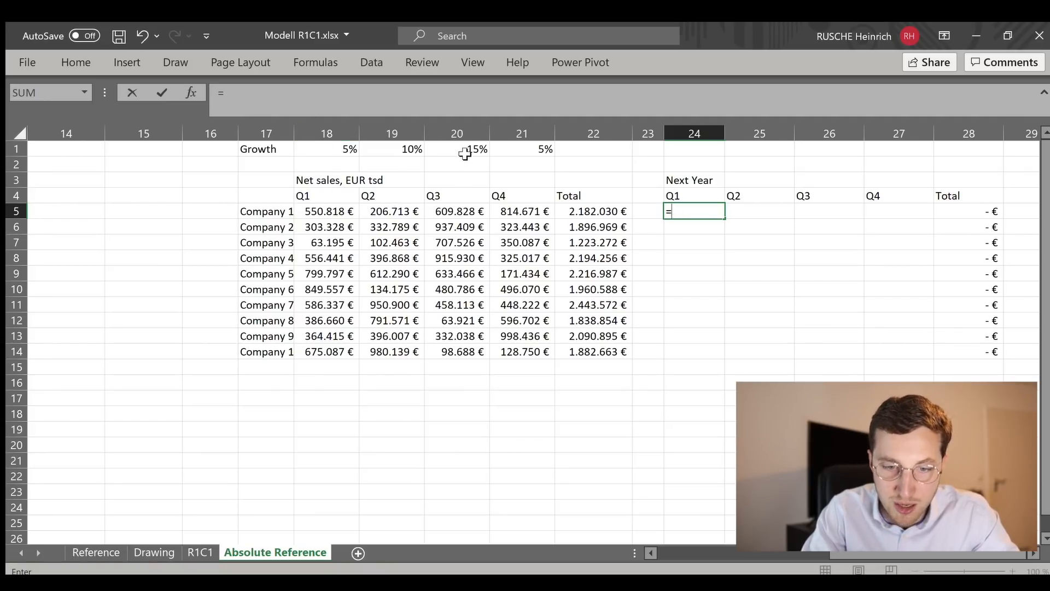
mouse_move(606, 169)
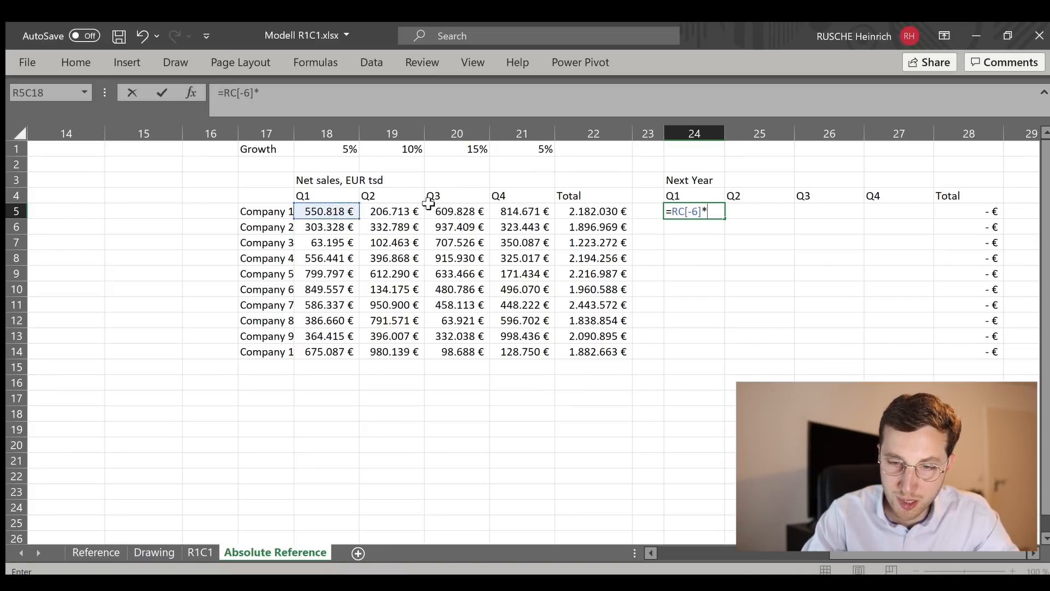
Build the Q1 Next Year formula =RC[-6]*(1+R1C...) referencing the 5% growth rate
text(()
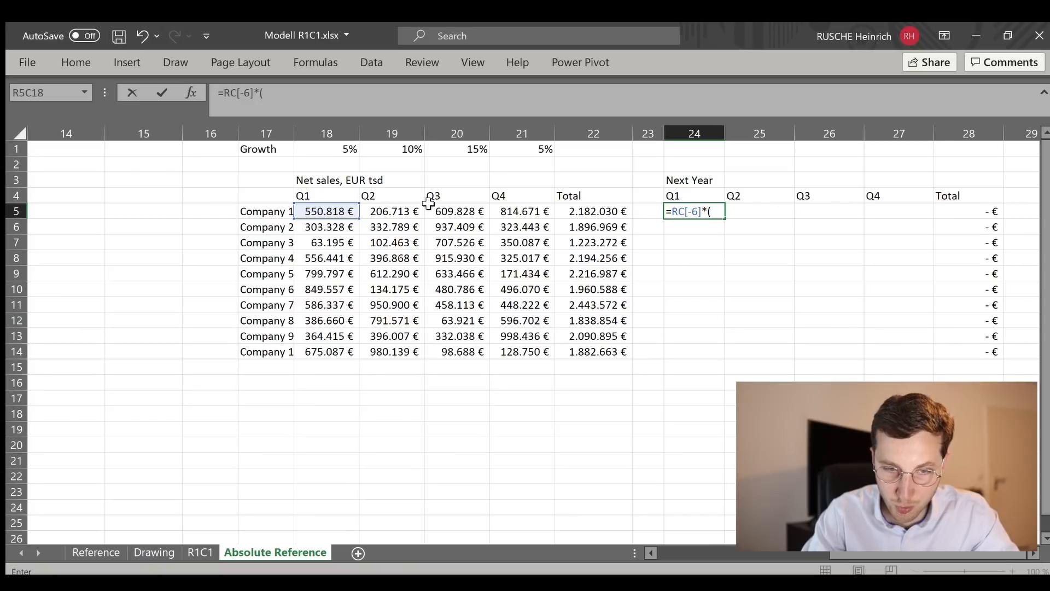
key(Backspace)
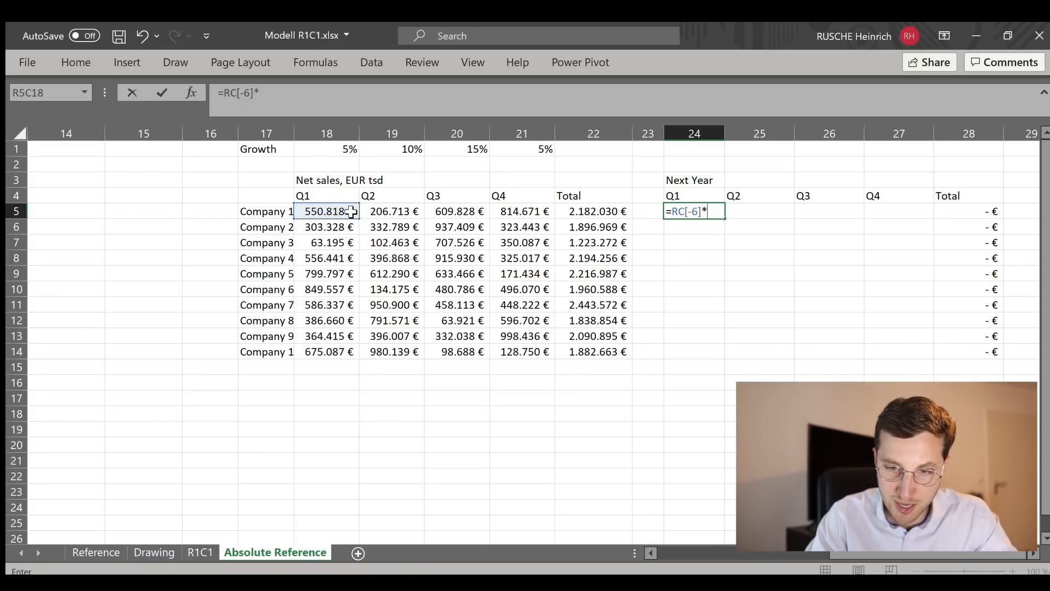
text((1)
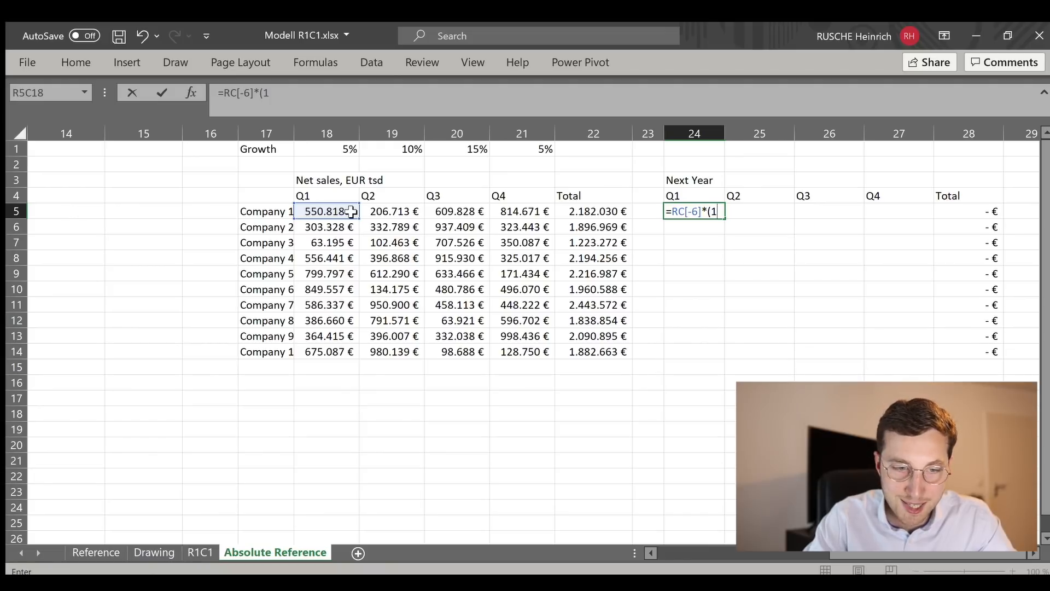
text(+R)
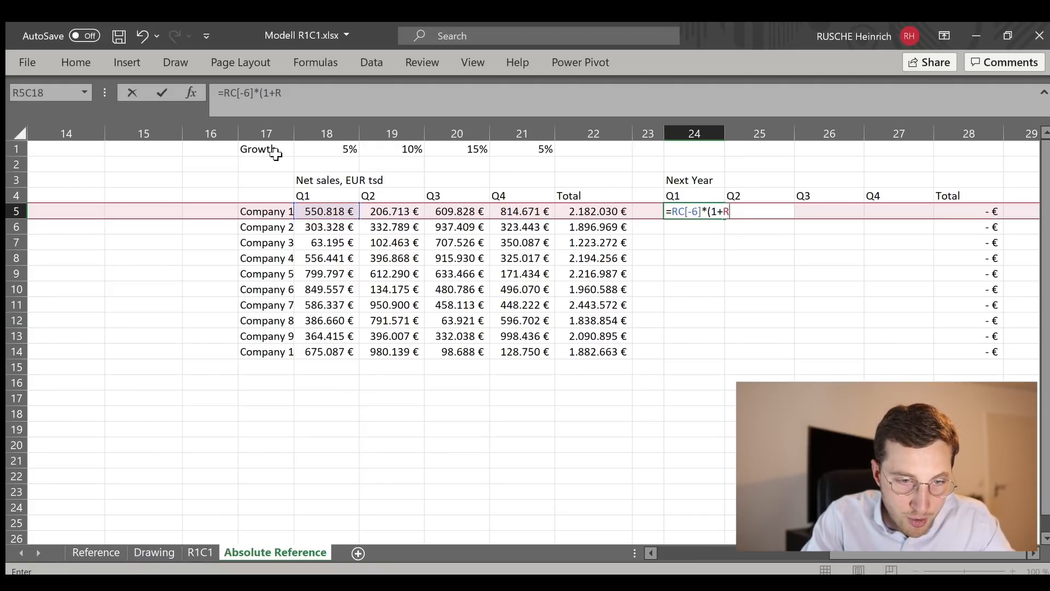
text(1C17)
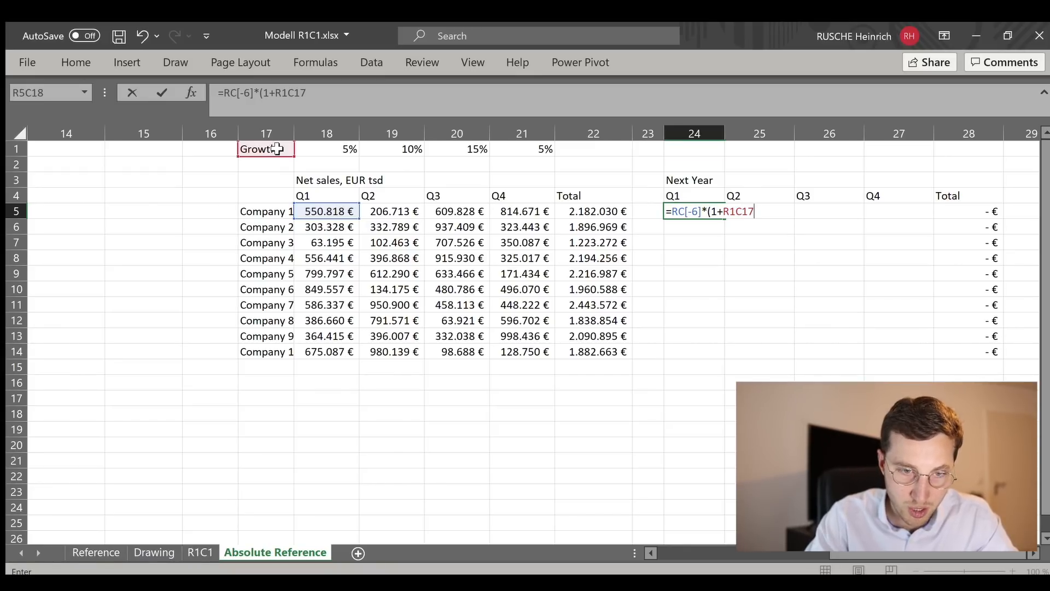
click(326, 149)
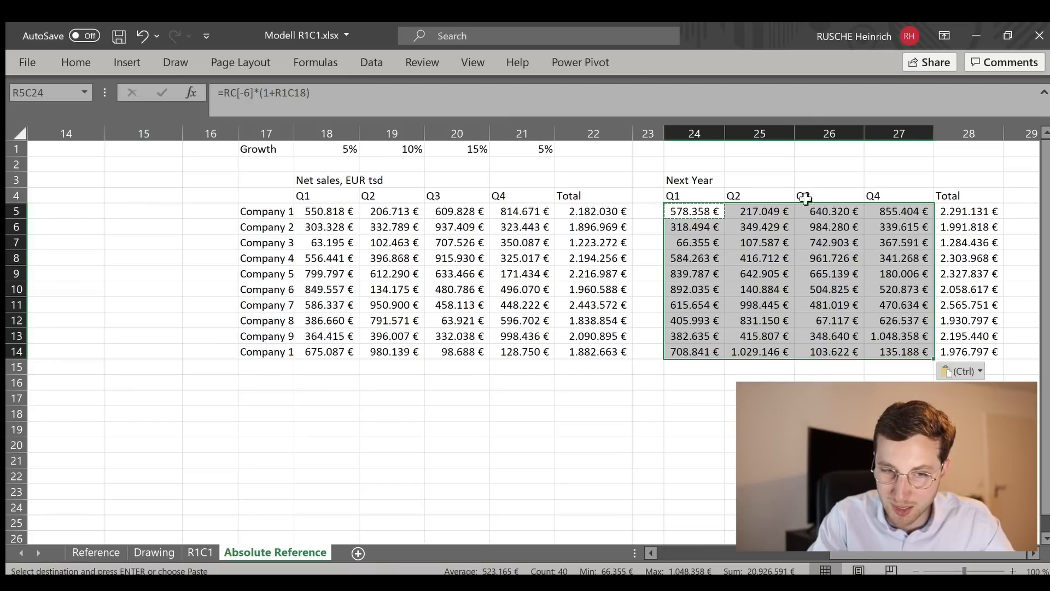
Fill the quarterly Next Year block and inspect the resulting #VALUE! errors
click(829, 274)
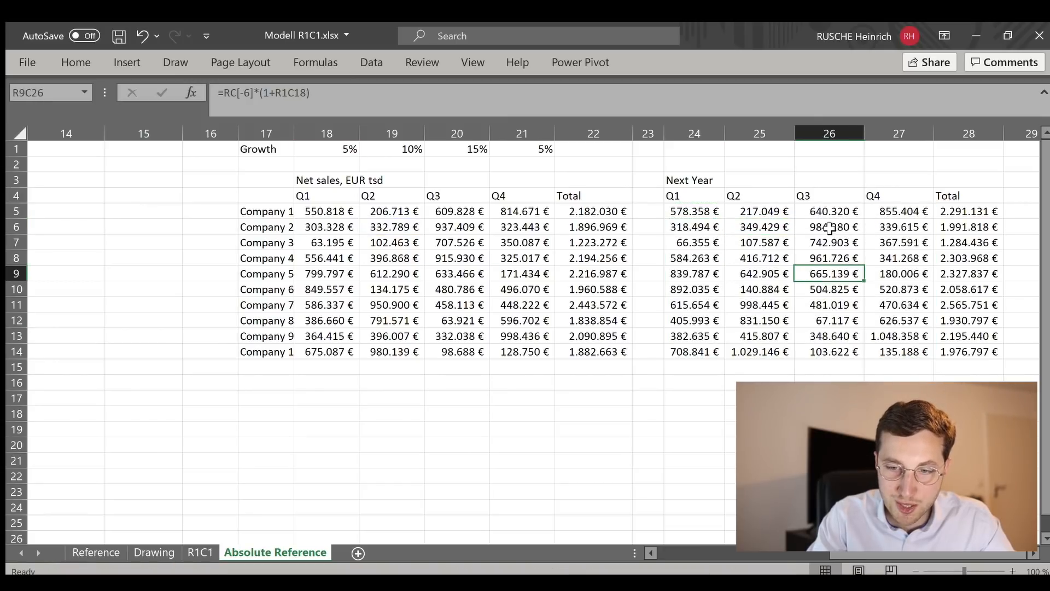
click(899, 290)
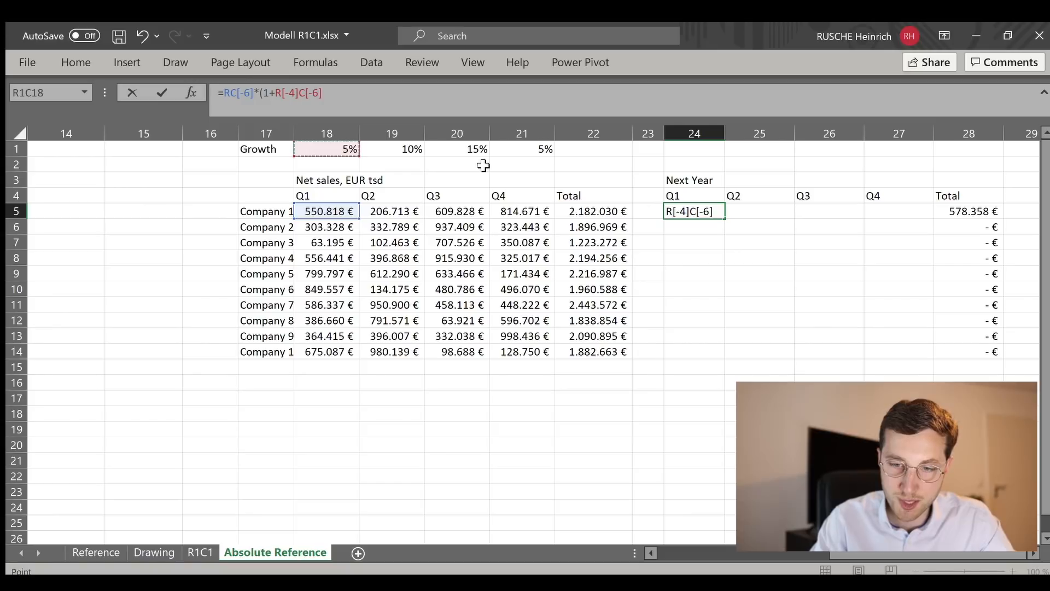
key(ctrl+v)
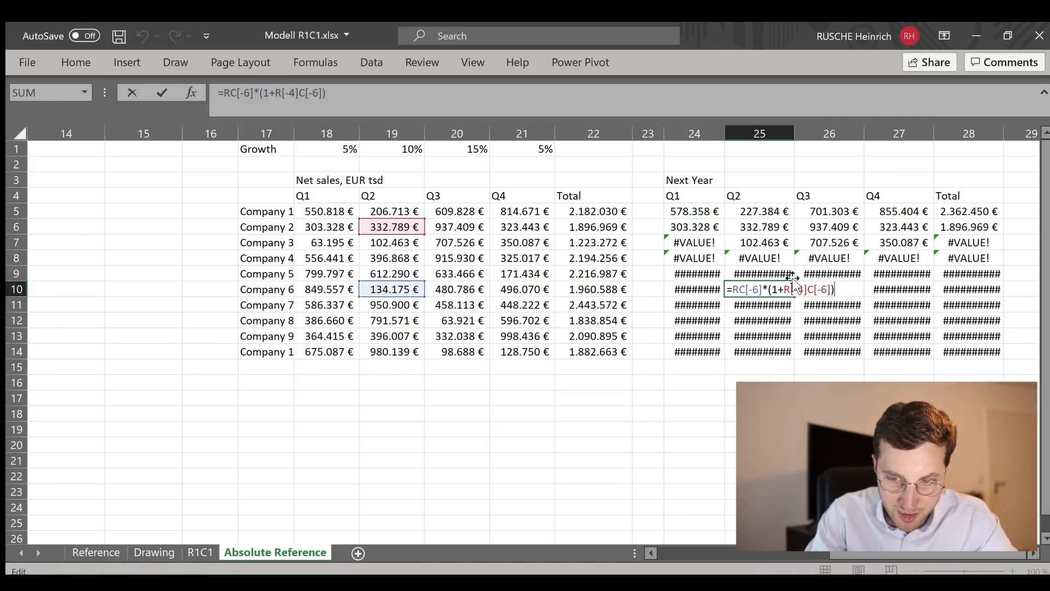
key(Return)
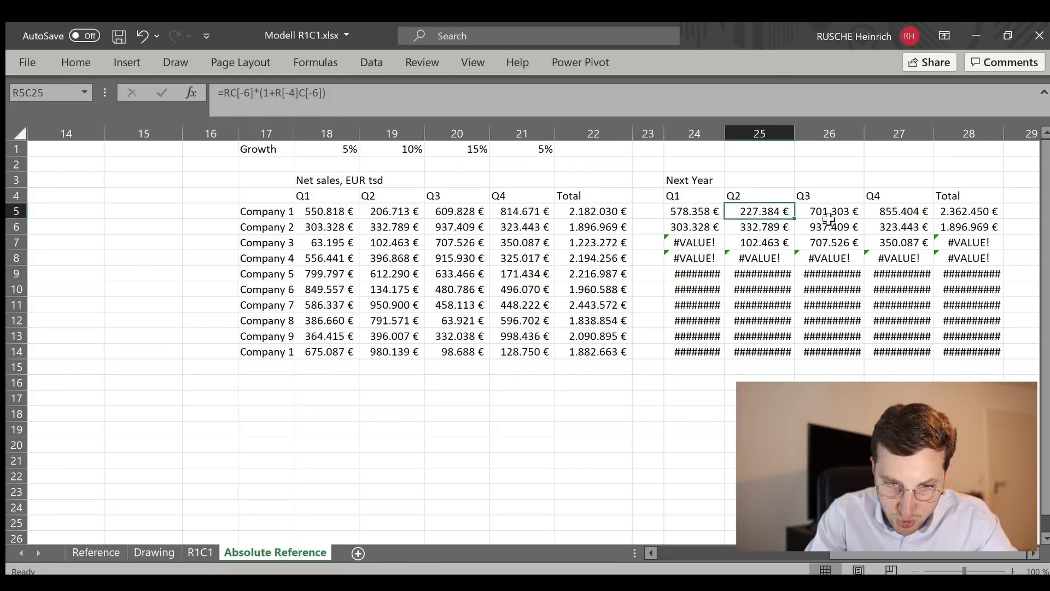
click(828, 211)
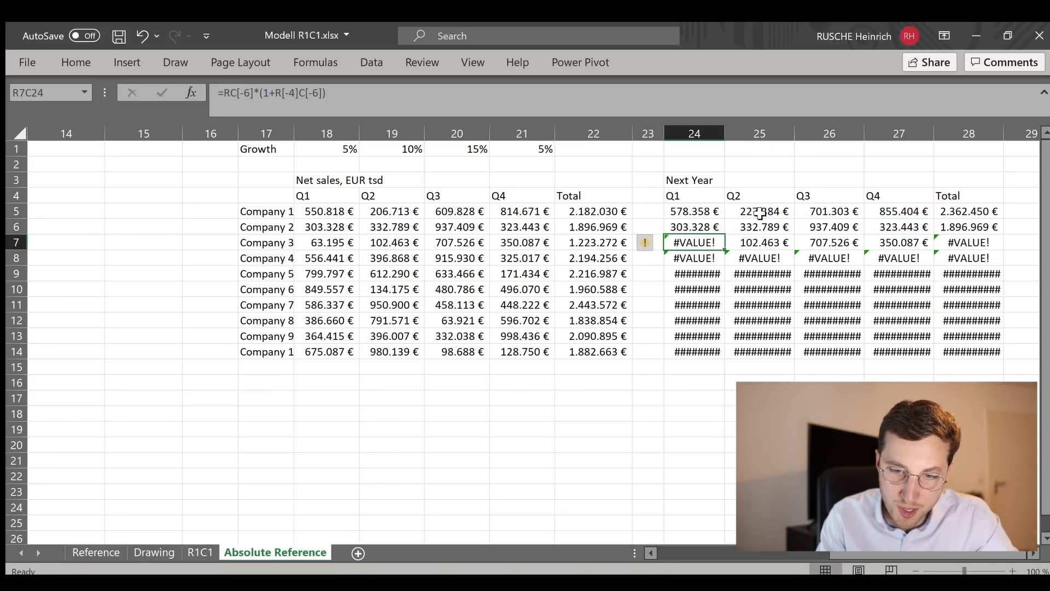
double_click(694, 258)
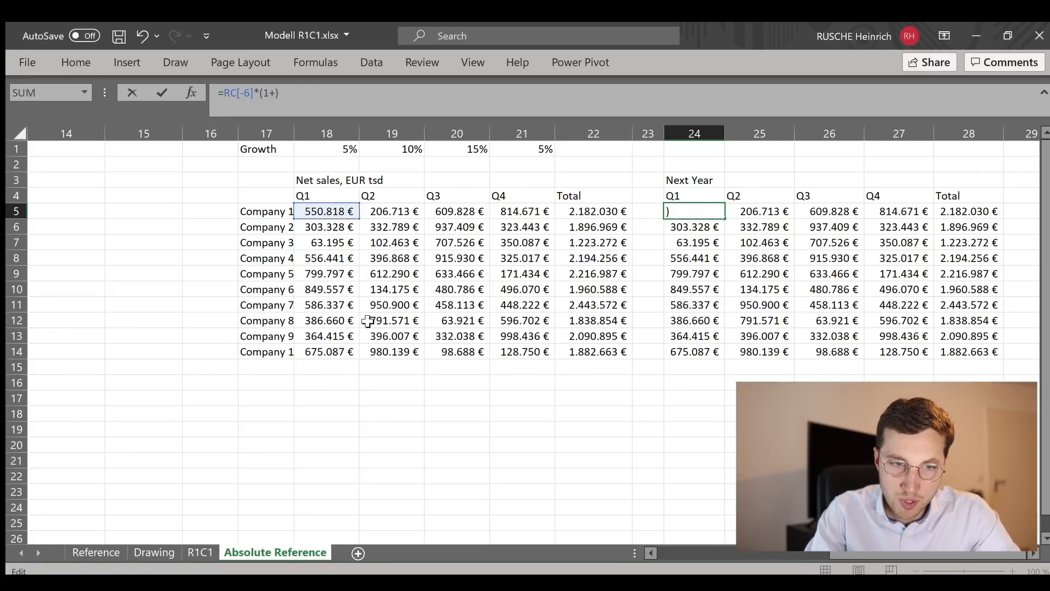
Change the growth reference to R1C[-6], paste across the block, and verify Q3 uses 15%
text(R)
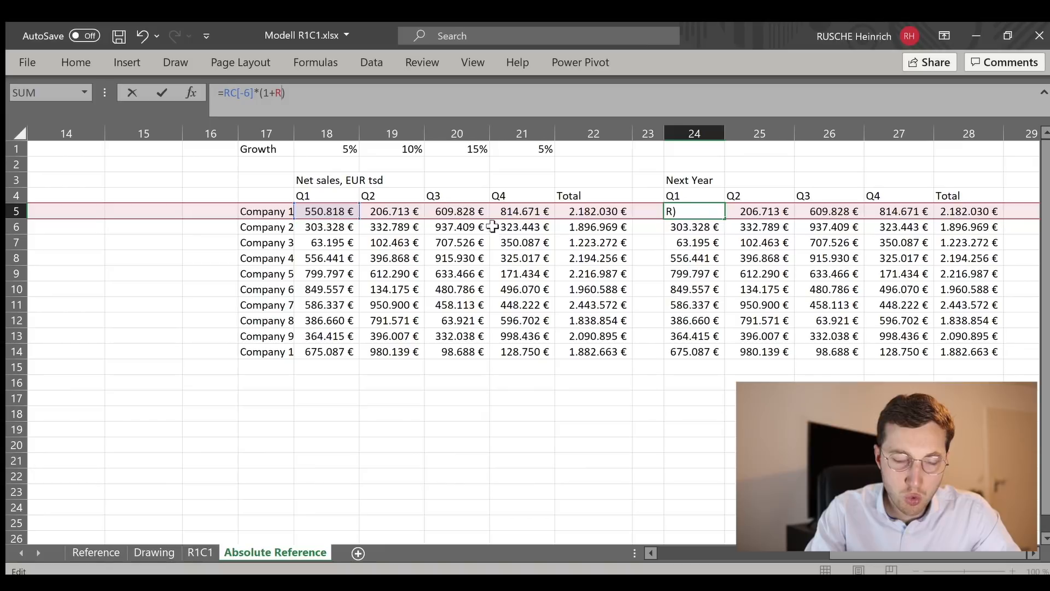
text(1C[)
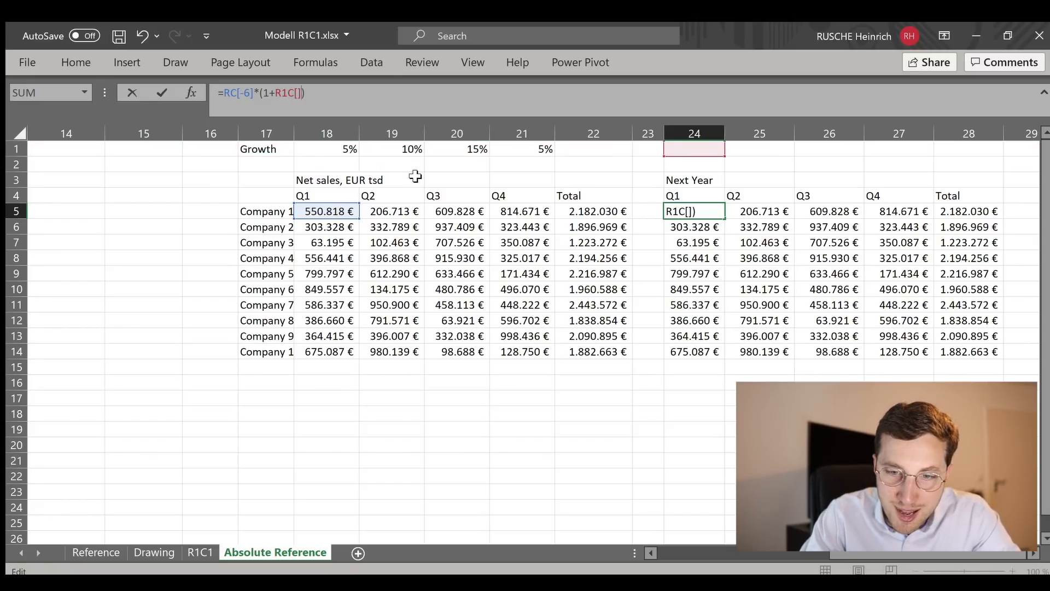
mouse_move(683, 161)
text(-6)
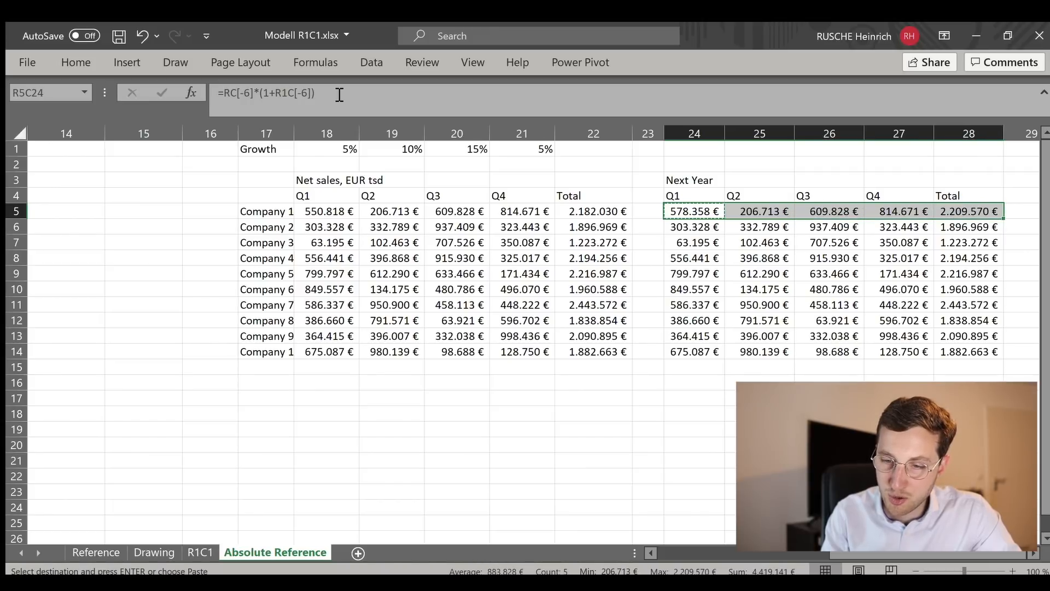
key(ctrl+v)
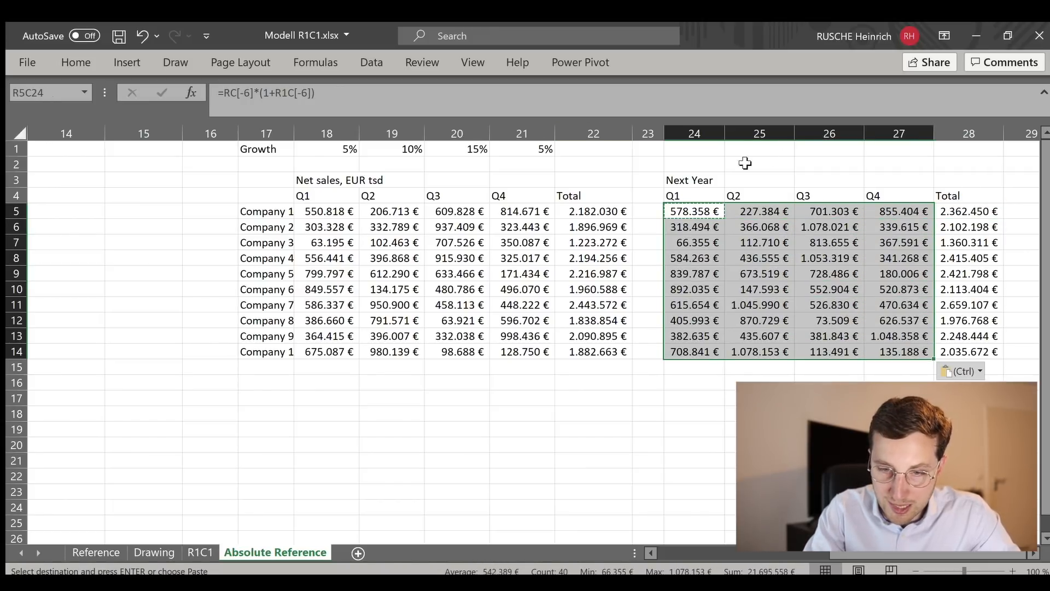
double_click(694, 211)
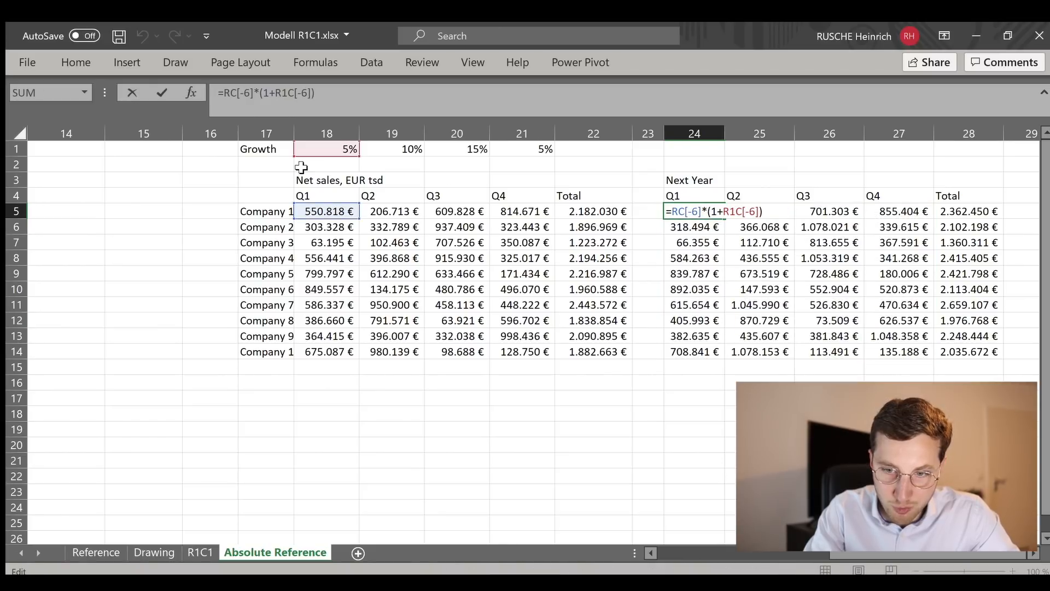
click(829, 242)
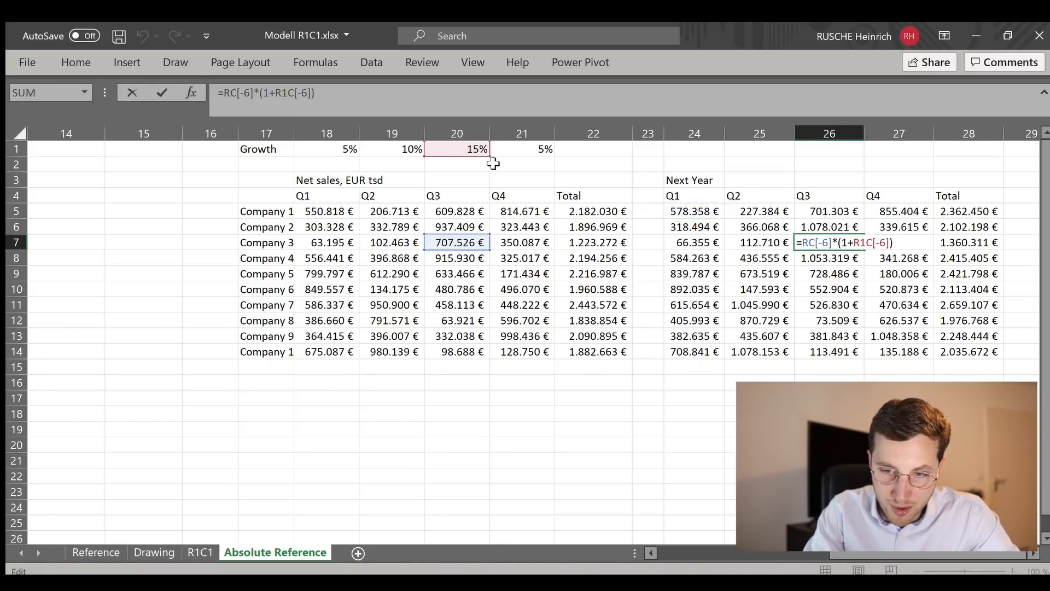
mouse_move(205, 81)
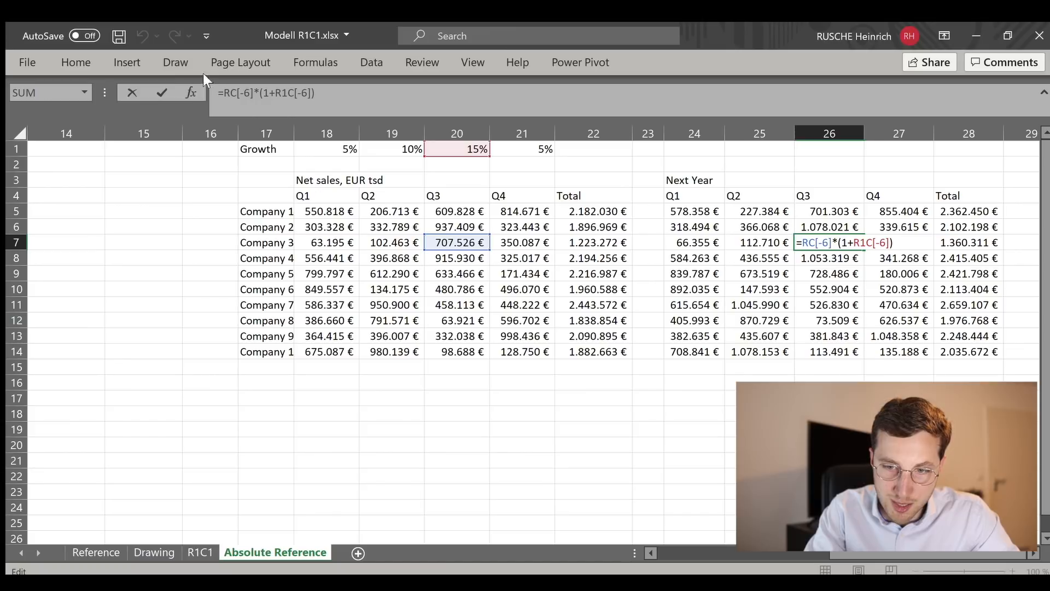
mouse_move(465, 158)
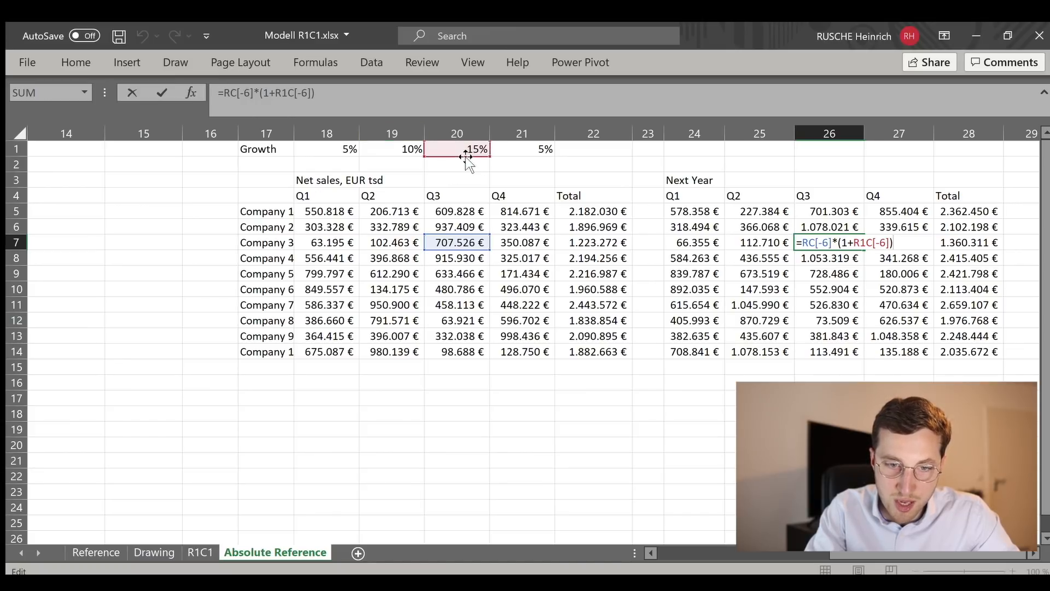
mouse_move(558, 173)
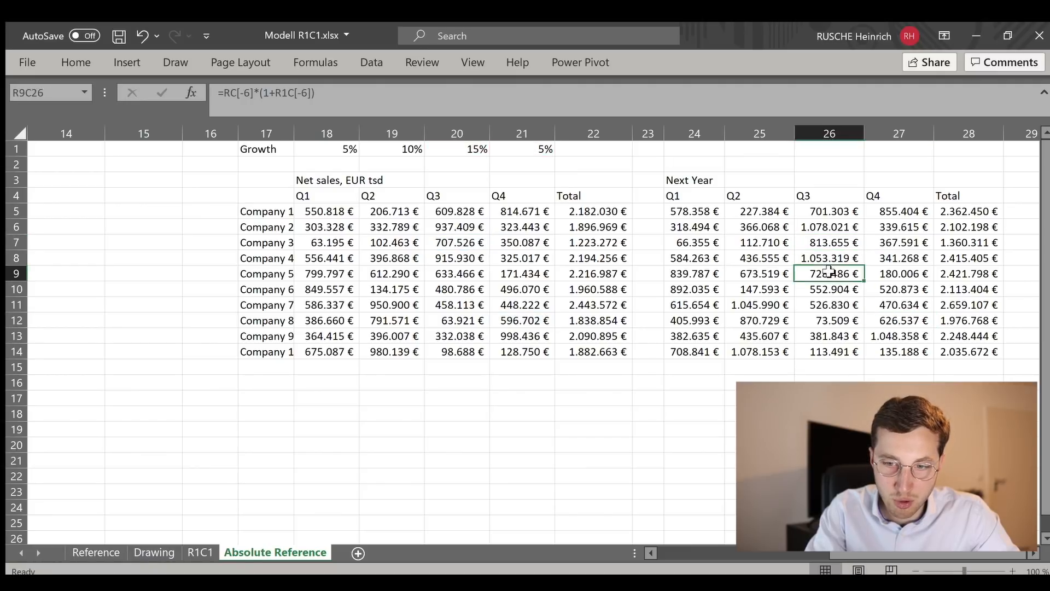
click(759, 304)
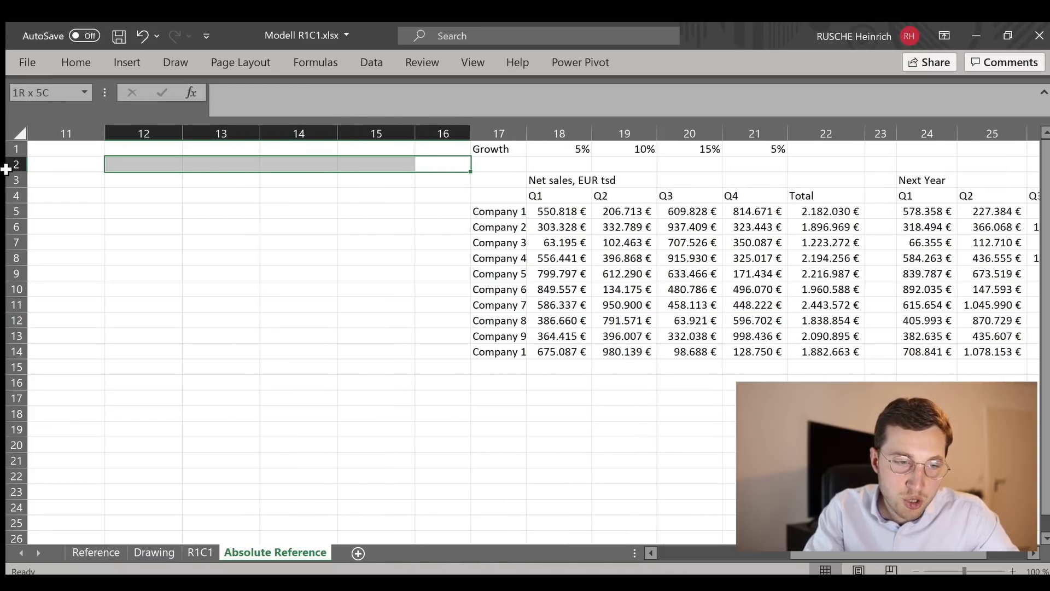
Switch back to A1 reference style and remove the $ anchors from G5's growth reference
scroll(left, 3)
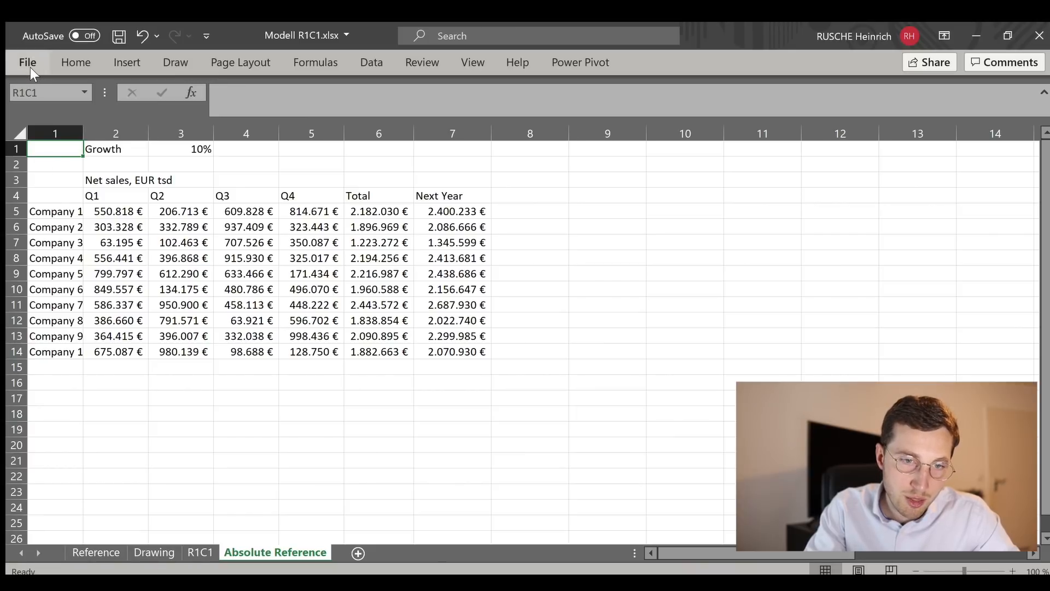
click(530, 320)
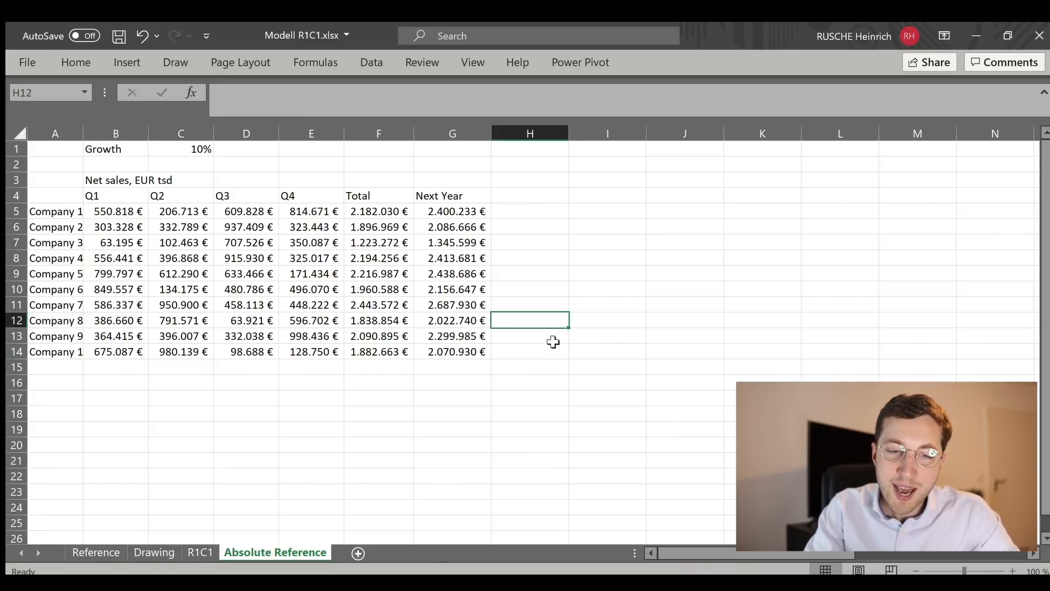
mouse_move(453, 234)
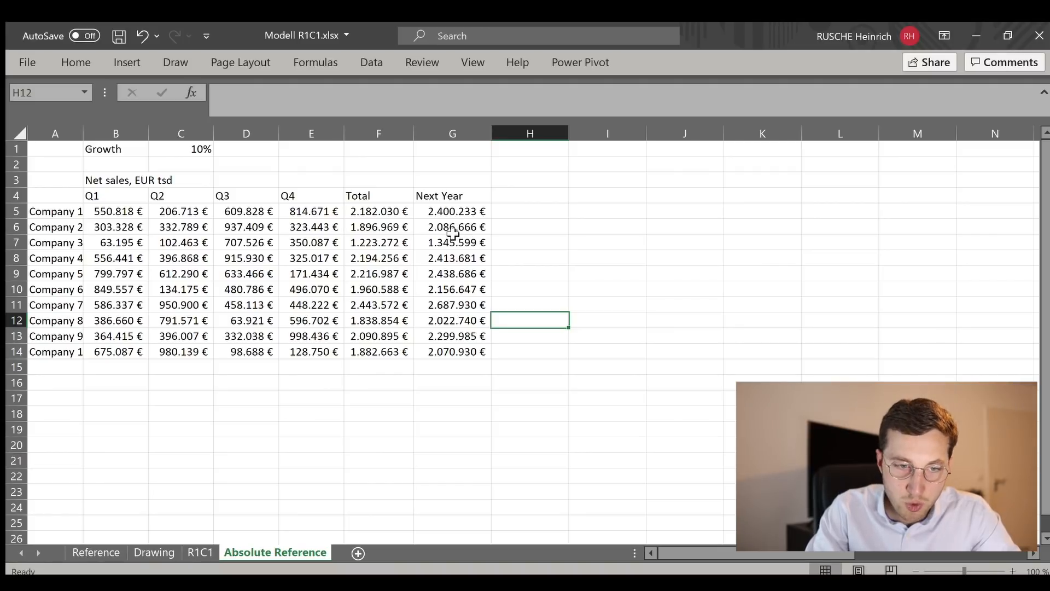
click(452, 258)
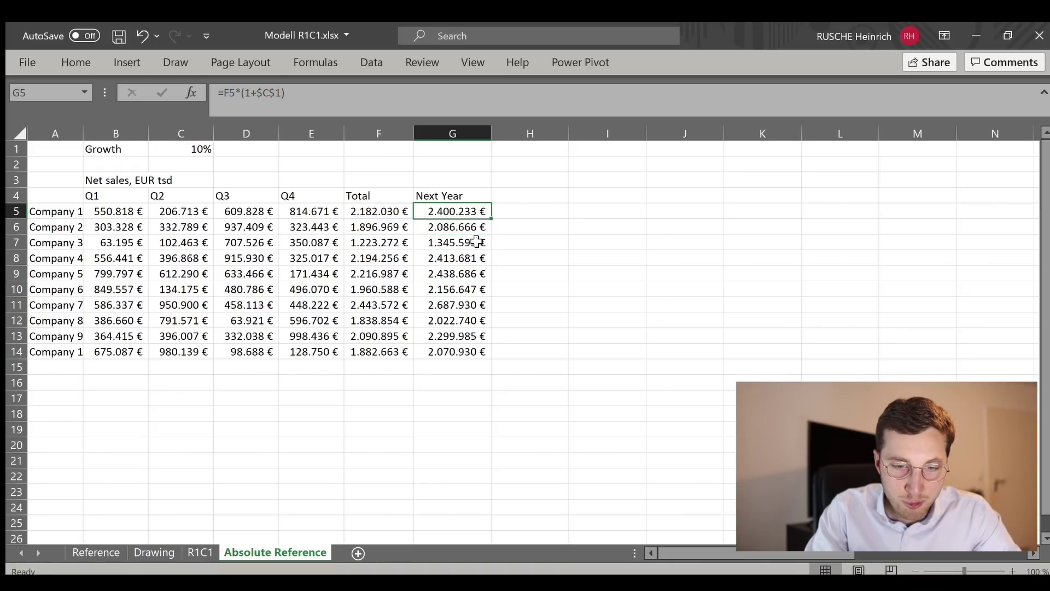
key(Delete)
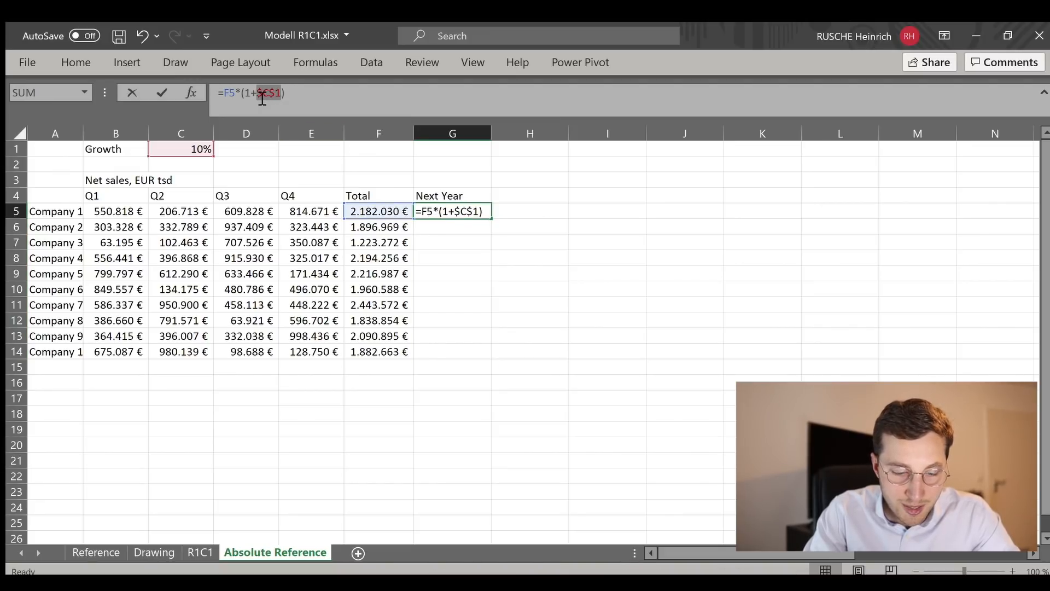
Copy G5 down G6:G14, inspect G8's shifted reference, and re-anchor C1 with F4
key(f4)
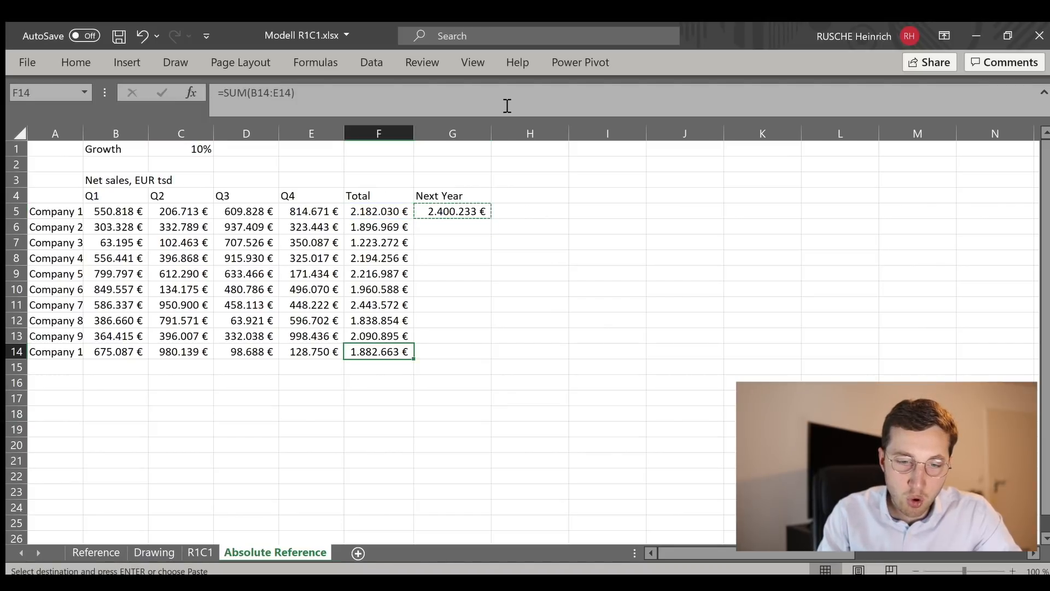
key(ctrl+v)
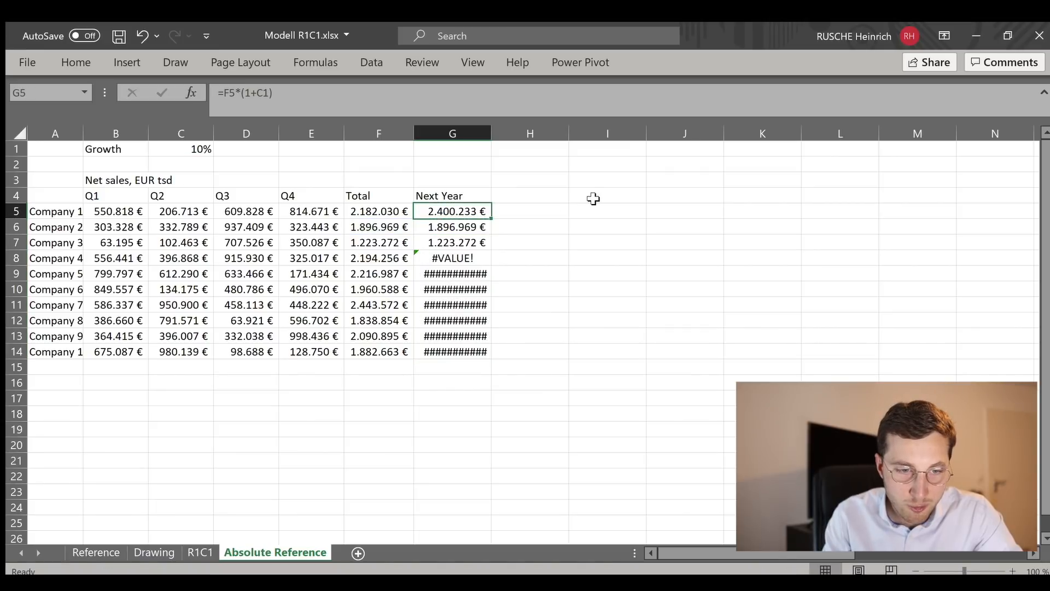
double_click(453, 257)
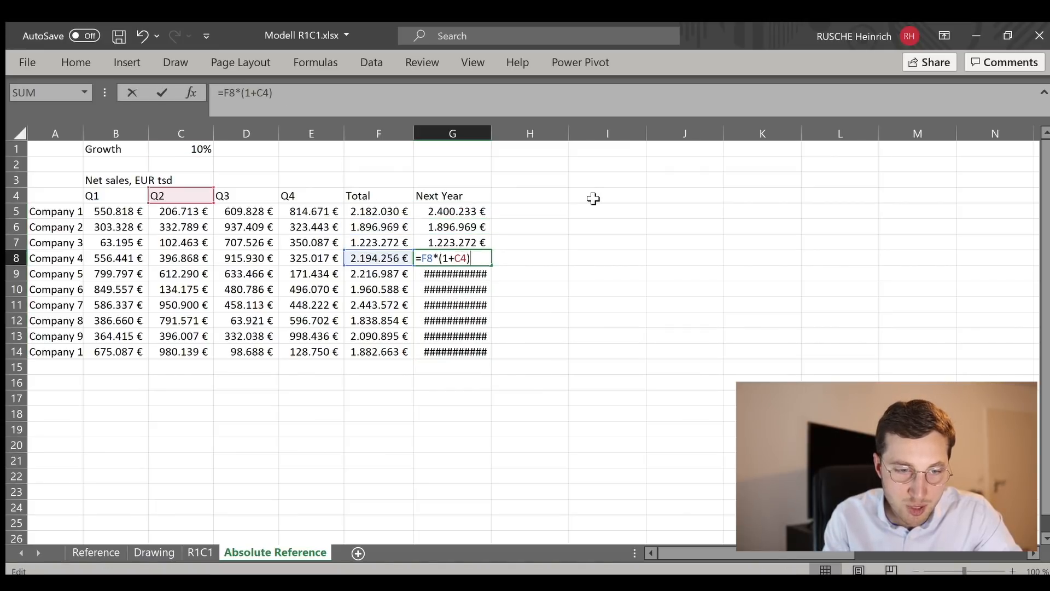
key(Return)
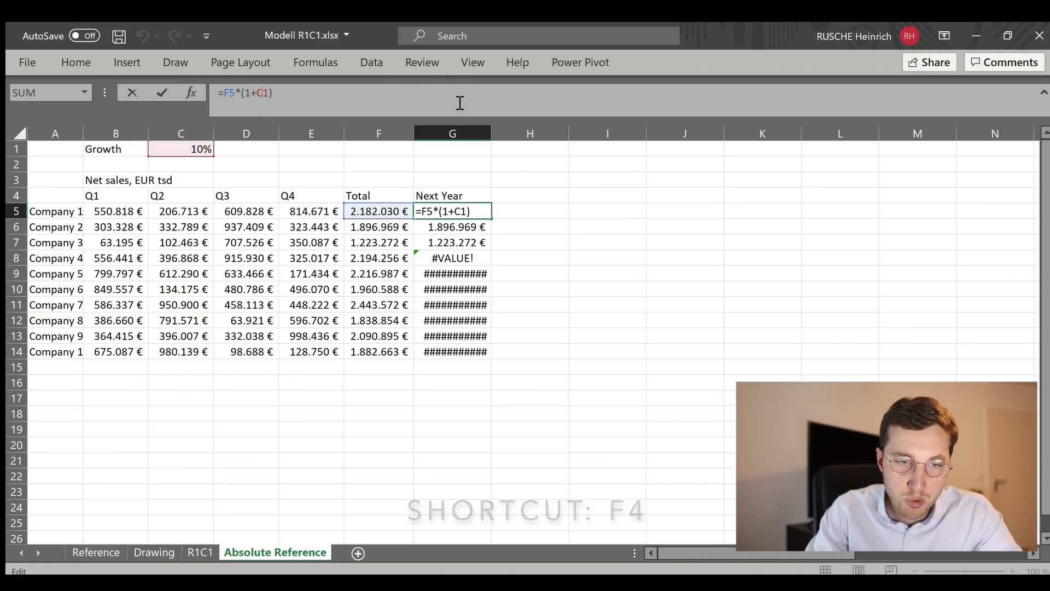
key(f4)
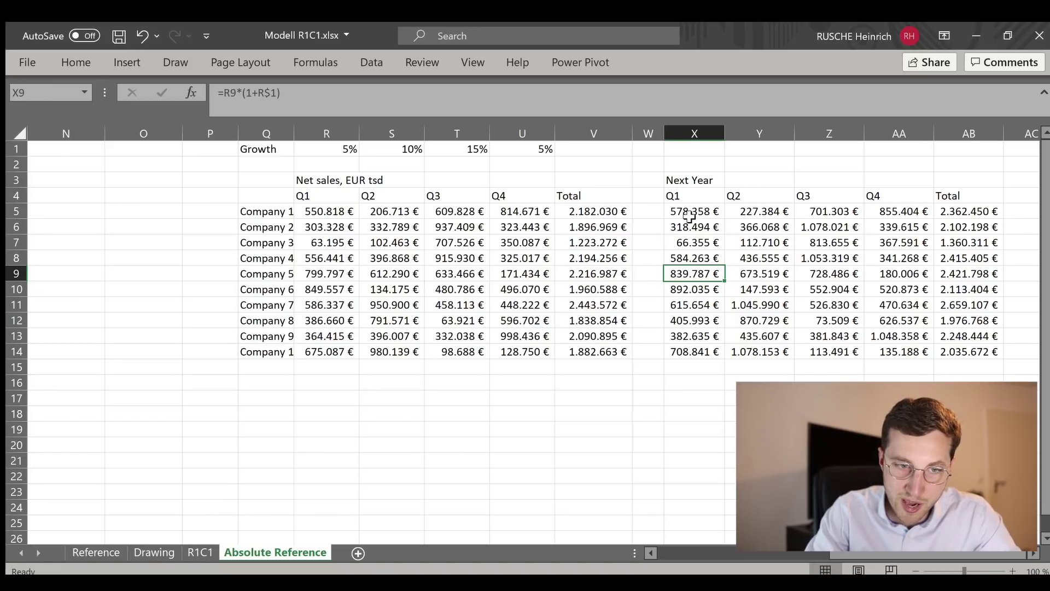
click(829, 243)
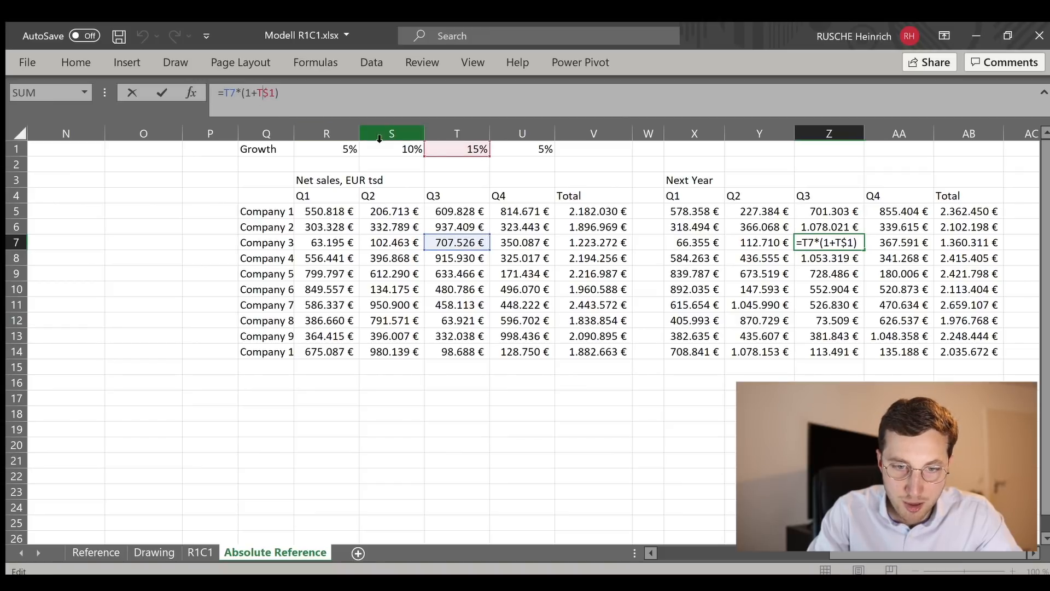
key(Return)
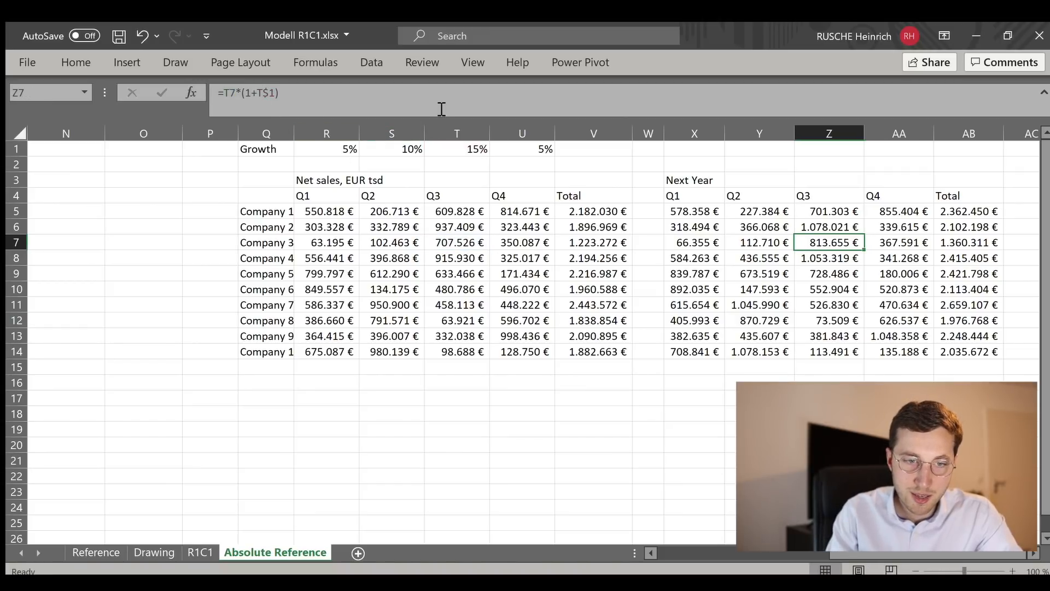
double_click(829, 242)
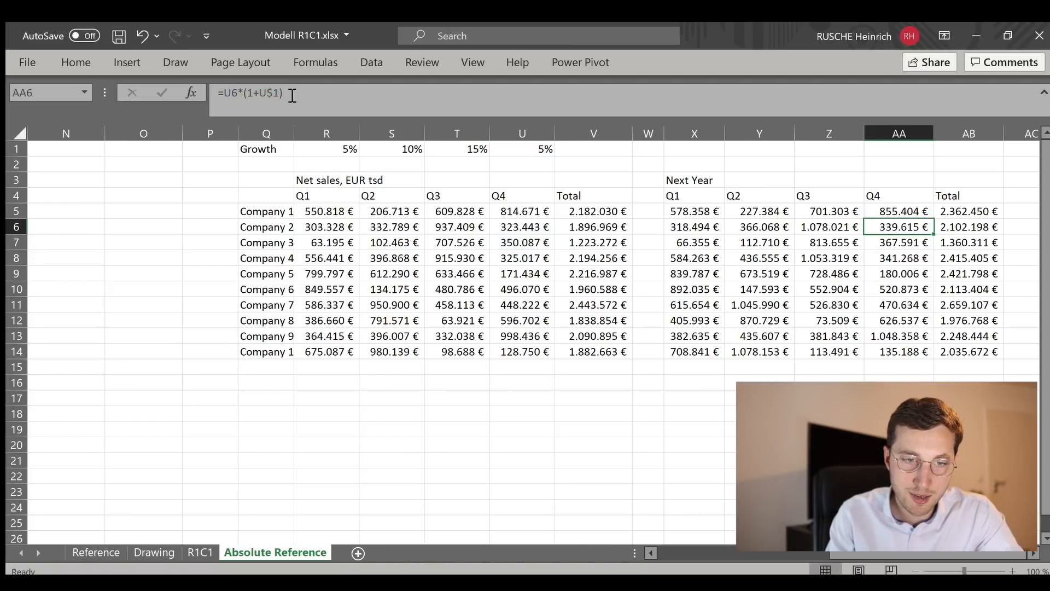
click(759, 258)
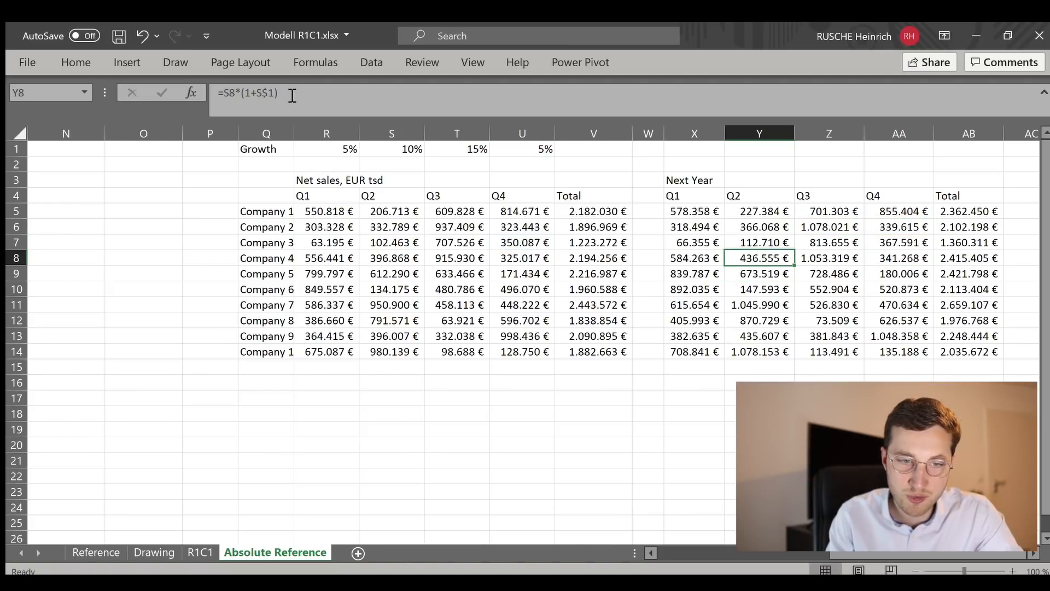
click(829, 258)
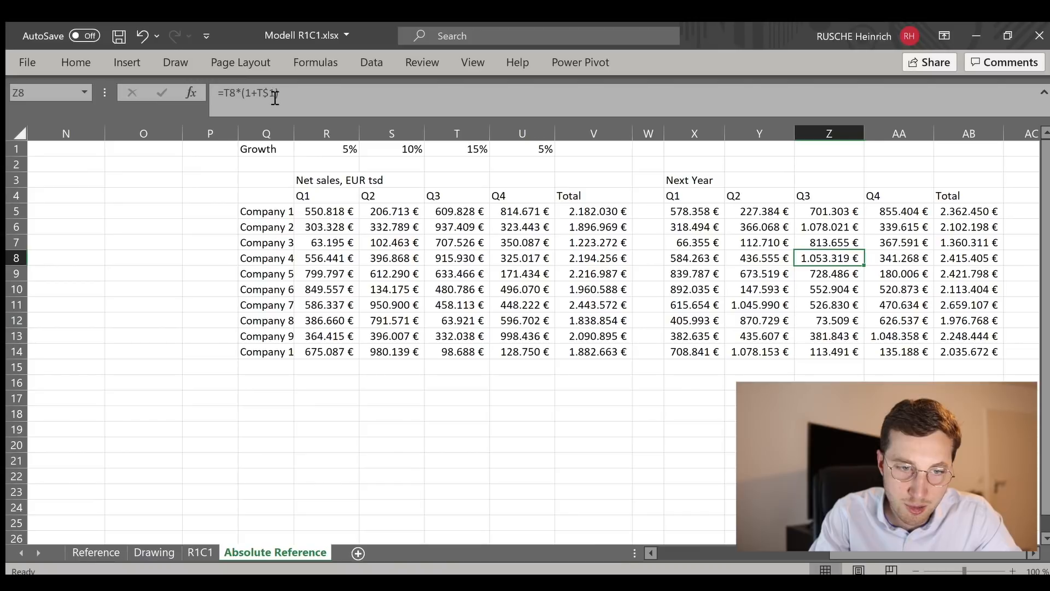
key(f4)
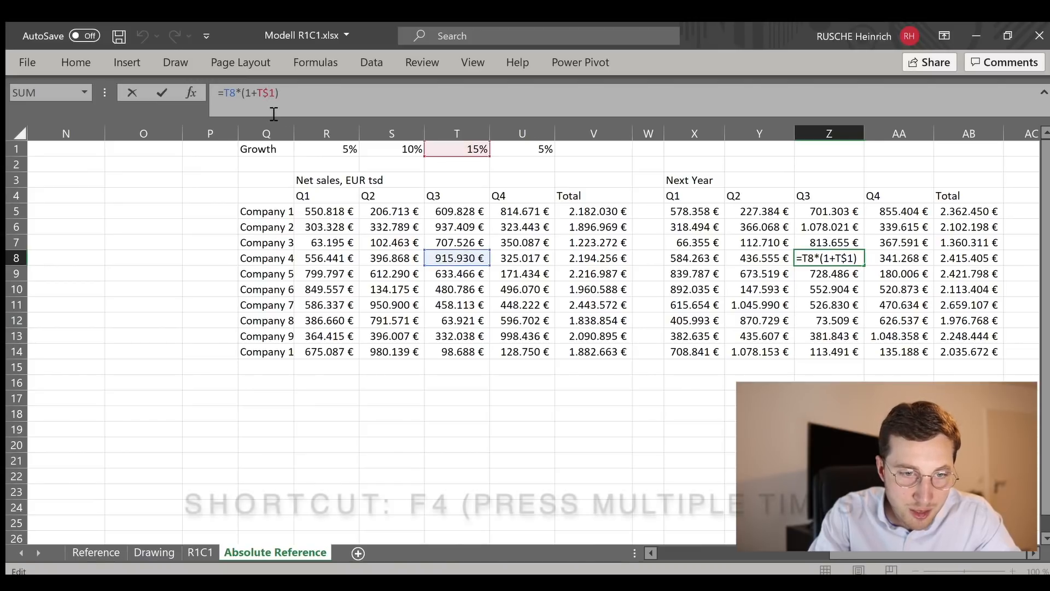
key(f4)
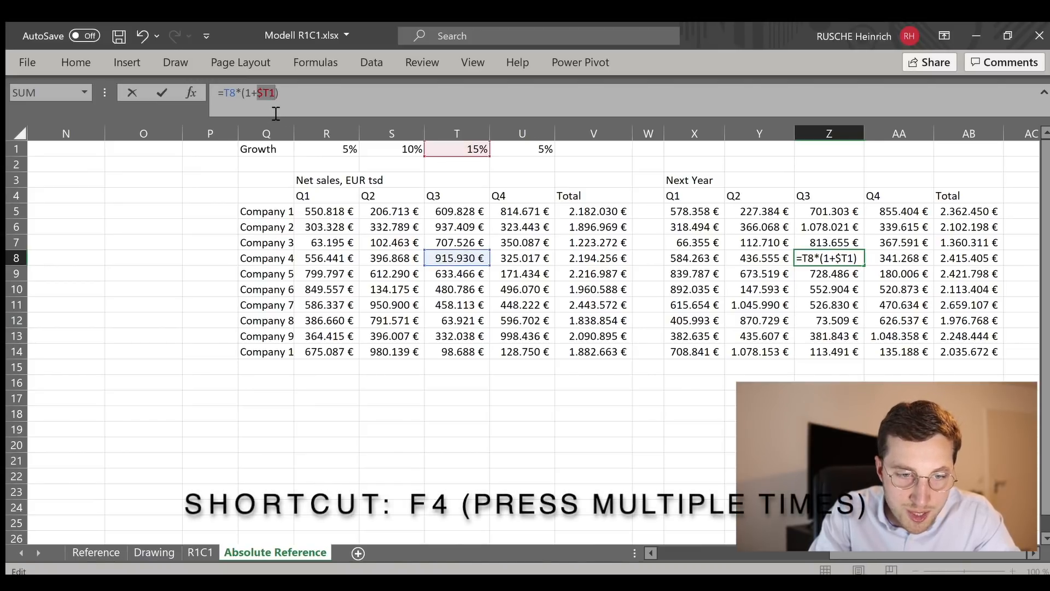
key(F4)
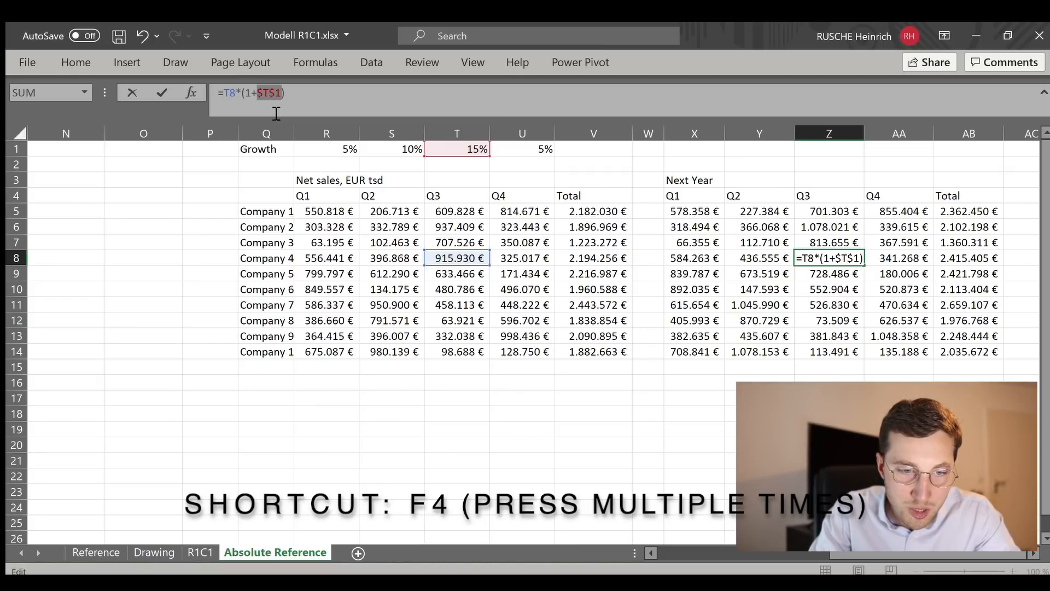
key(f4)
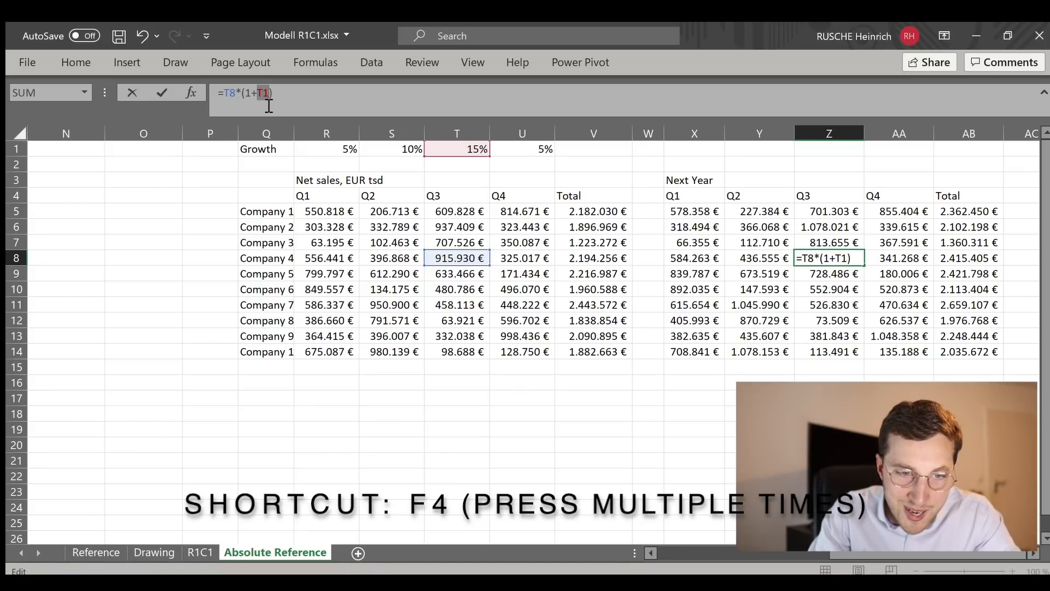
key(f4)
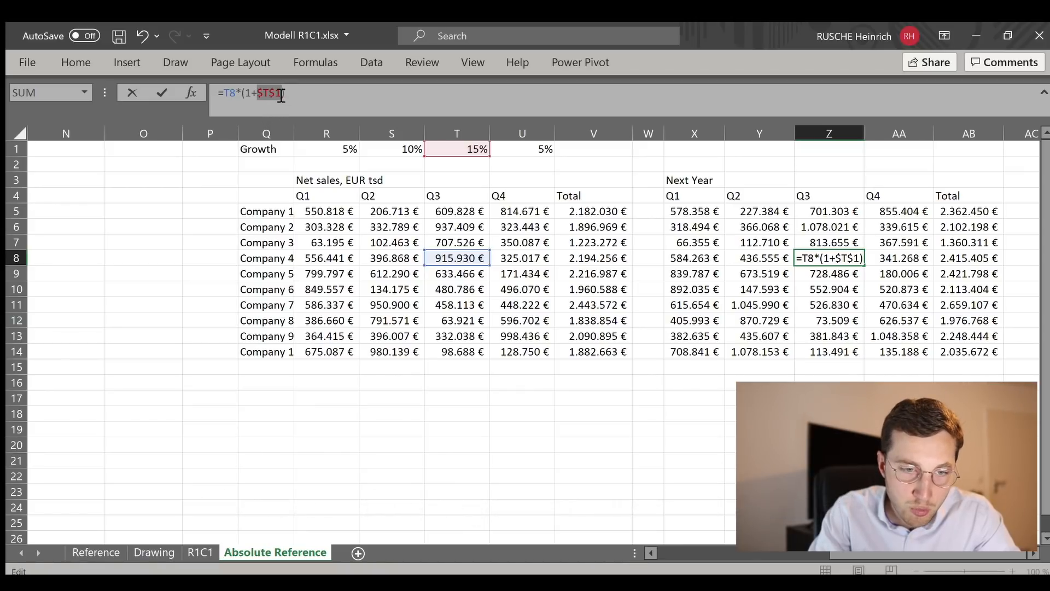
key(f4)
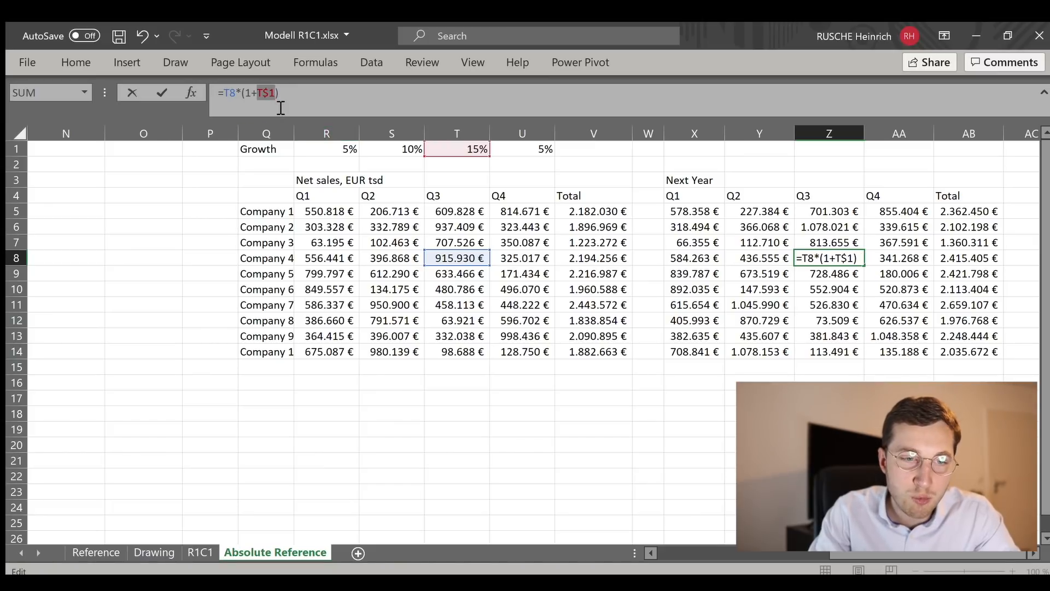
click(95, 552)
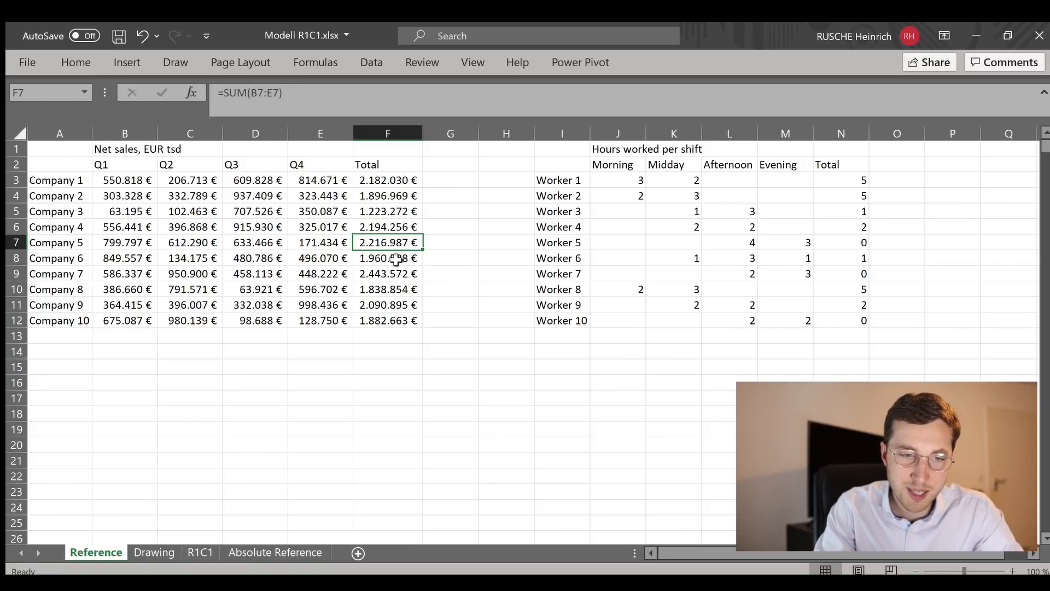
Select Company 8's Total, =SUM(B10:E10), on the Reference sheet
click(388, 289)
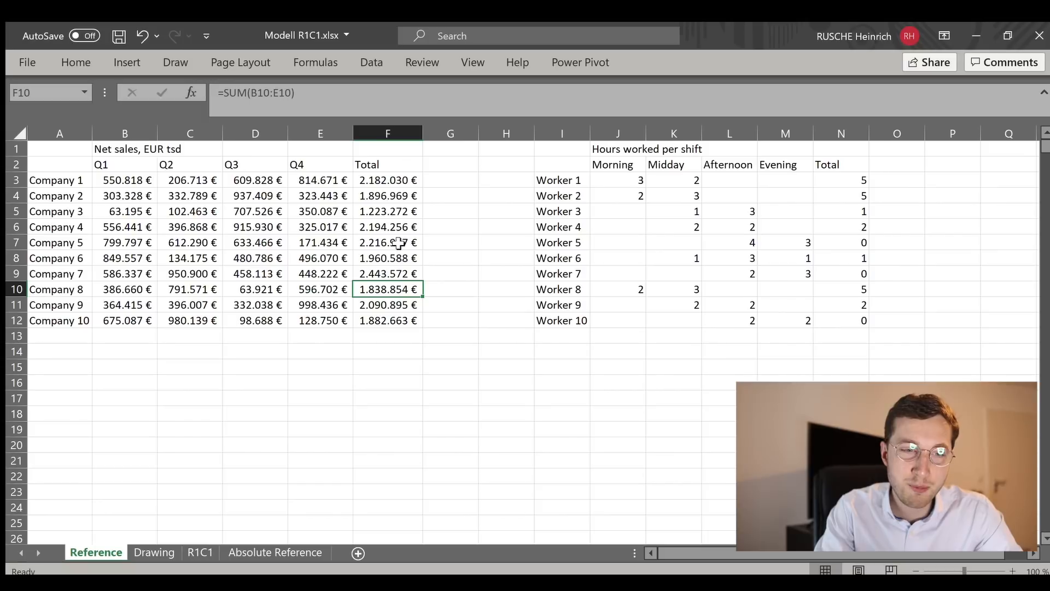